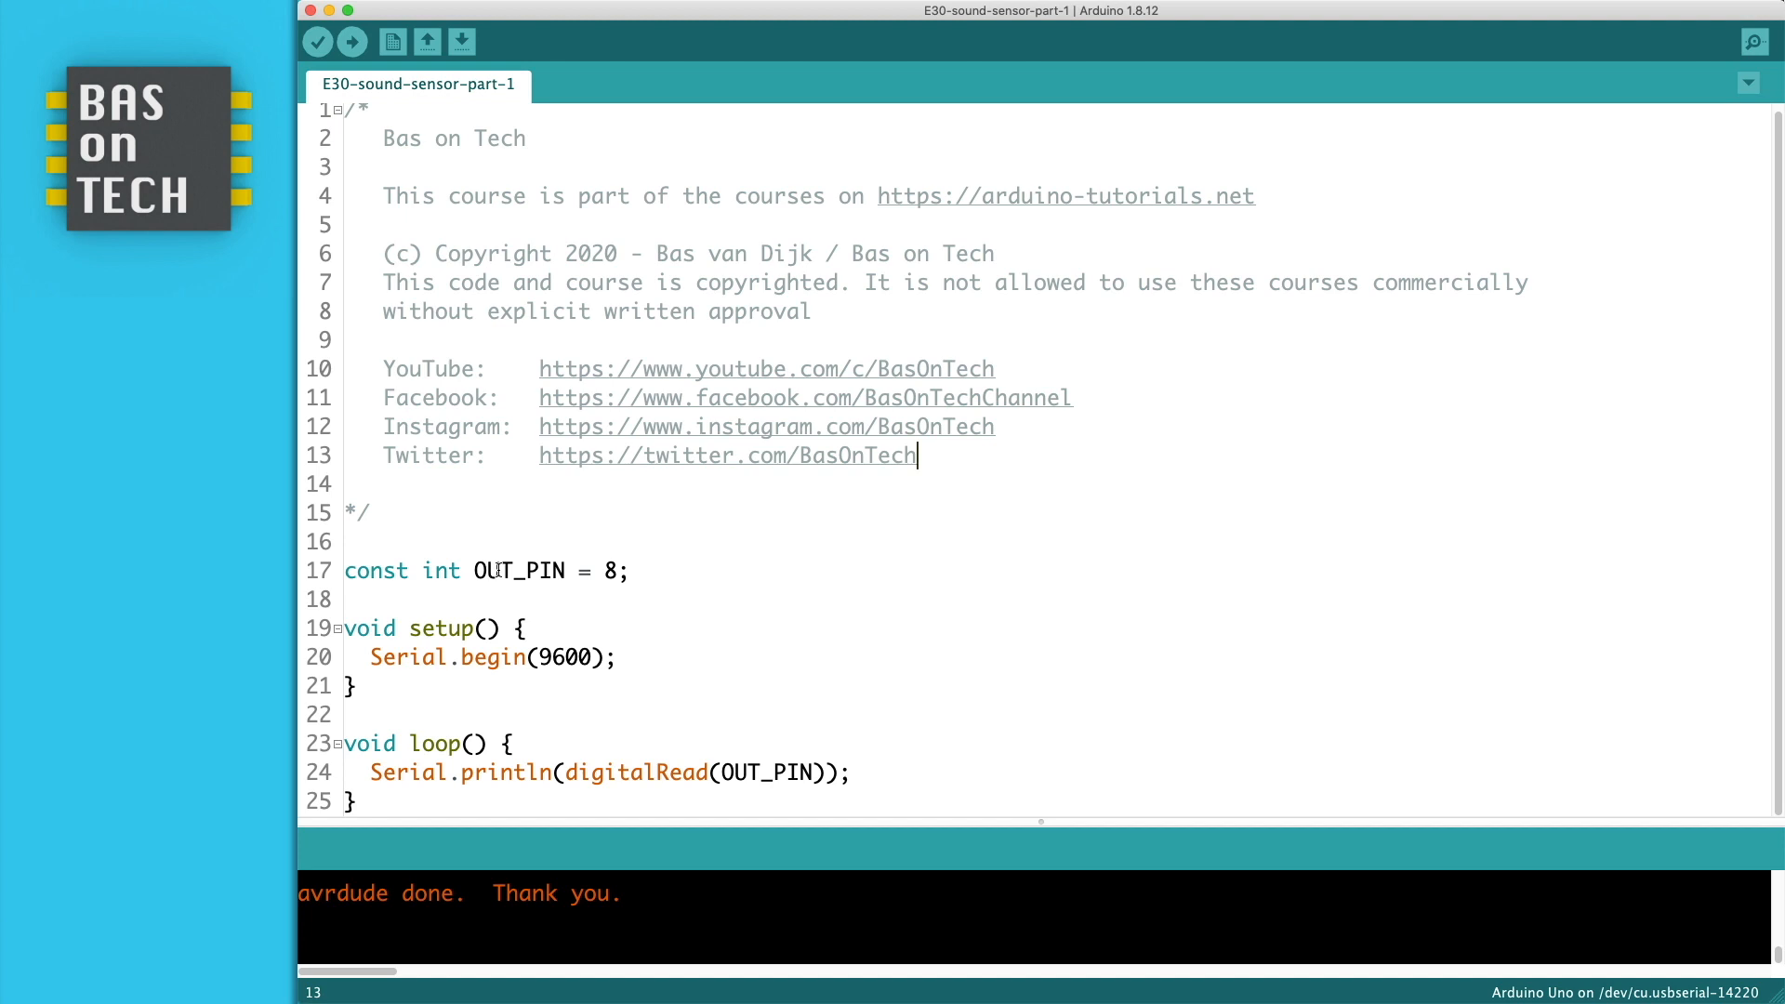
Check the pin 8 assignment, then watch the readings in the Serial Monitor and Serial Plotter.
{"action": "double_click", "coordinate": [513, 571]}
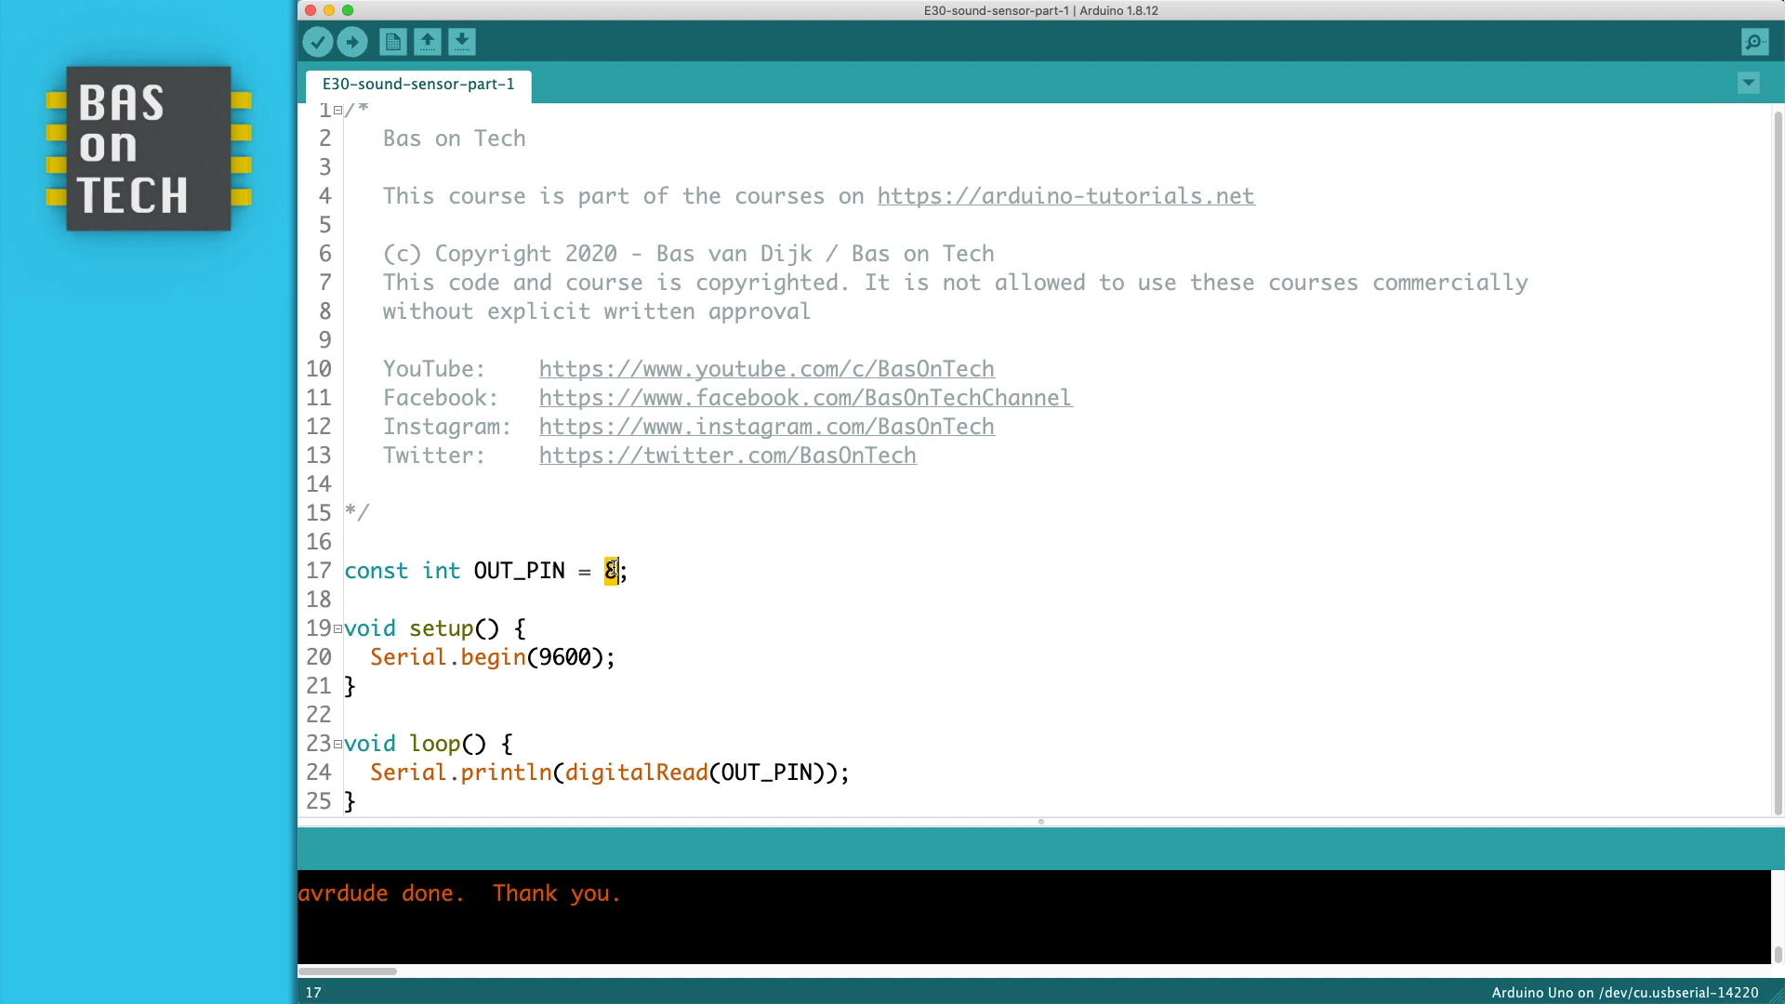
{"action": "mouse_move", "coordinate": [697, 563]}
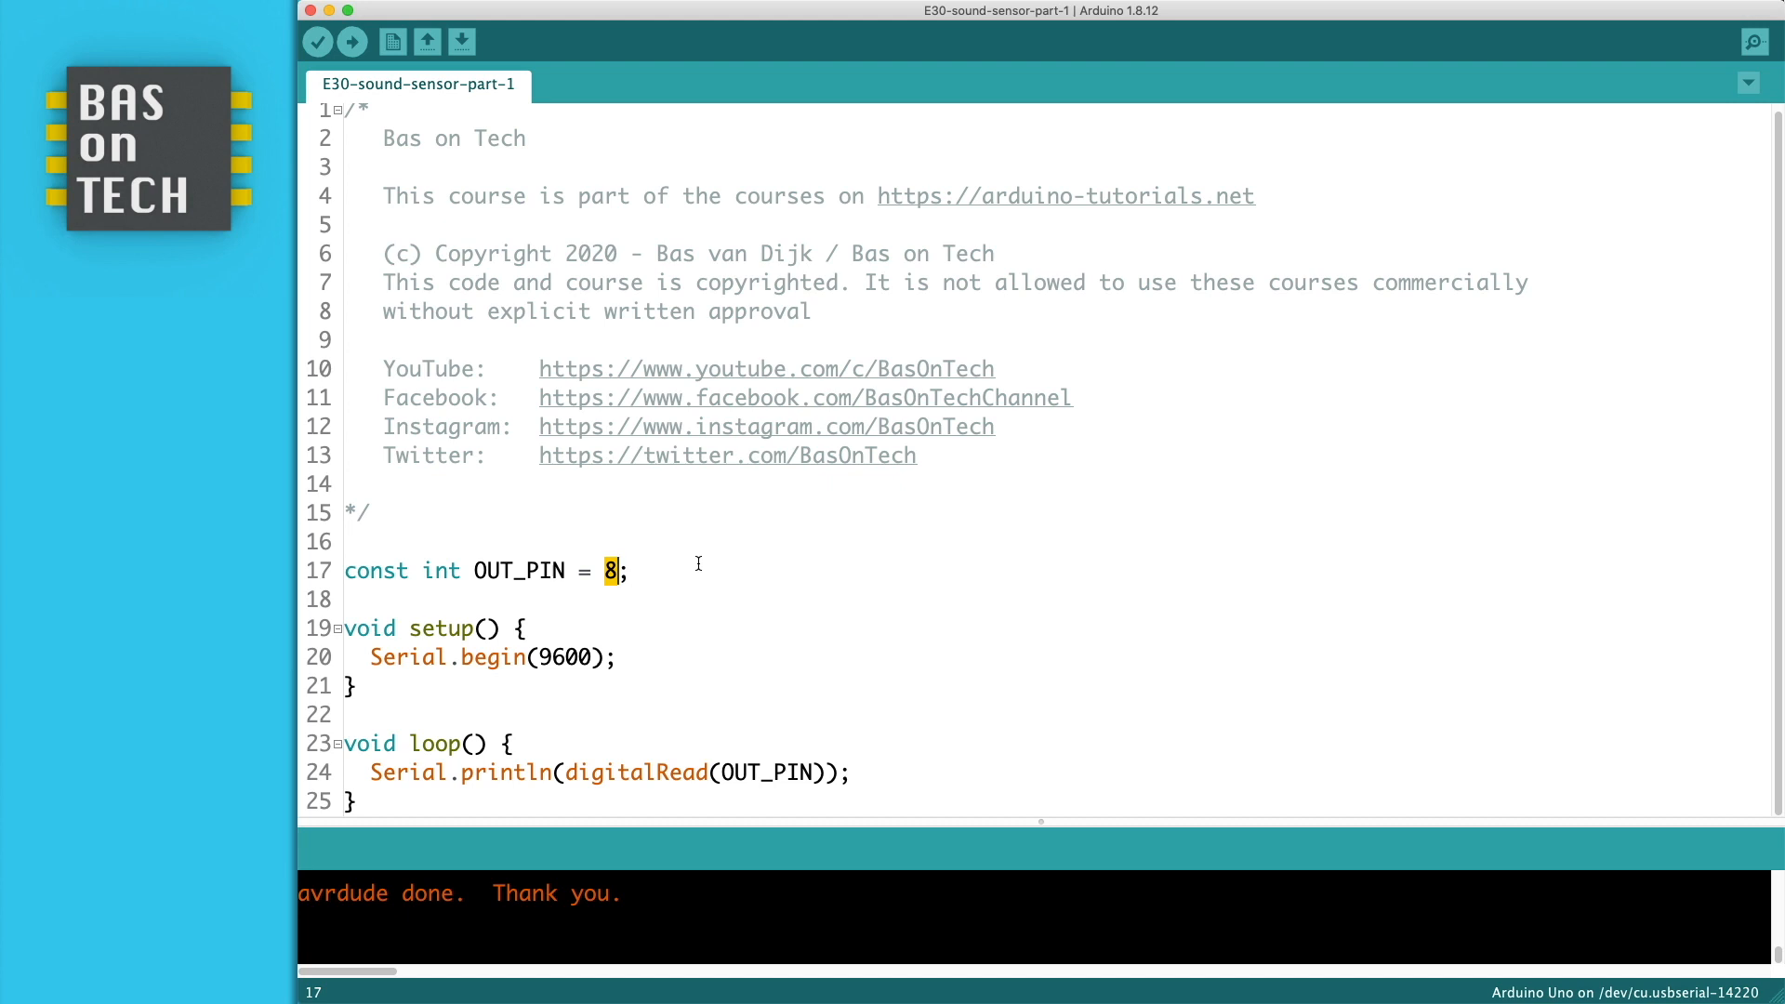
{"action": "mouse_move", "coordinate": [430, 623]}
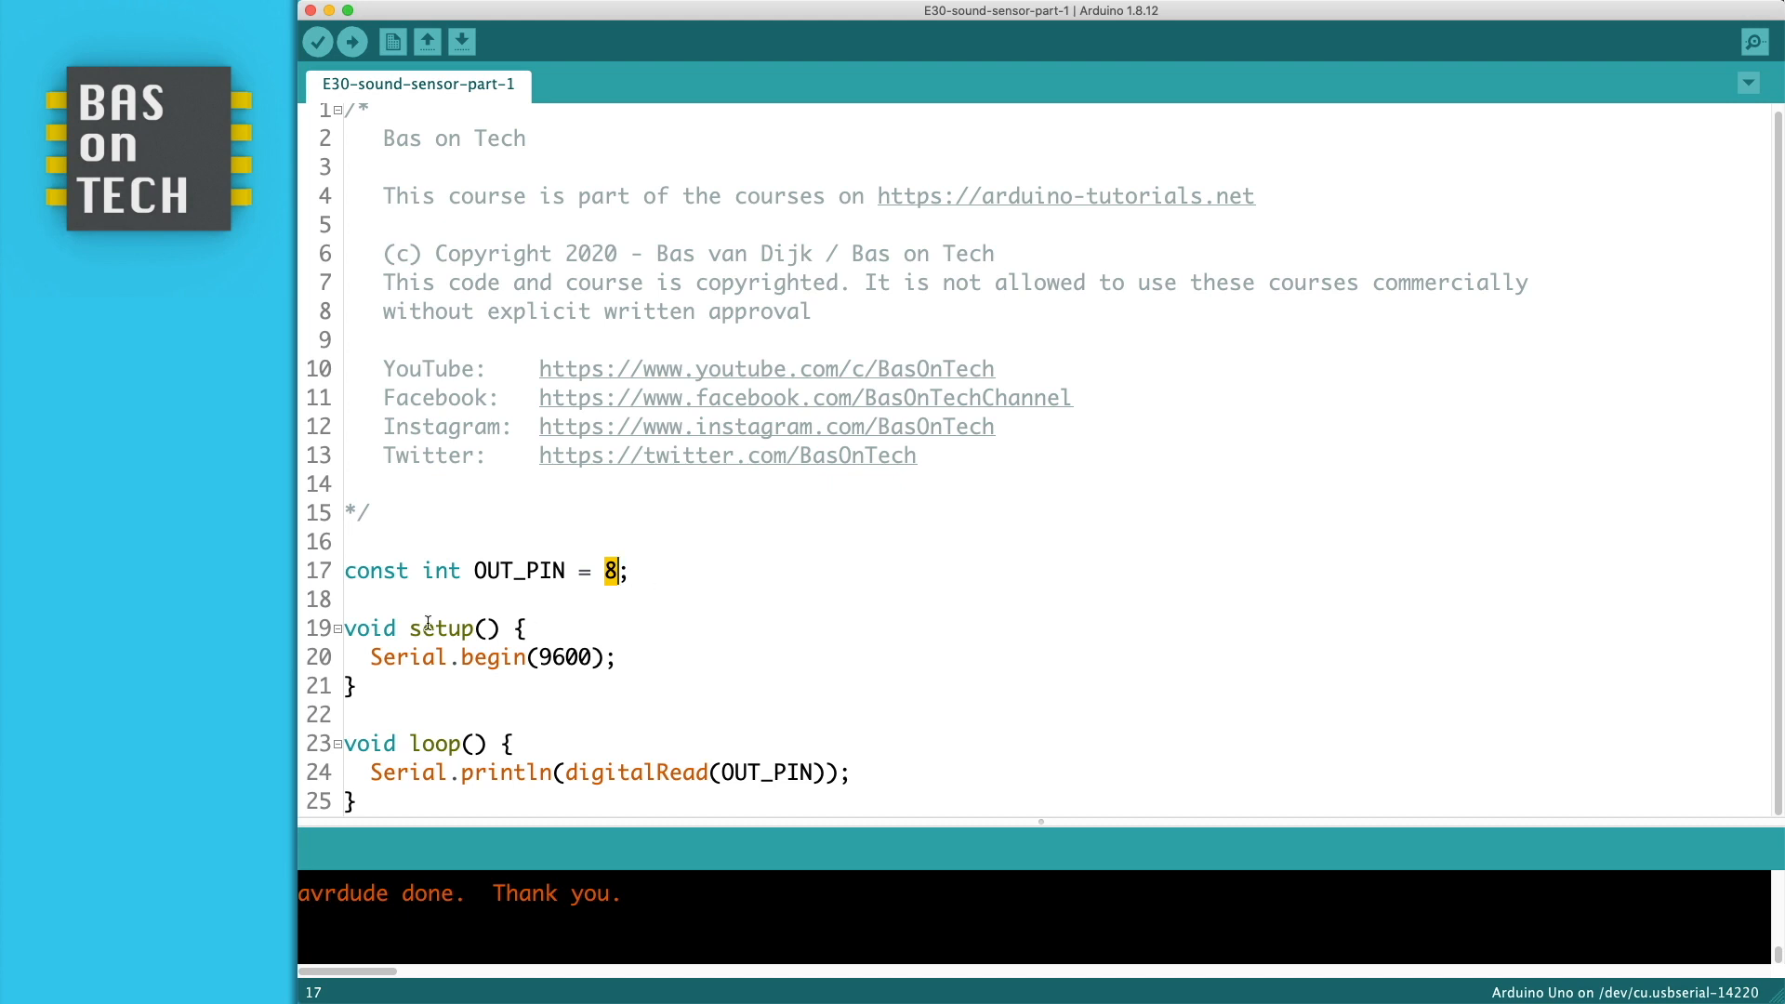
{"action": "mouse_move", "coordinate": [639, 655]}
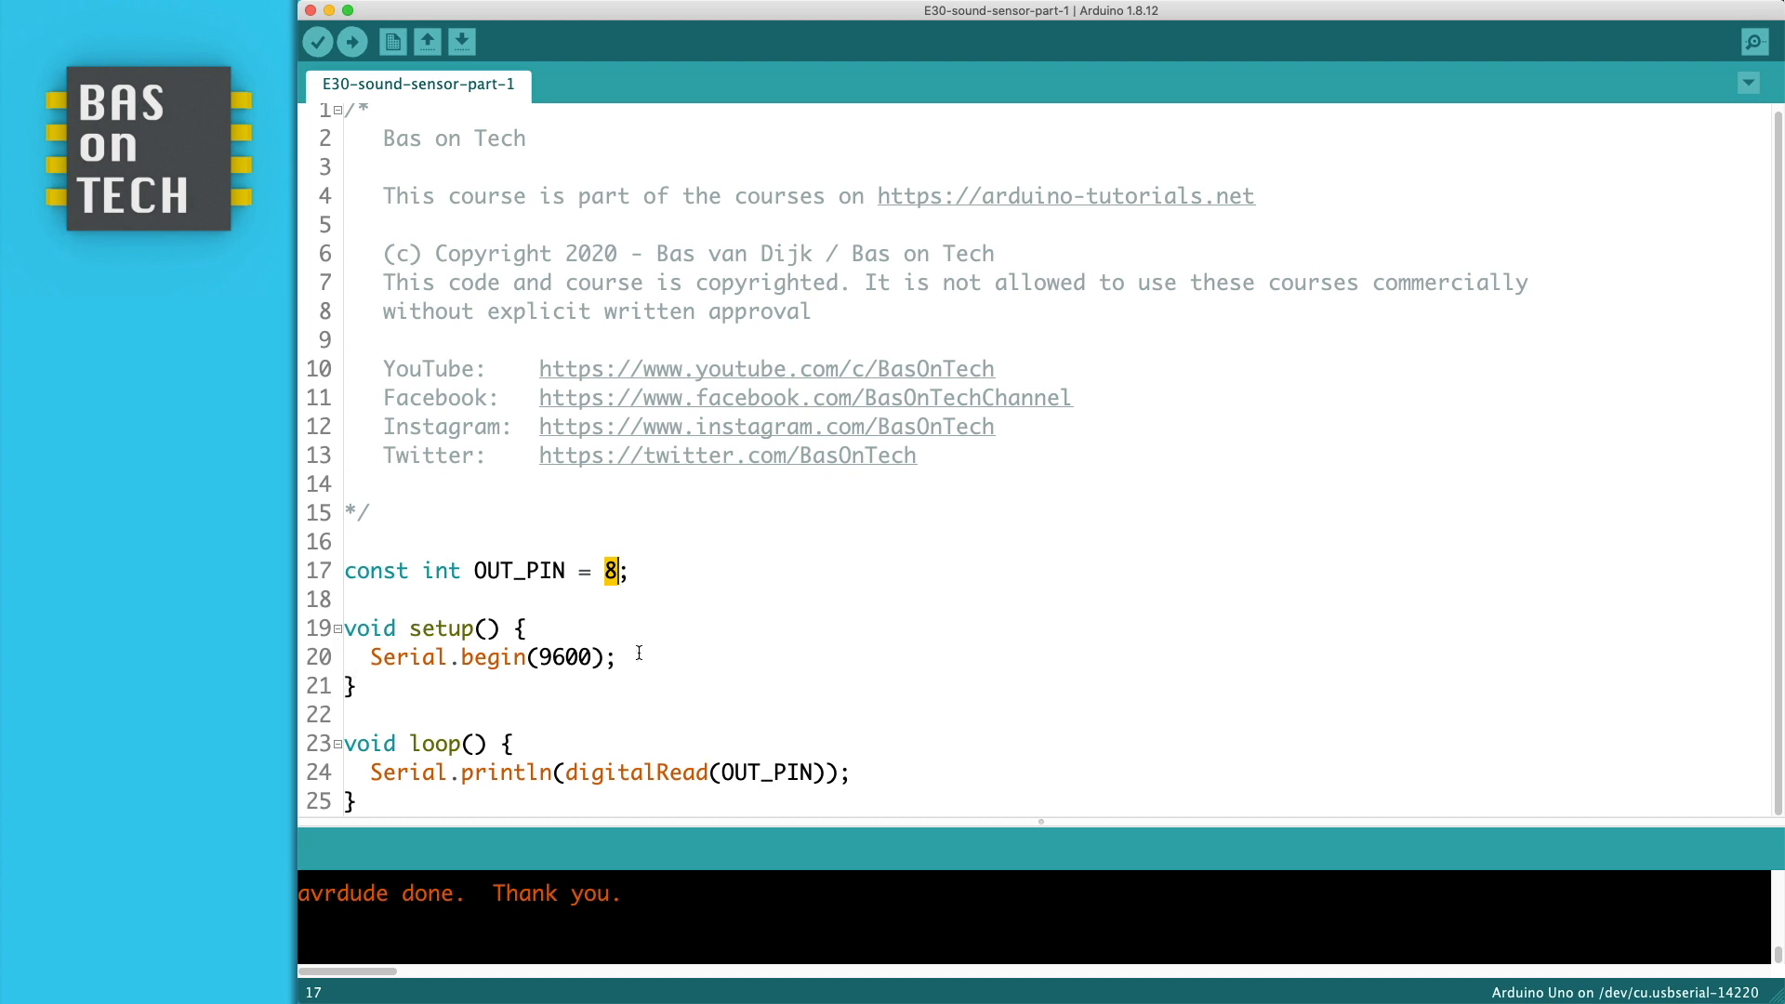
{"action": "mouse_move", "coordinate": [366, 783]}
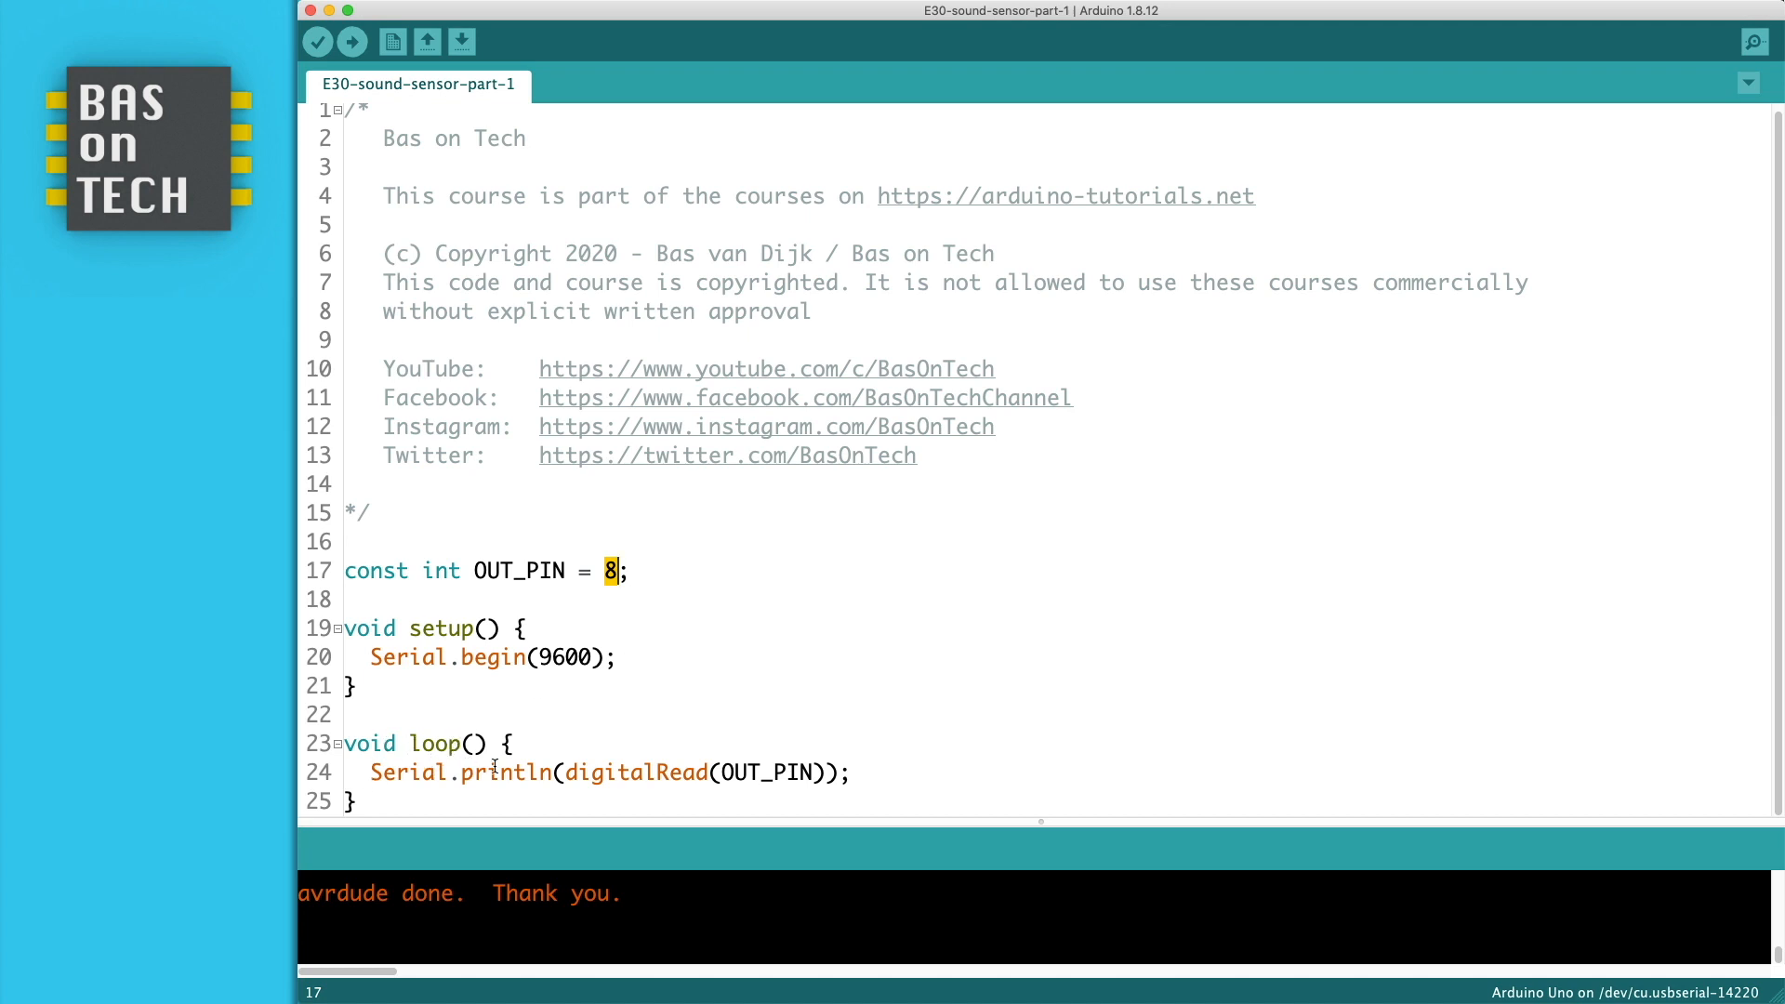
{"action": "double_click", "coordinate": [761, 772]}
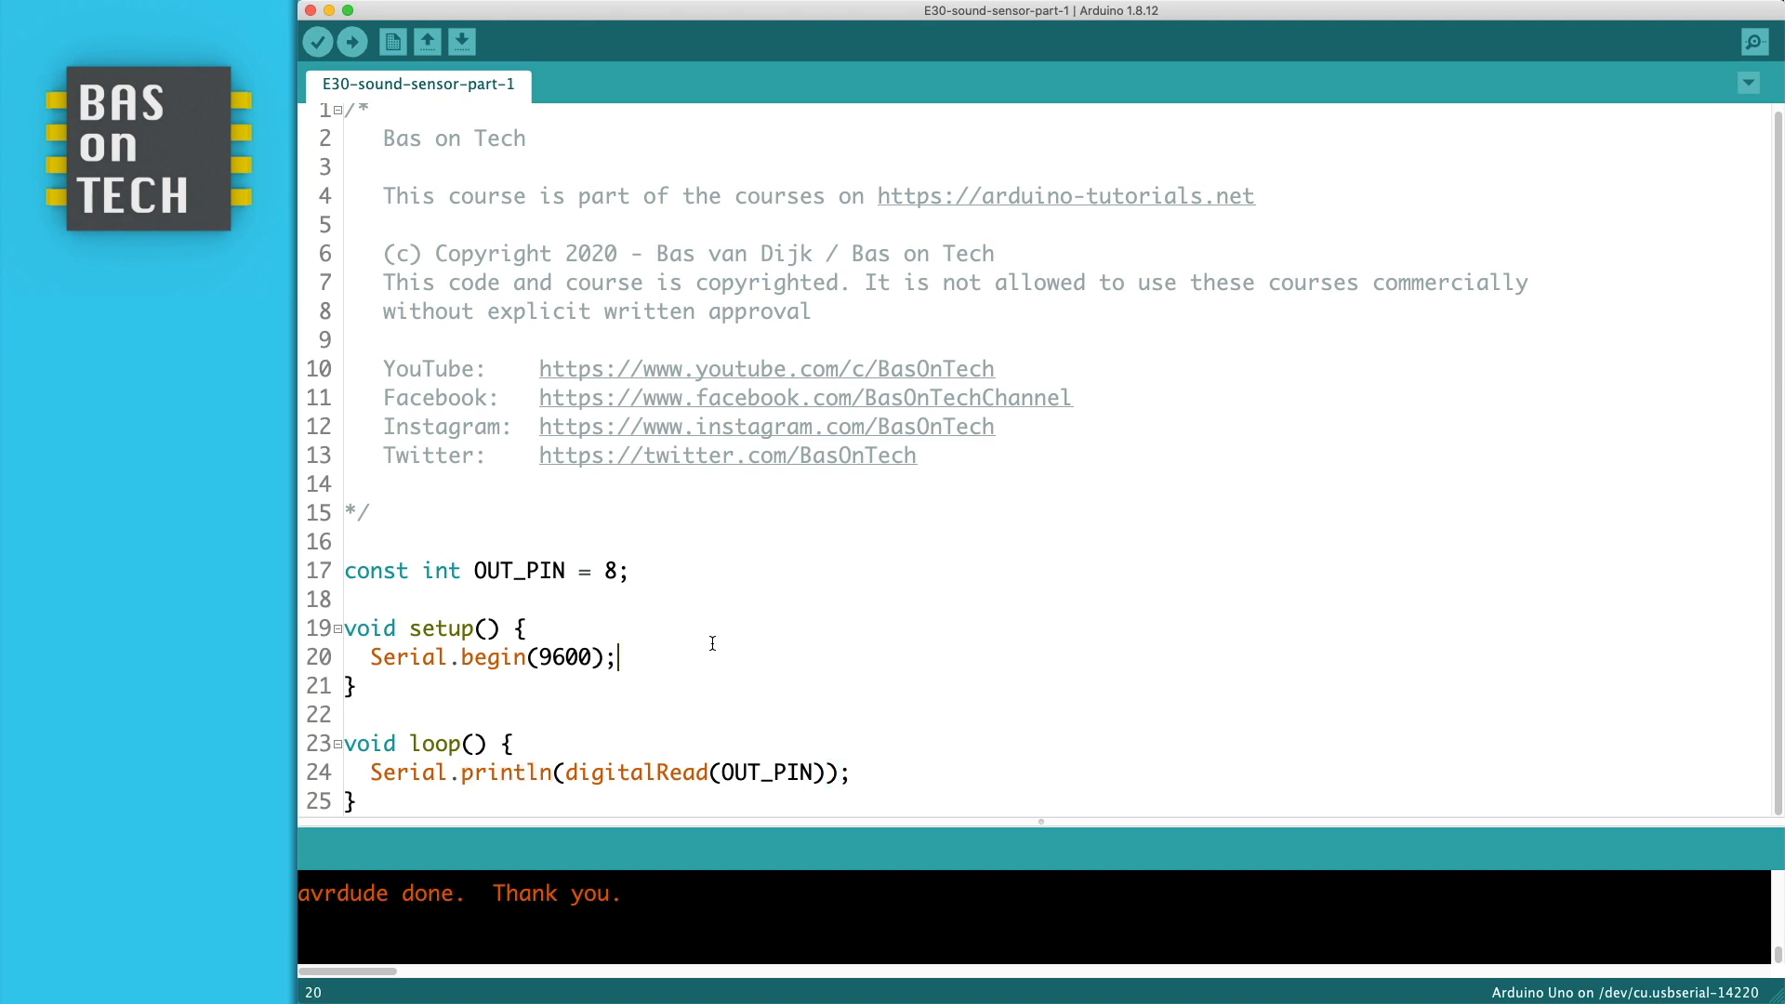
{"action": "left_click", "coordinate": [351, 43]}
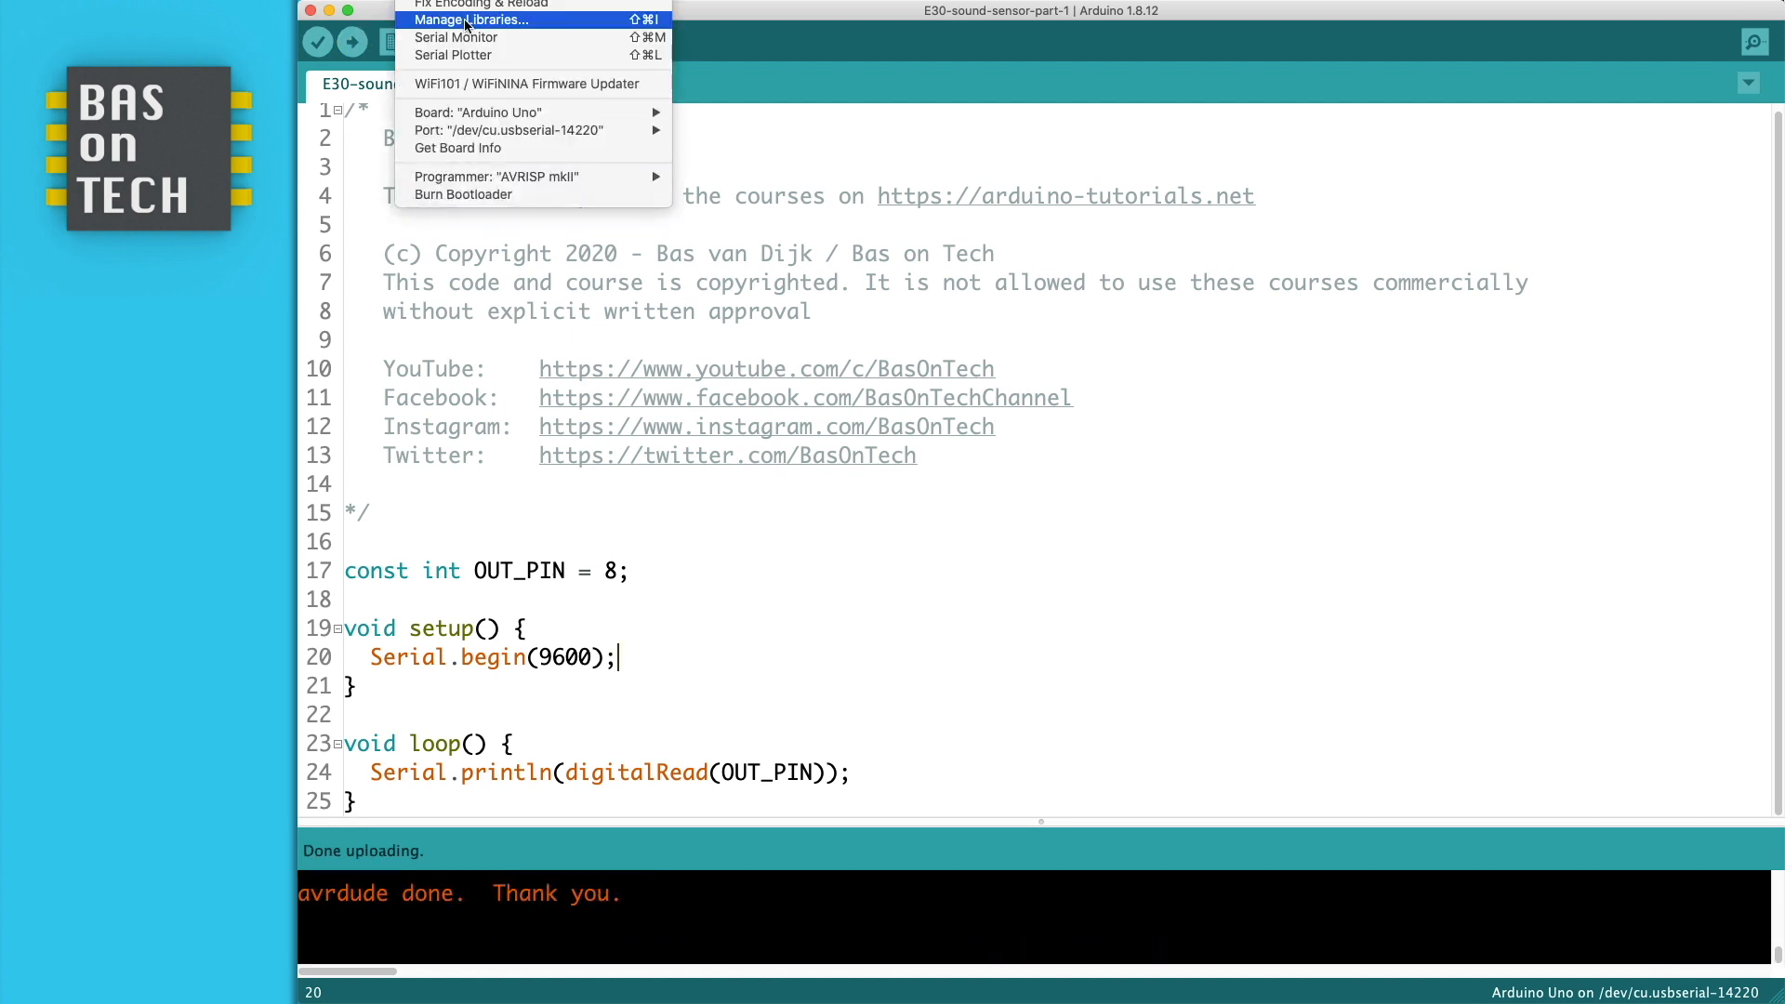
{"action": "left_click", "coordinate": [455, 37]}
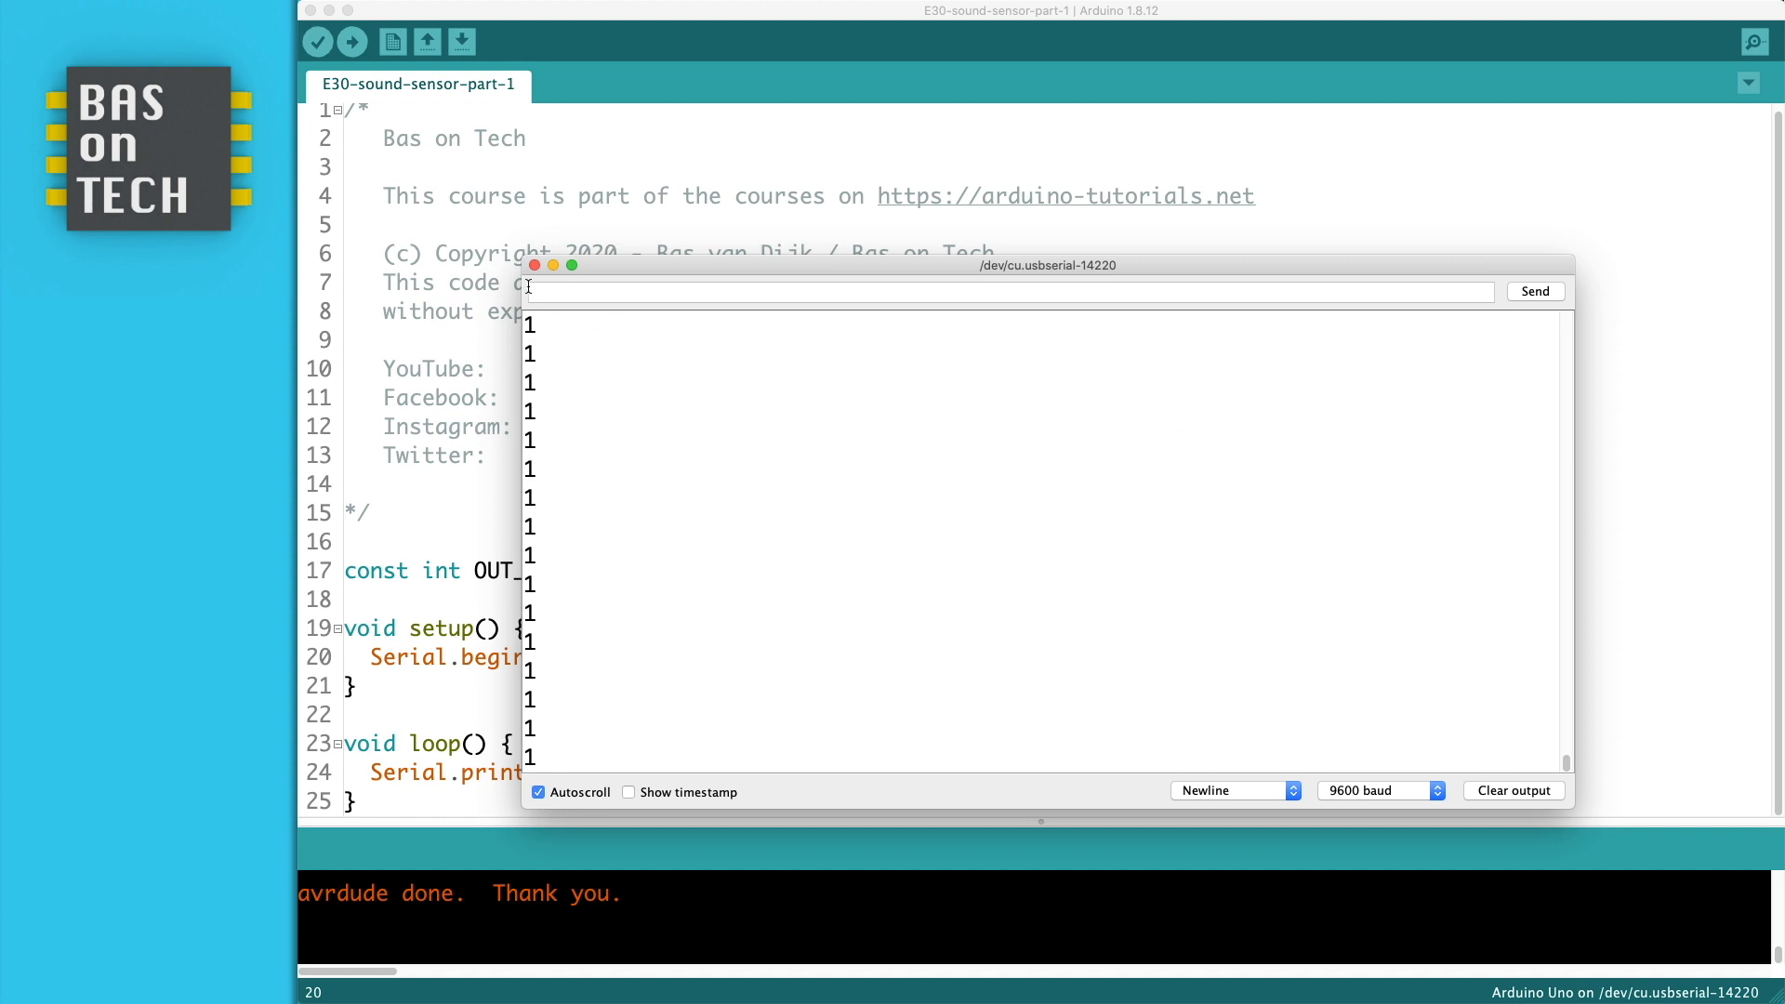
{"action": "left_click", "coordinate": [533, 266]}
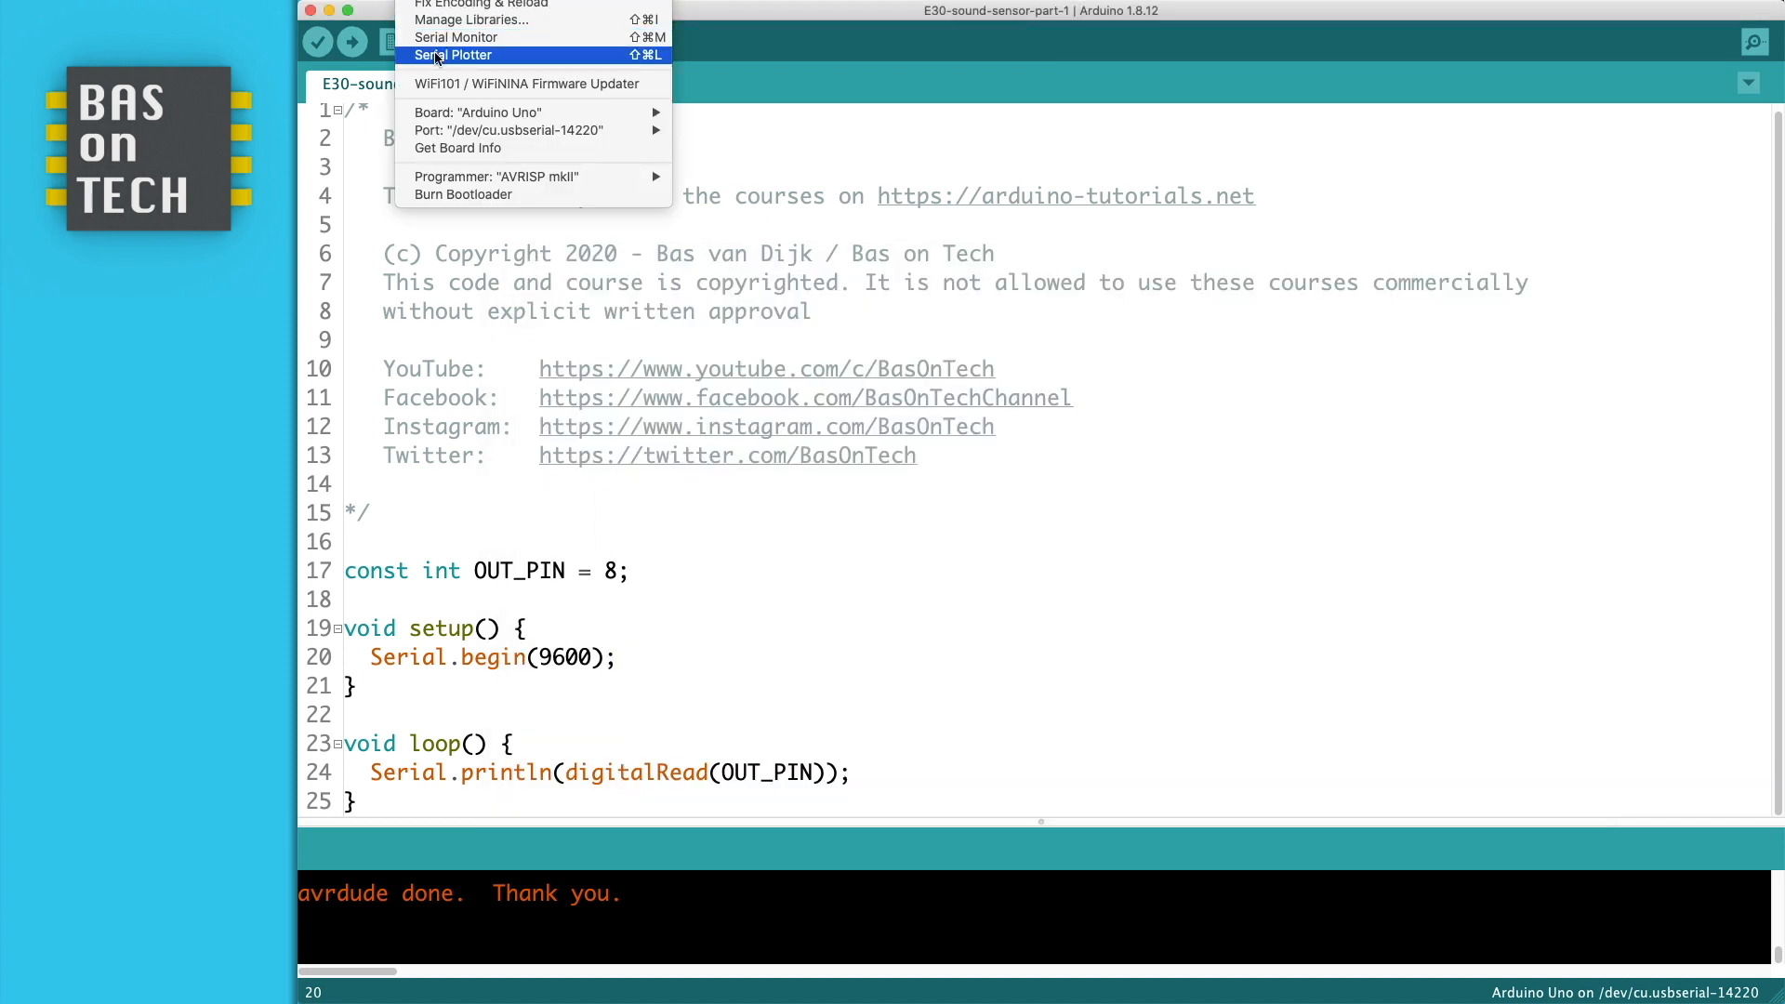
{"action": "left_click", "coordinate": [454, 54]}
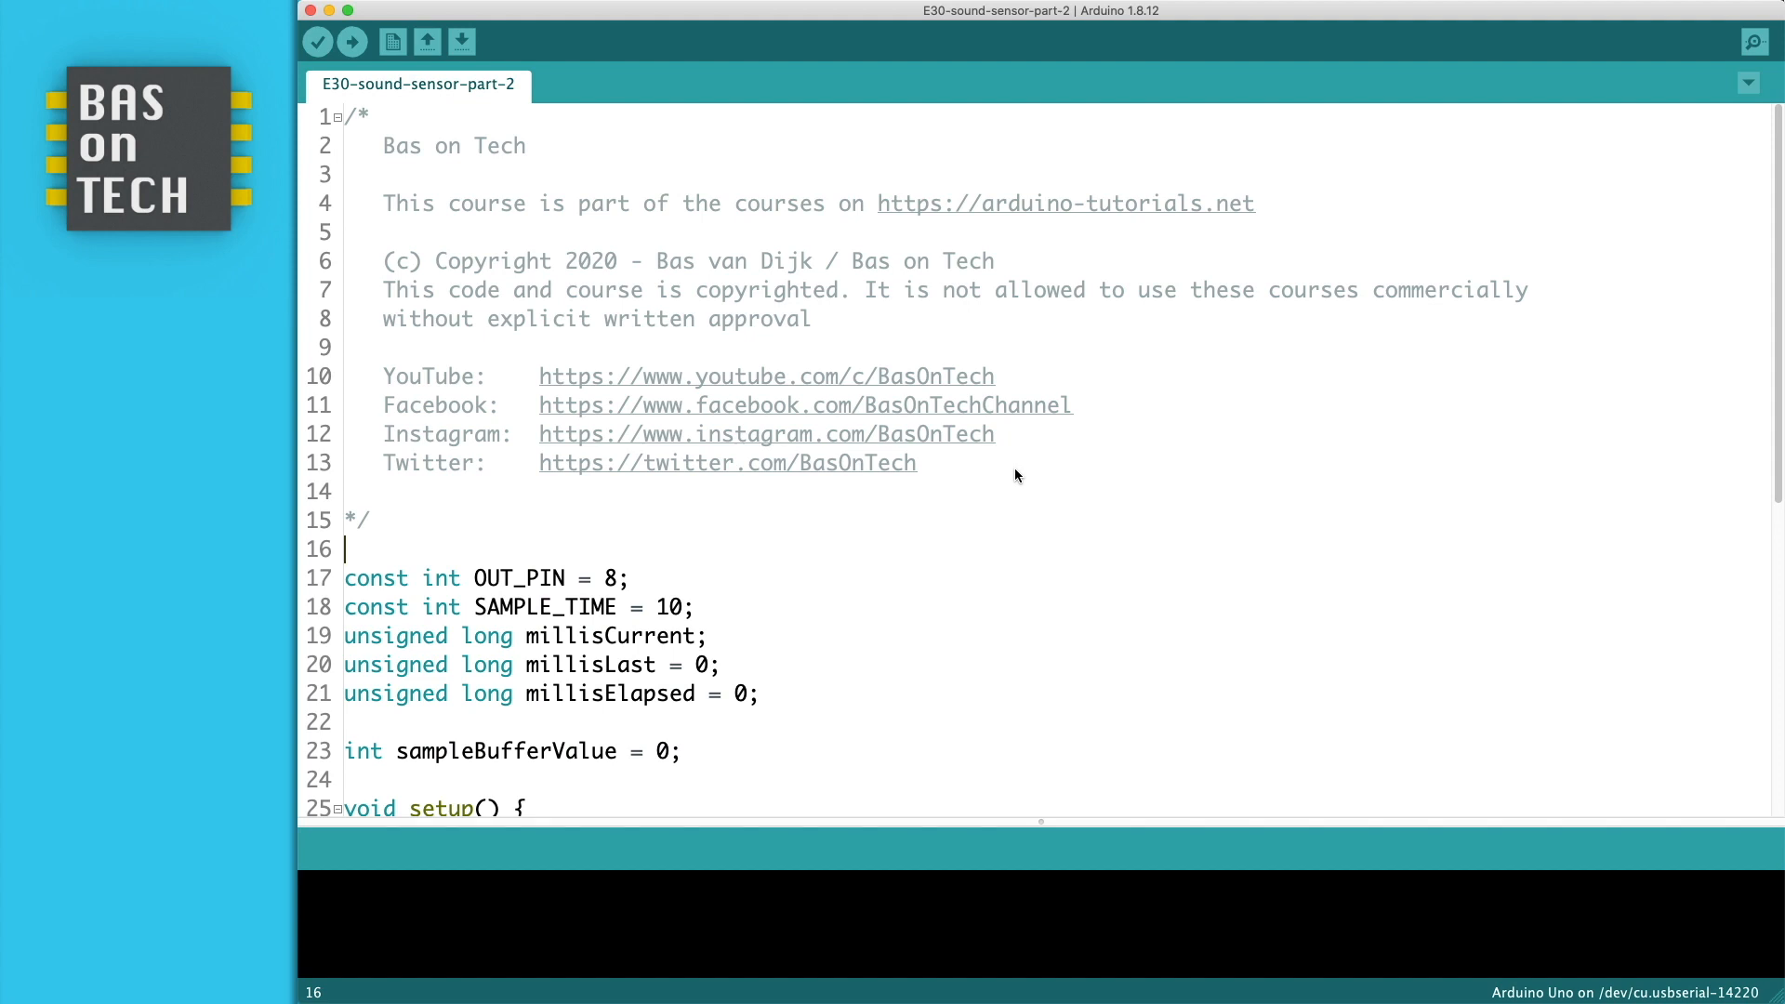
Review the SAMPLE_TIME constant, the millis timing variables and the sampleBufferValue declaration.
{"action": "scroll", "scroll_direction": "down", "scroll_amount": 3}
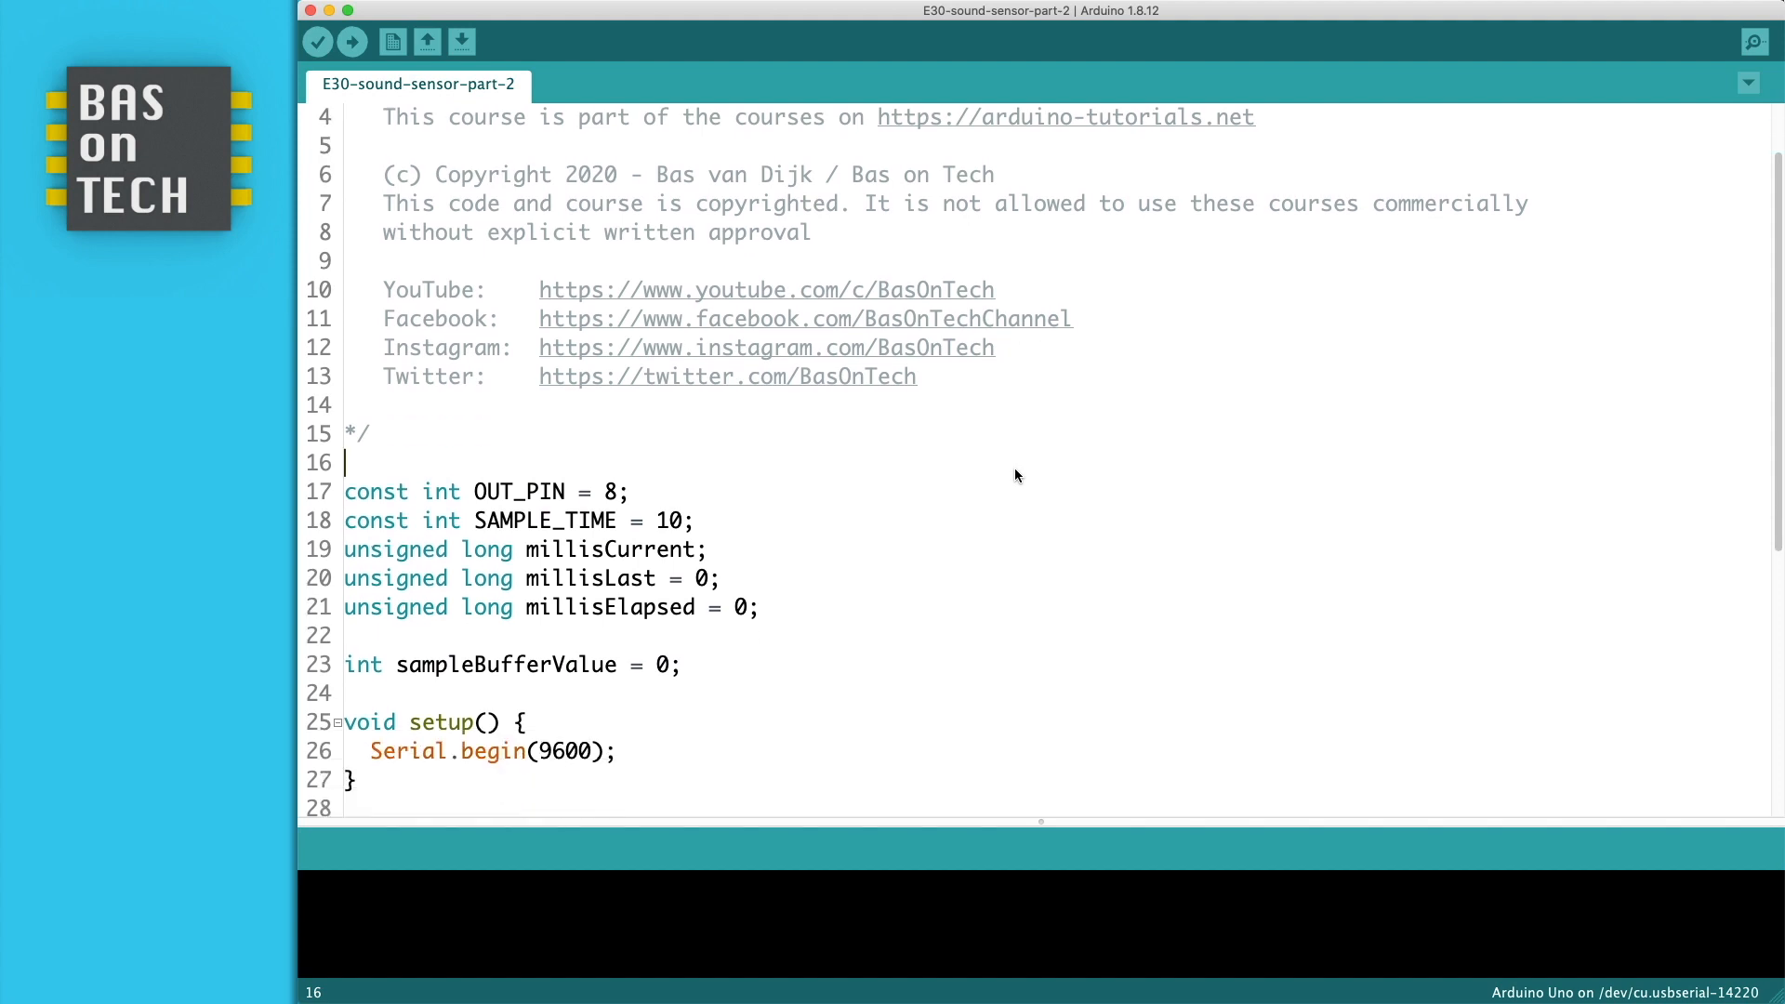
{"action": "scroll", "scroll_direction": "down", "scroll_amount": 3}
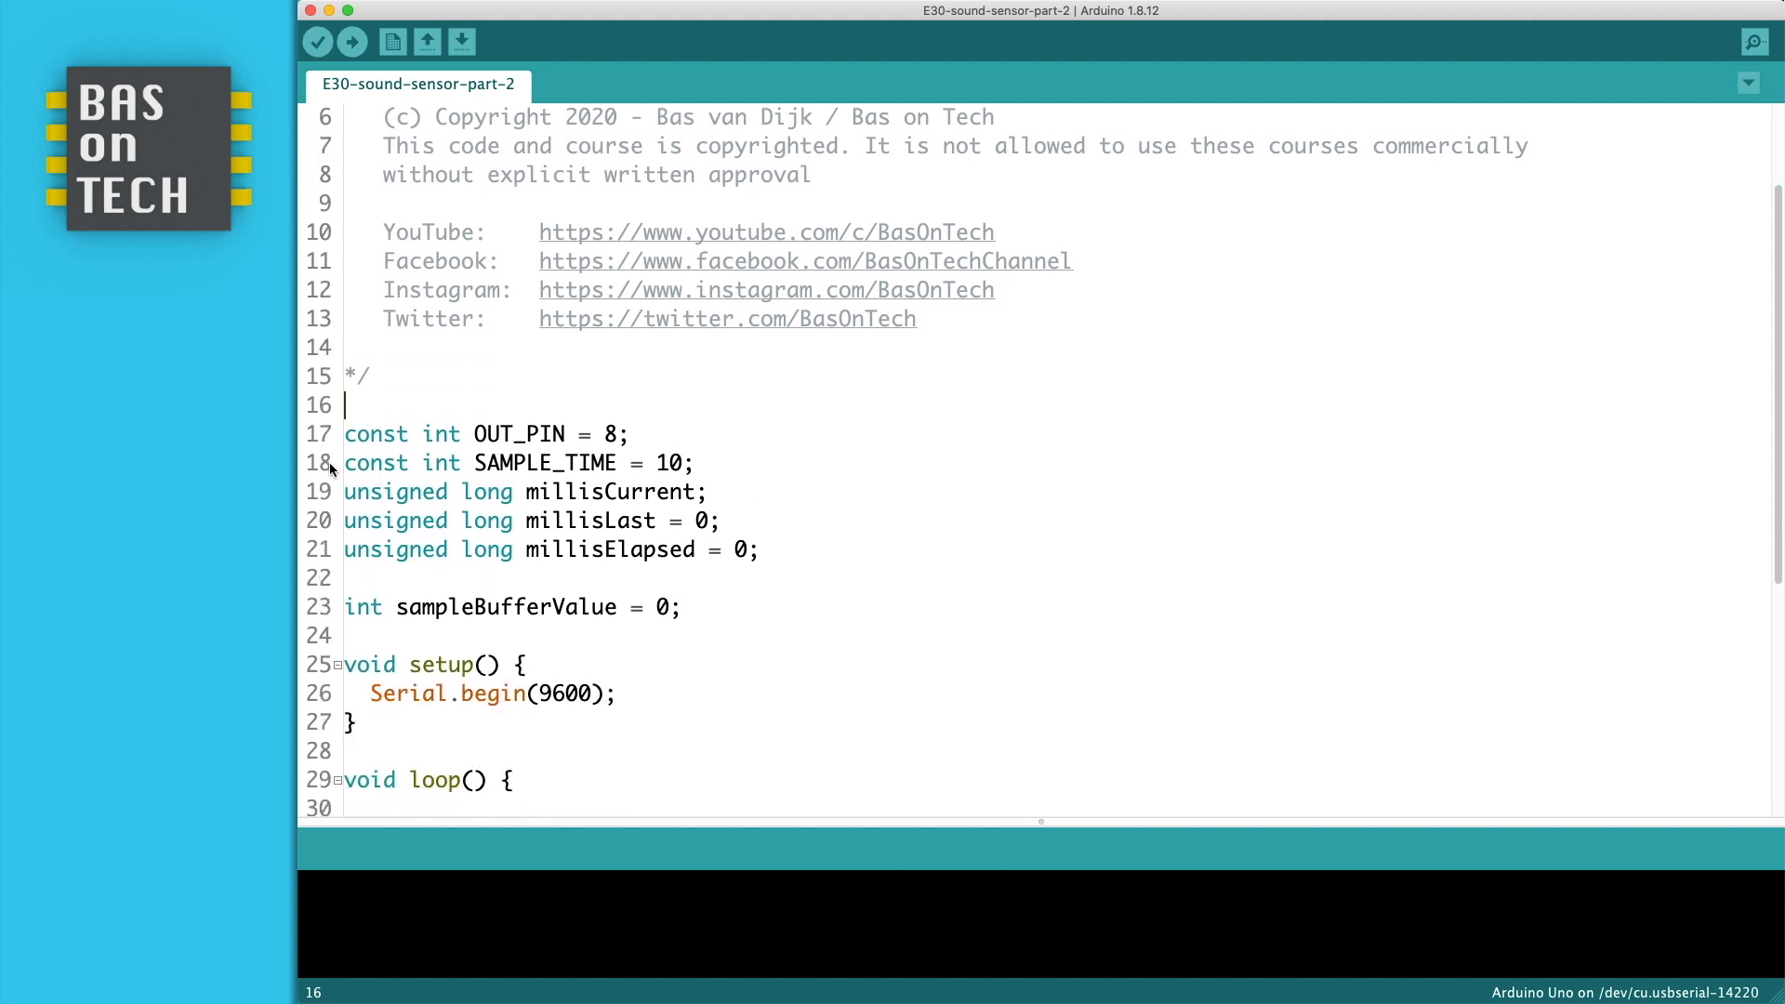
{"action": "double_click", "coordinate": [545, 463]}
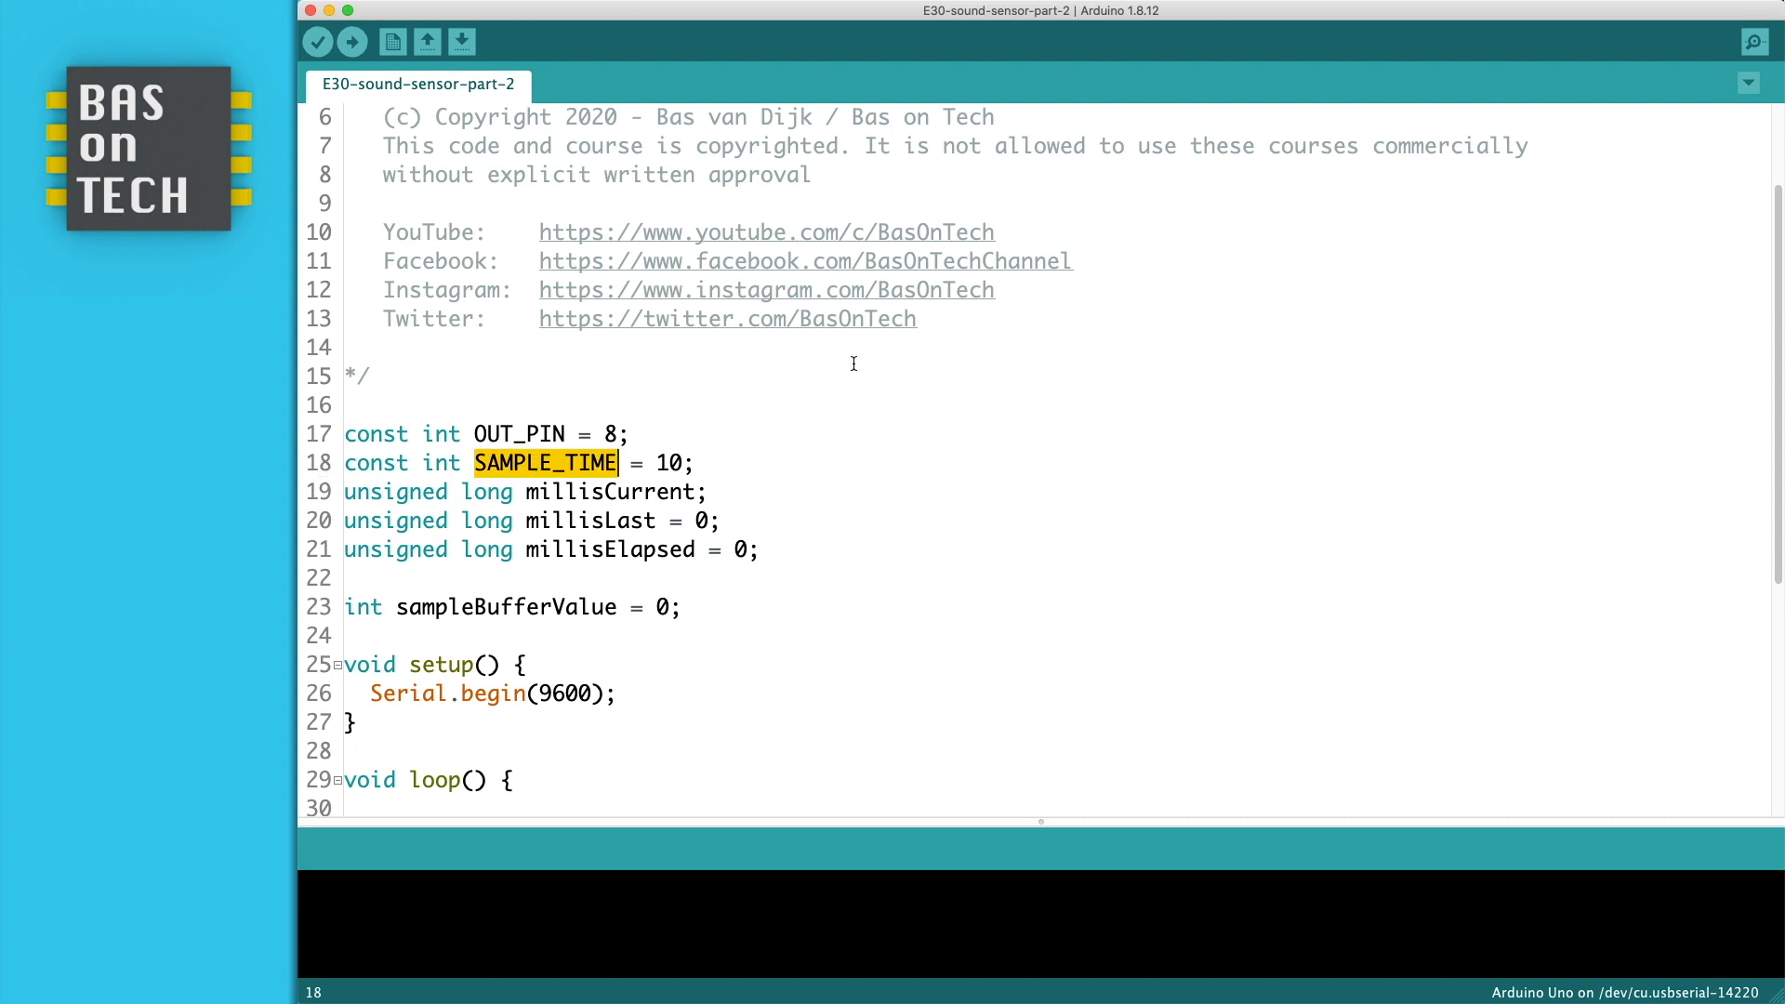
{"action": "mouse_move", "coordinate": [870, 363]}
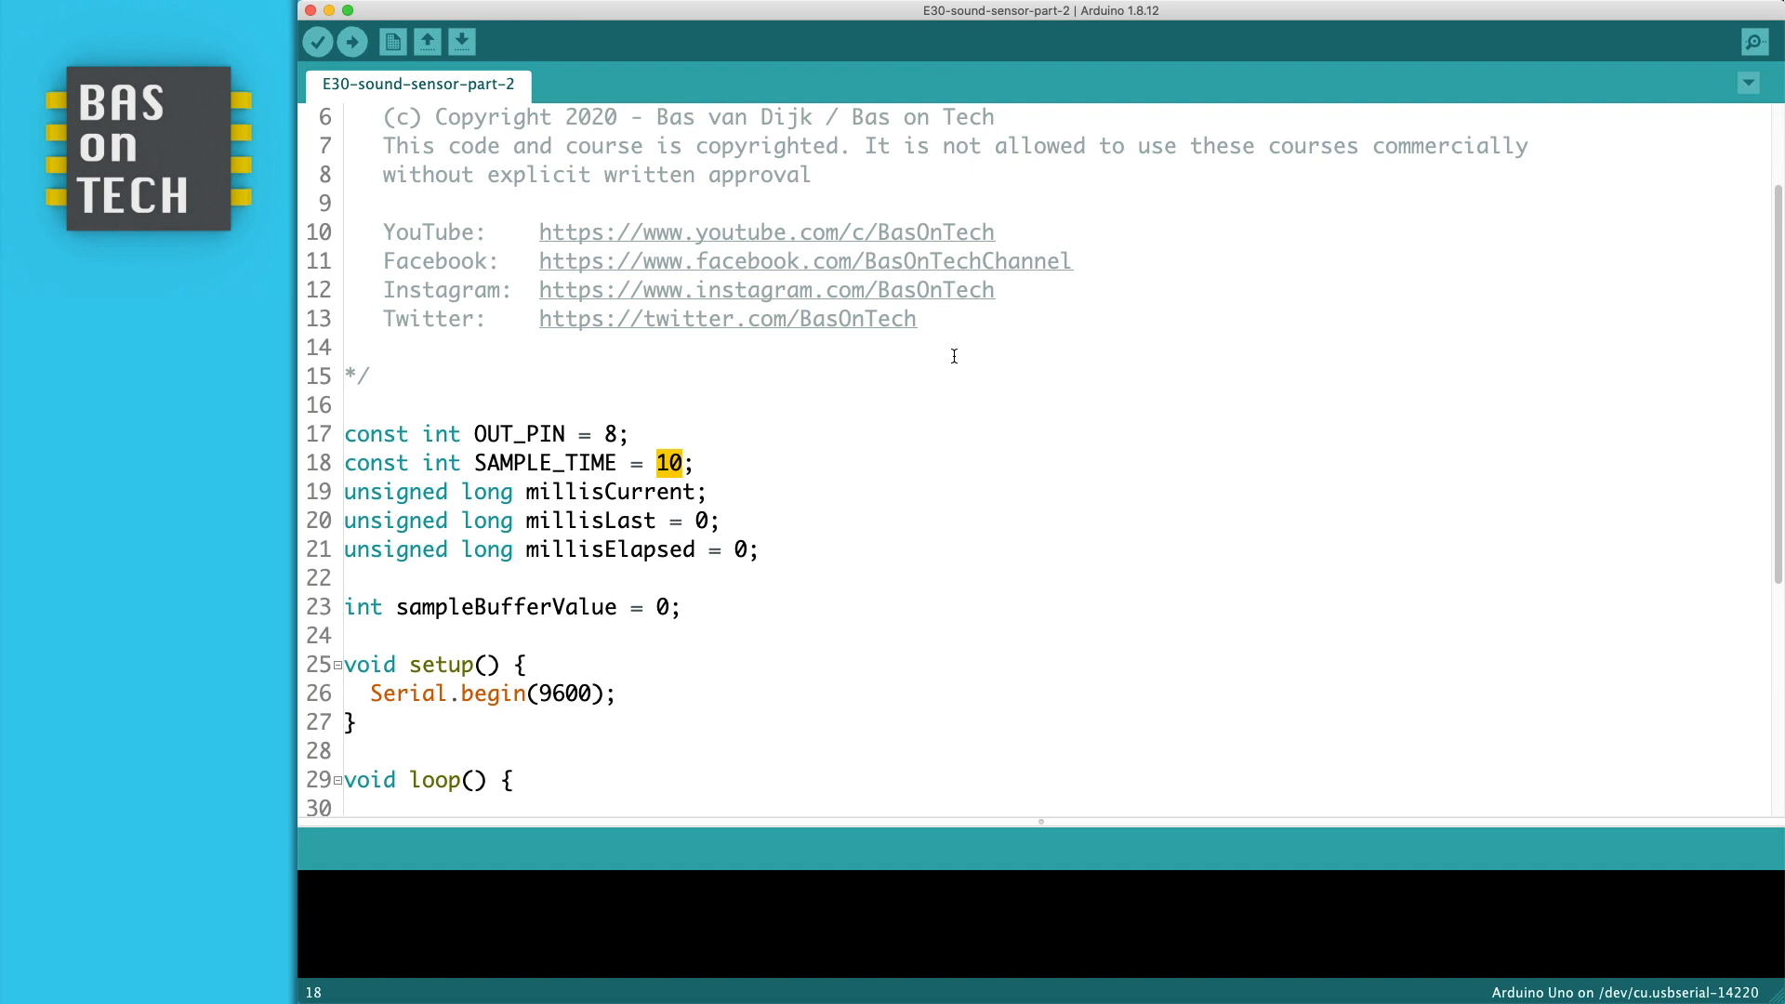
{"action": "mouse_move", "coordinate": [571, 491]}
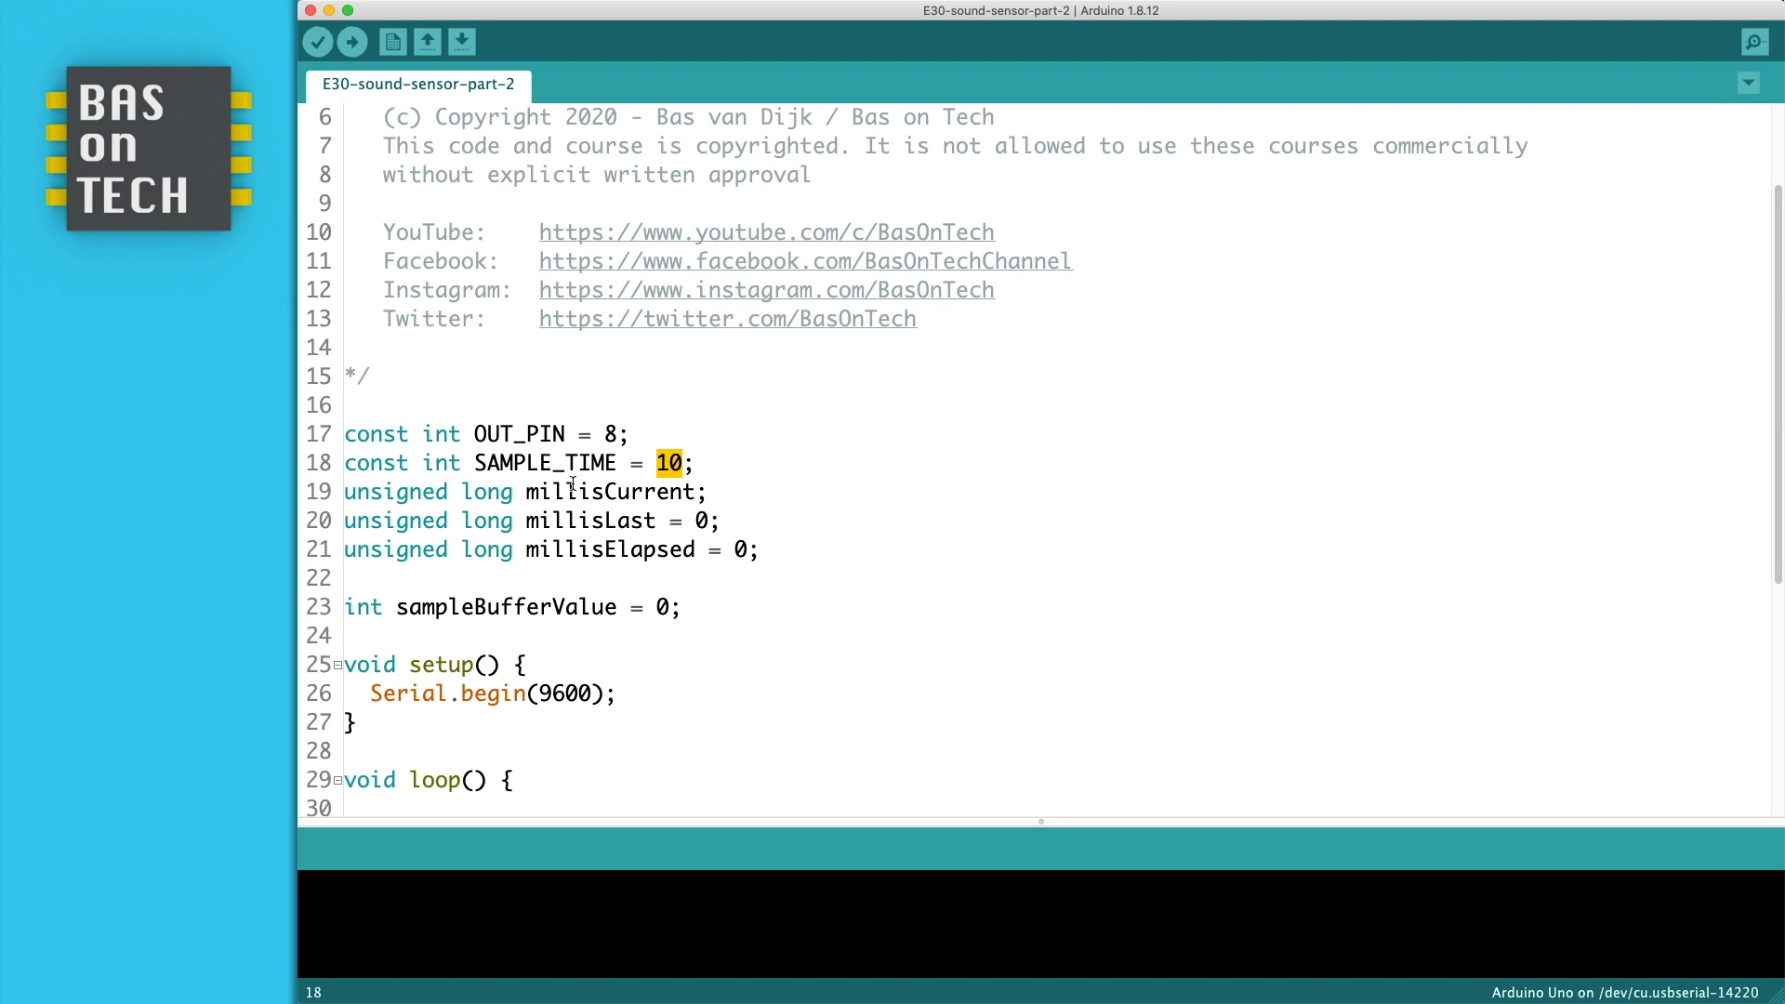
{"action": "double_click", "coordinate": [612, 491]}
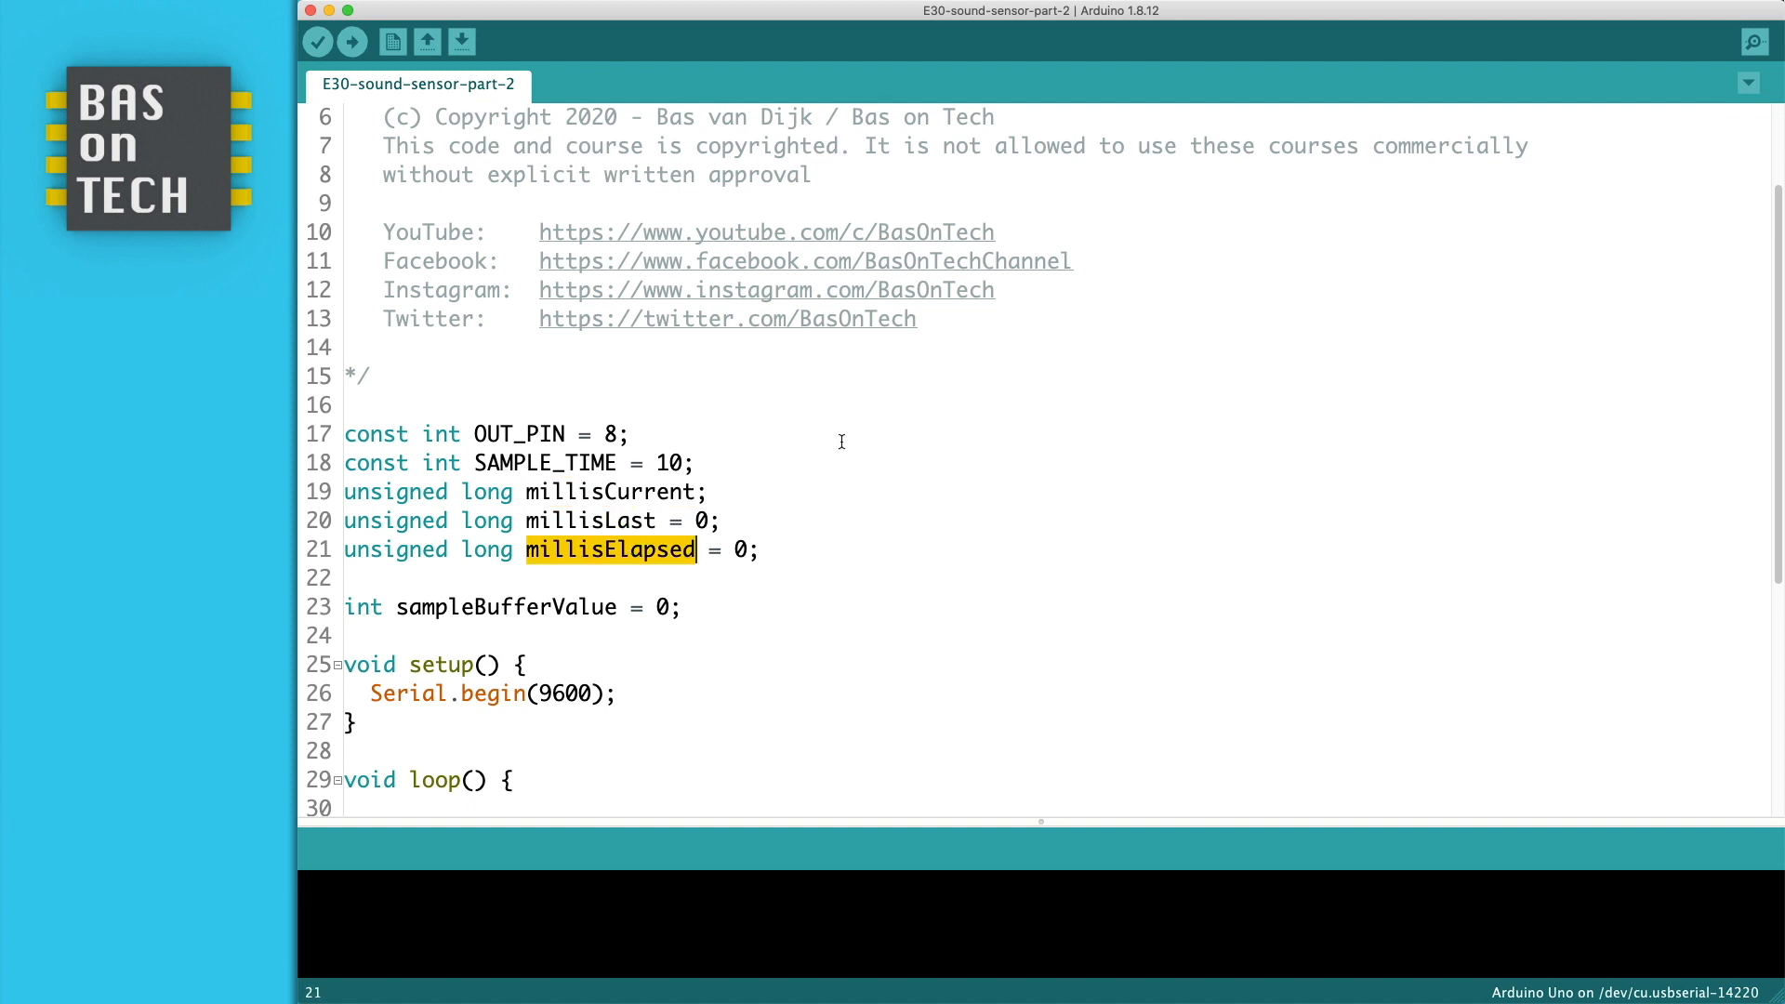
{"action": "mouse_move", "coordinate": [852, 439]}
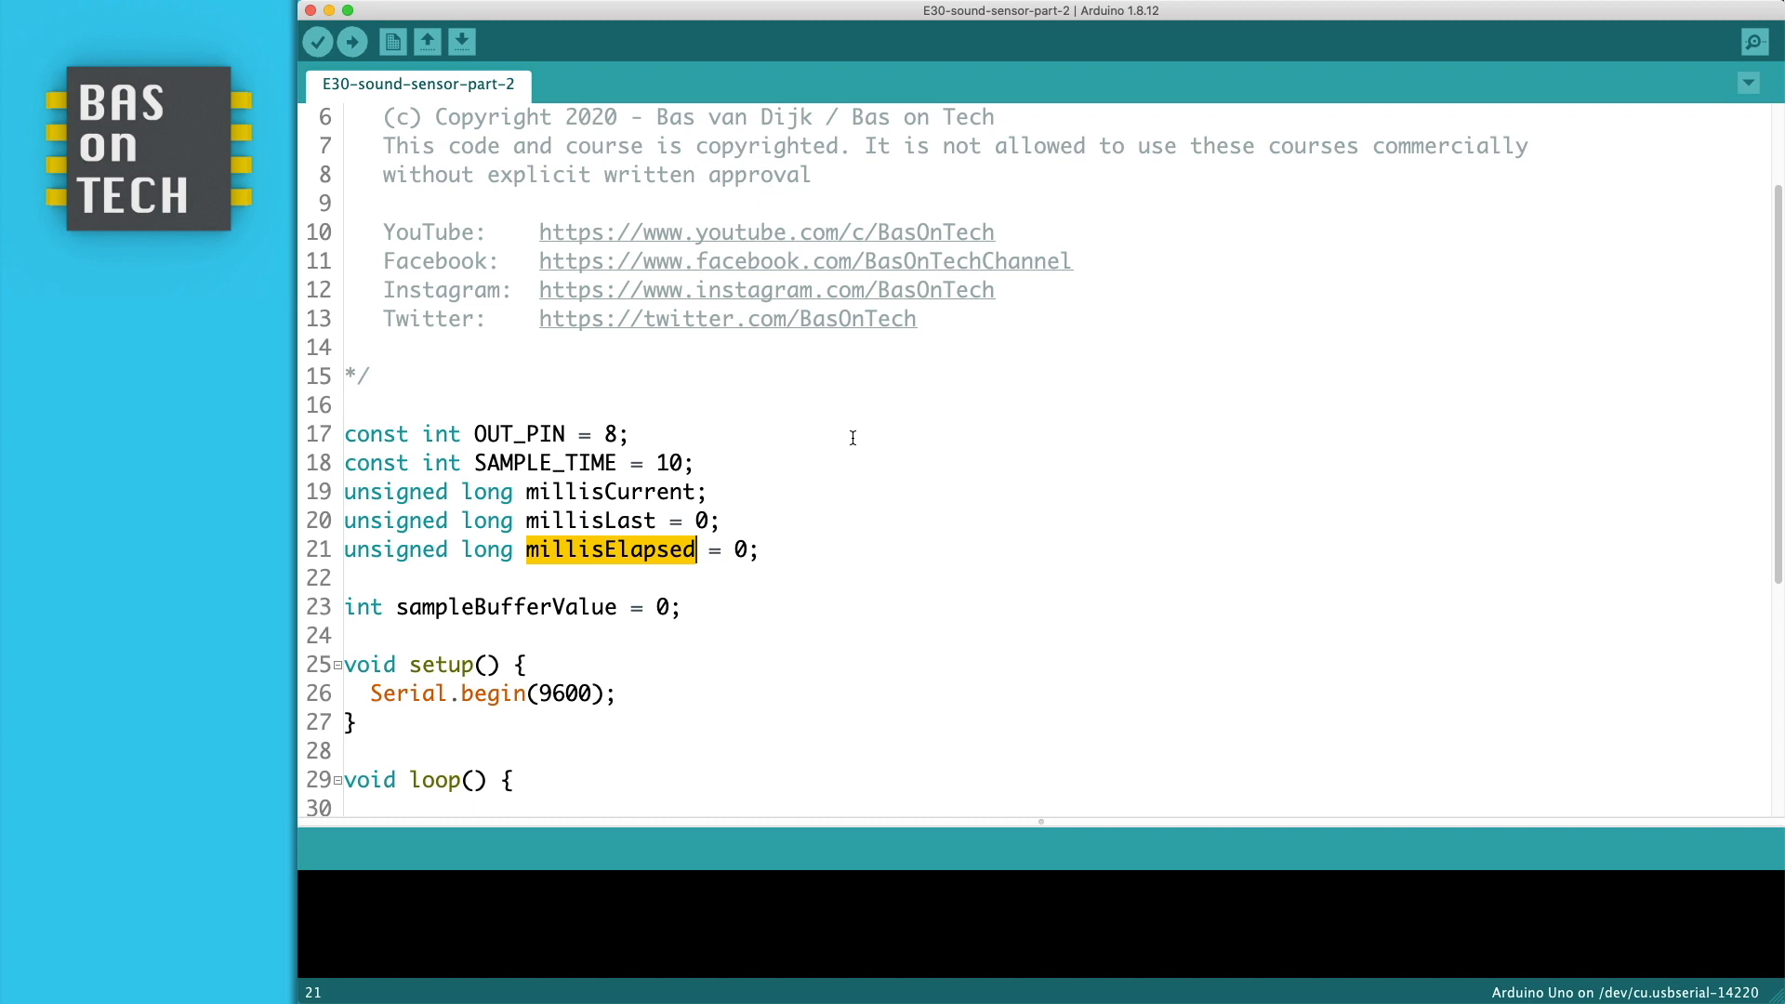
{"action": "mouse_move", "coordinate": [355, 591]}
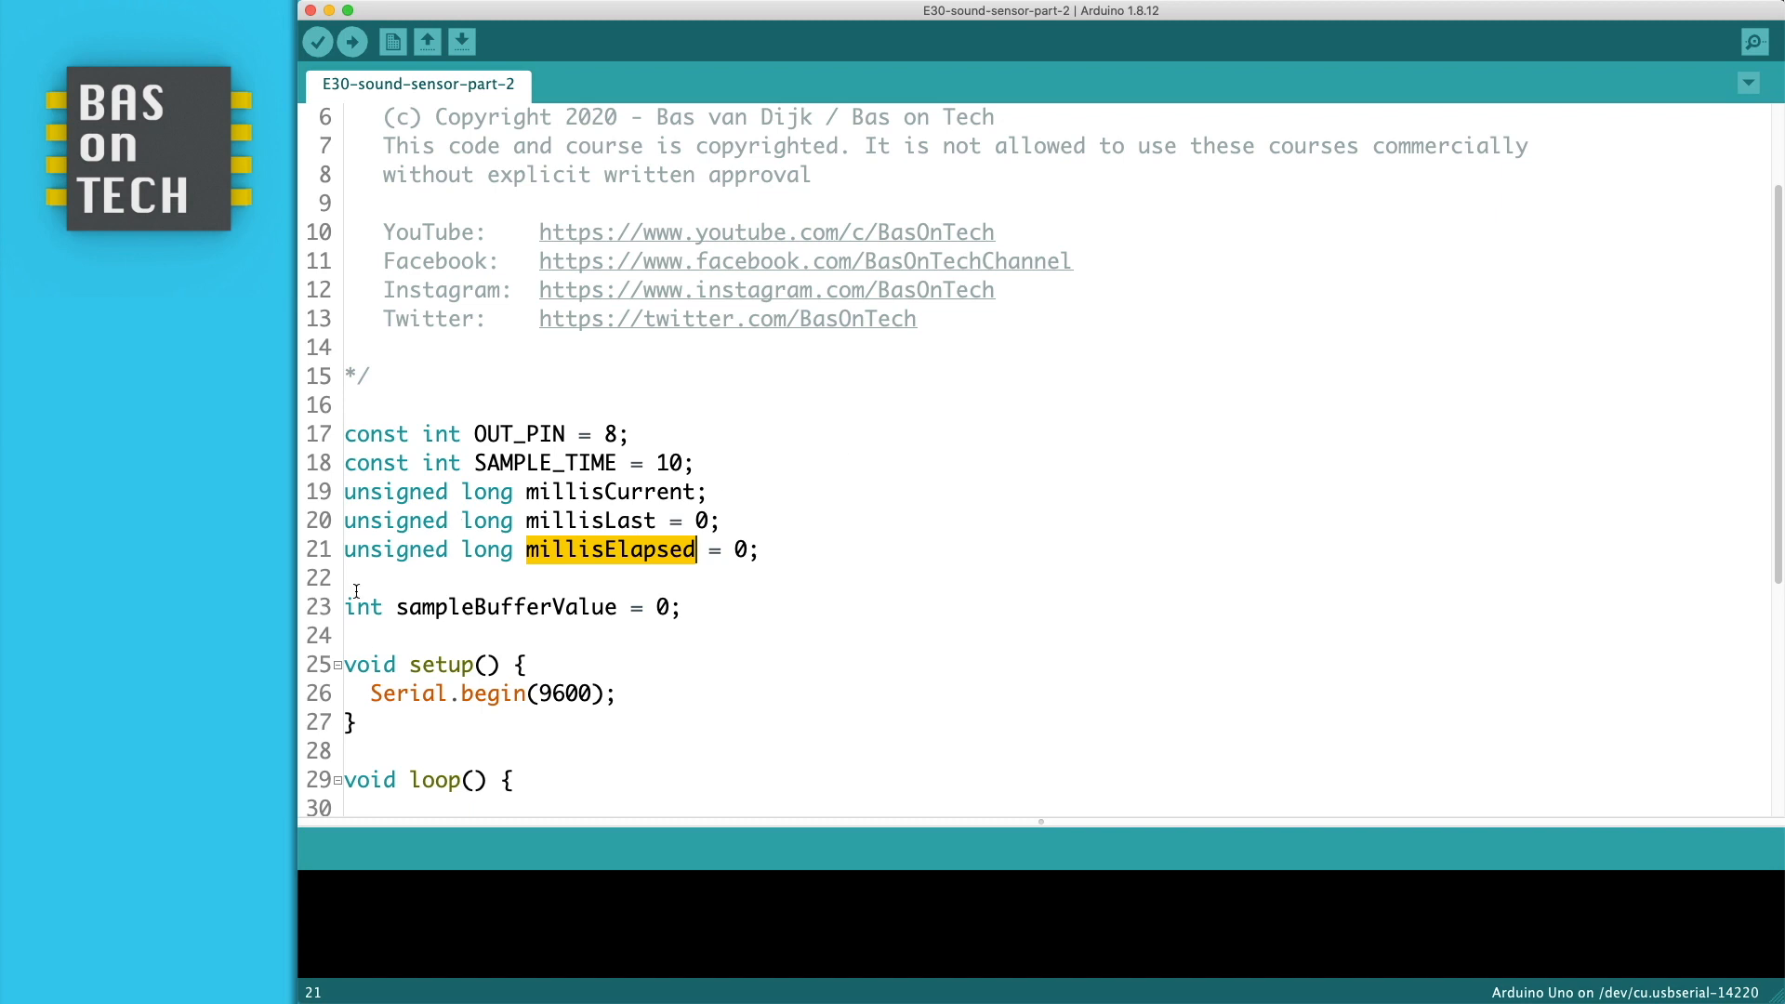
{"action": "mouse_move", "coordinate": [465, 591]}
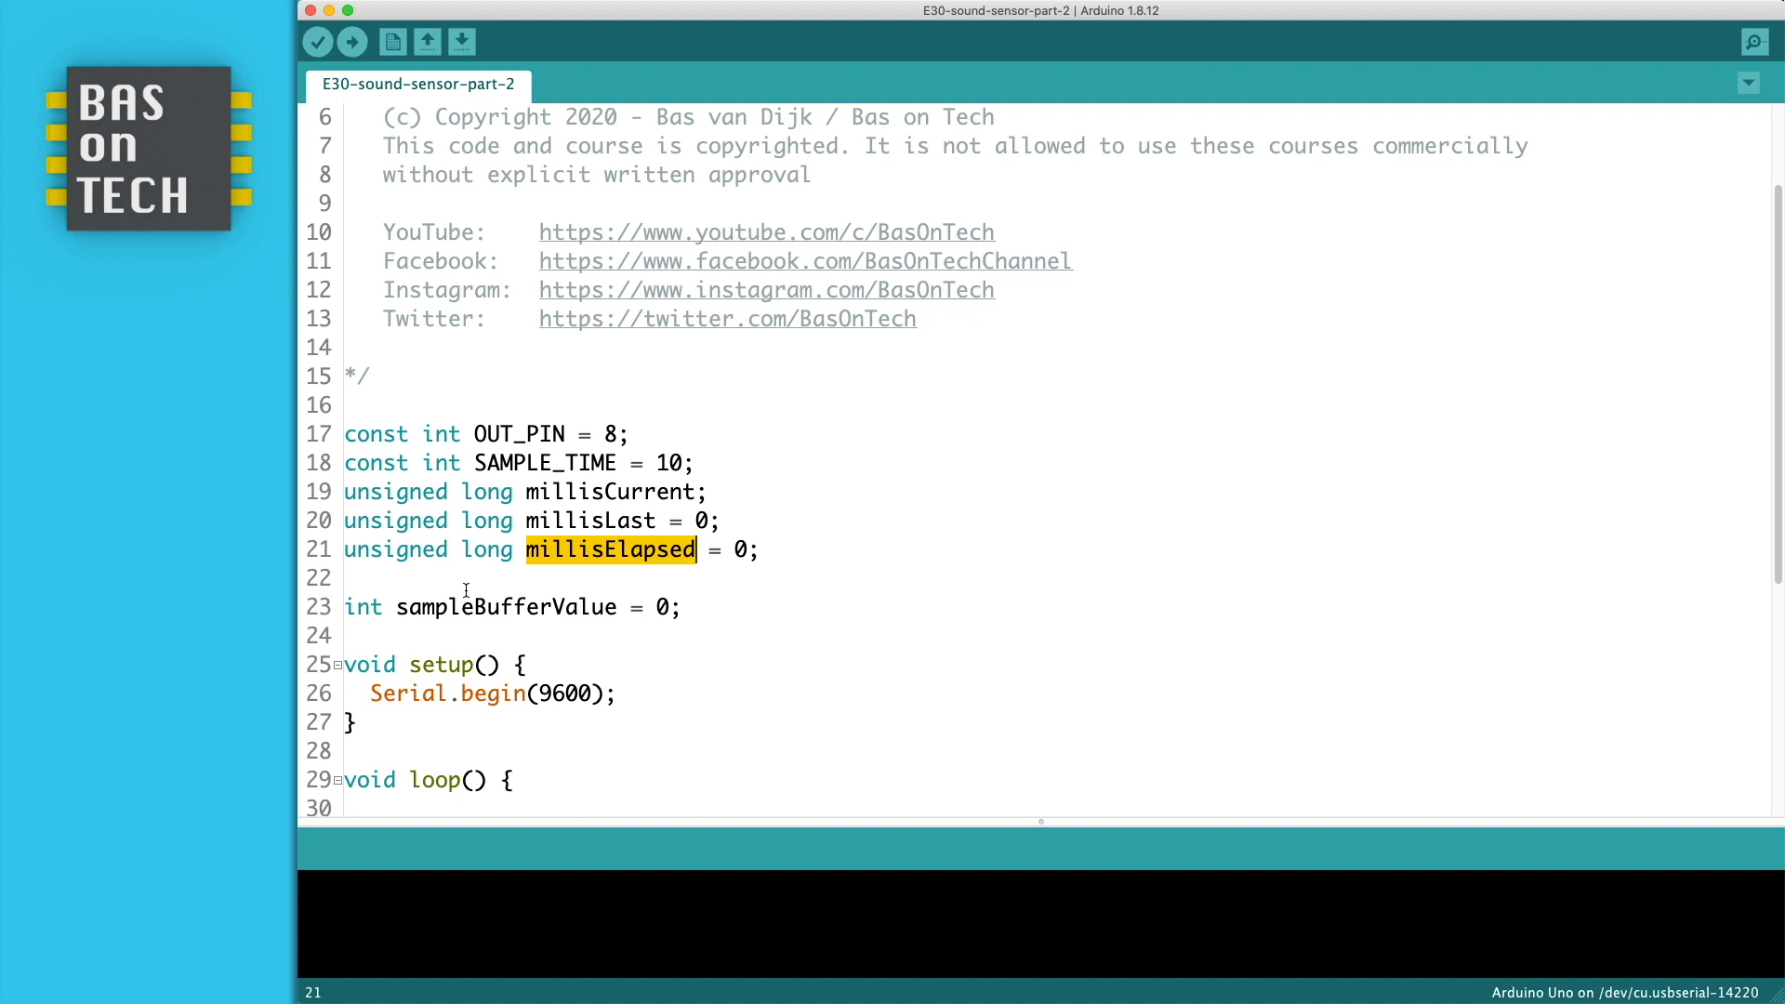
{"action": "mouse_move", "coordinate": [540, 606]}
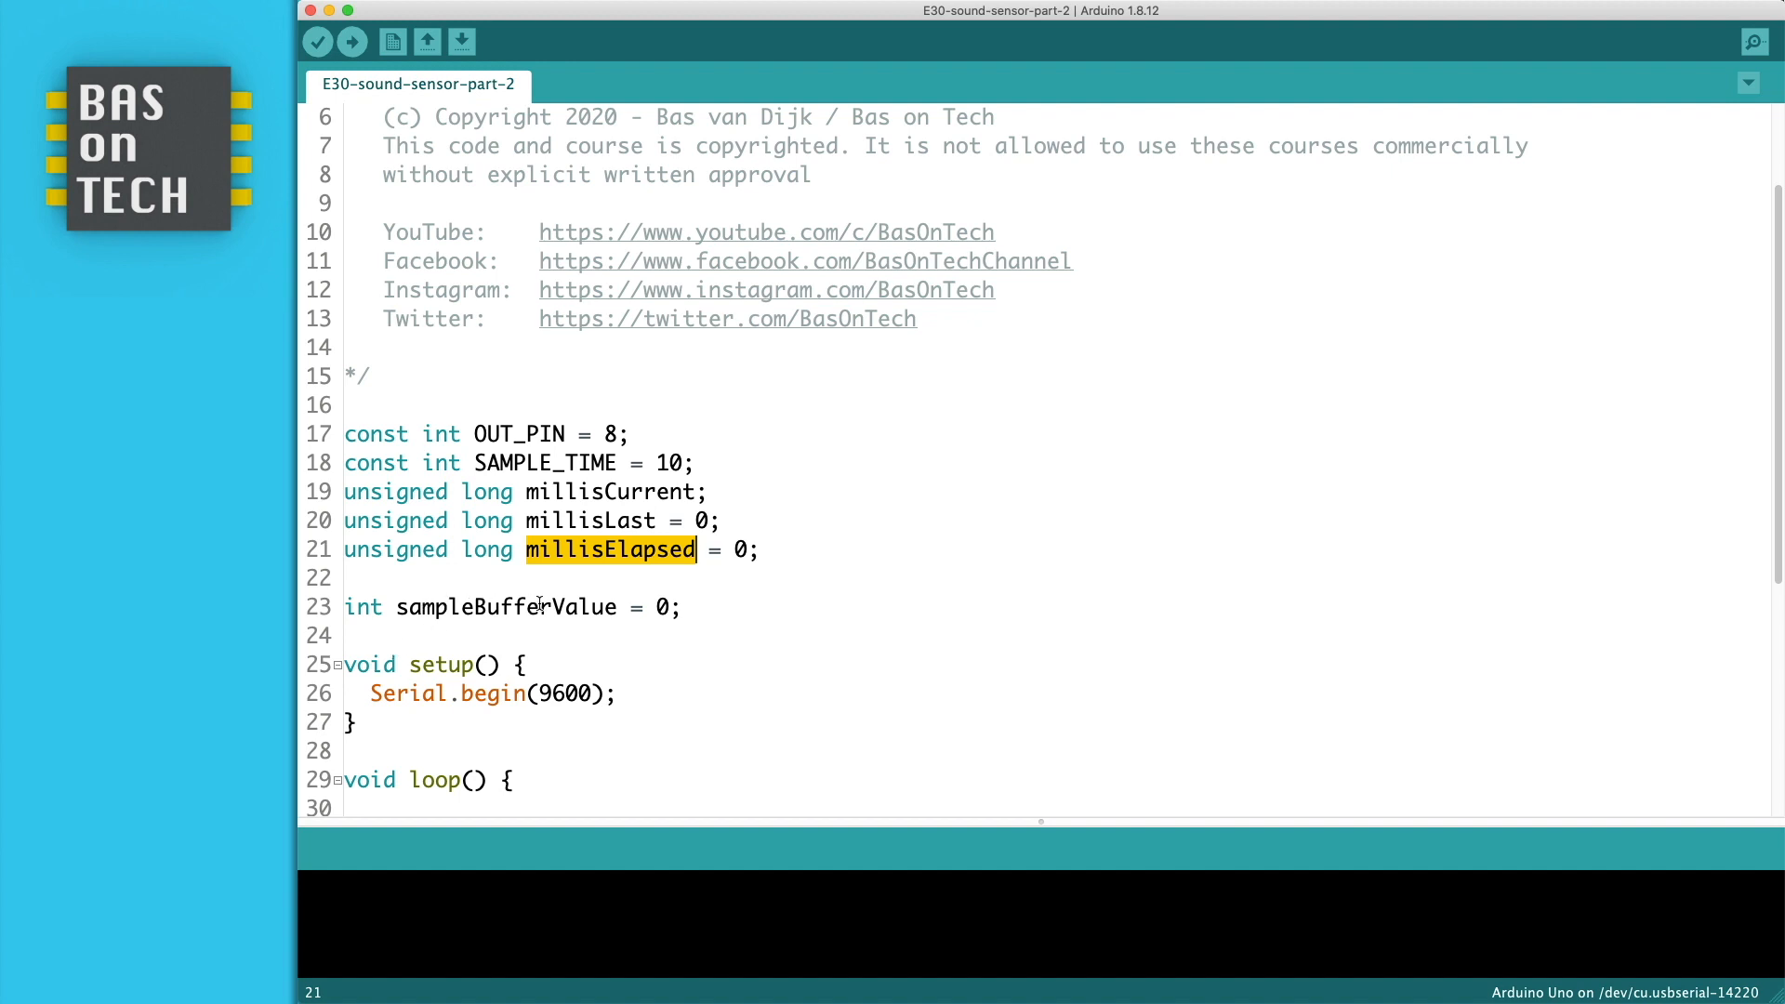
{"action": "double_click", "coordinate": [505, 606]}
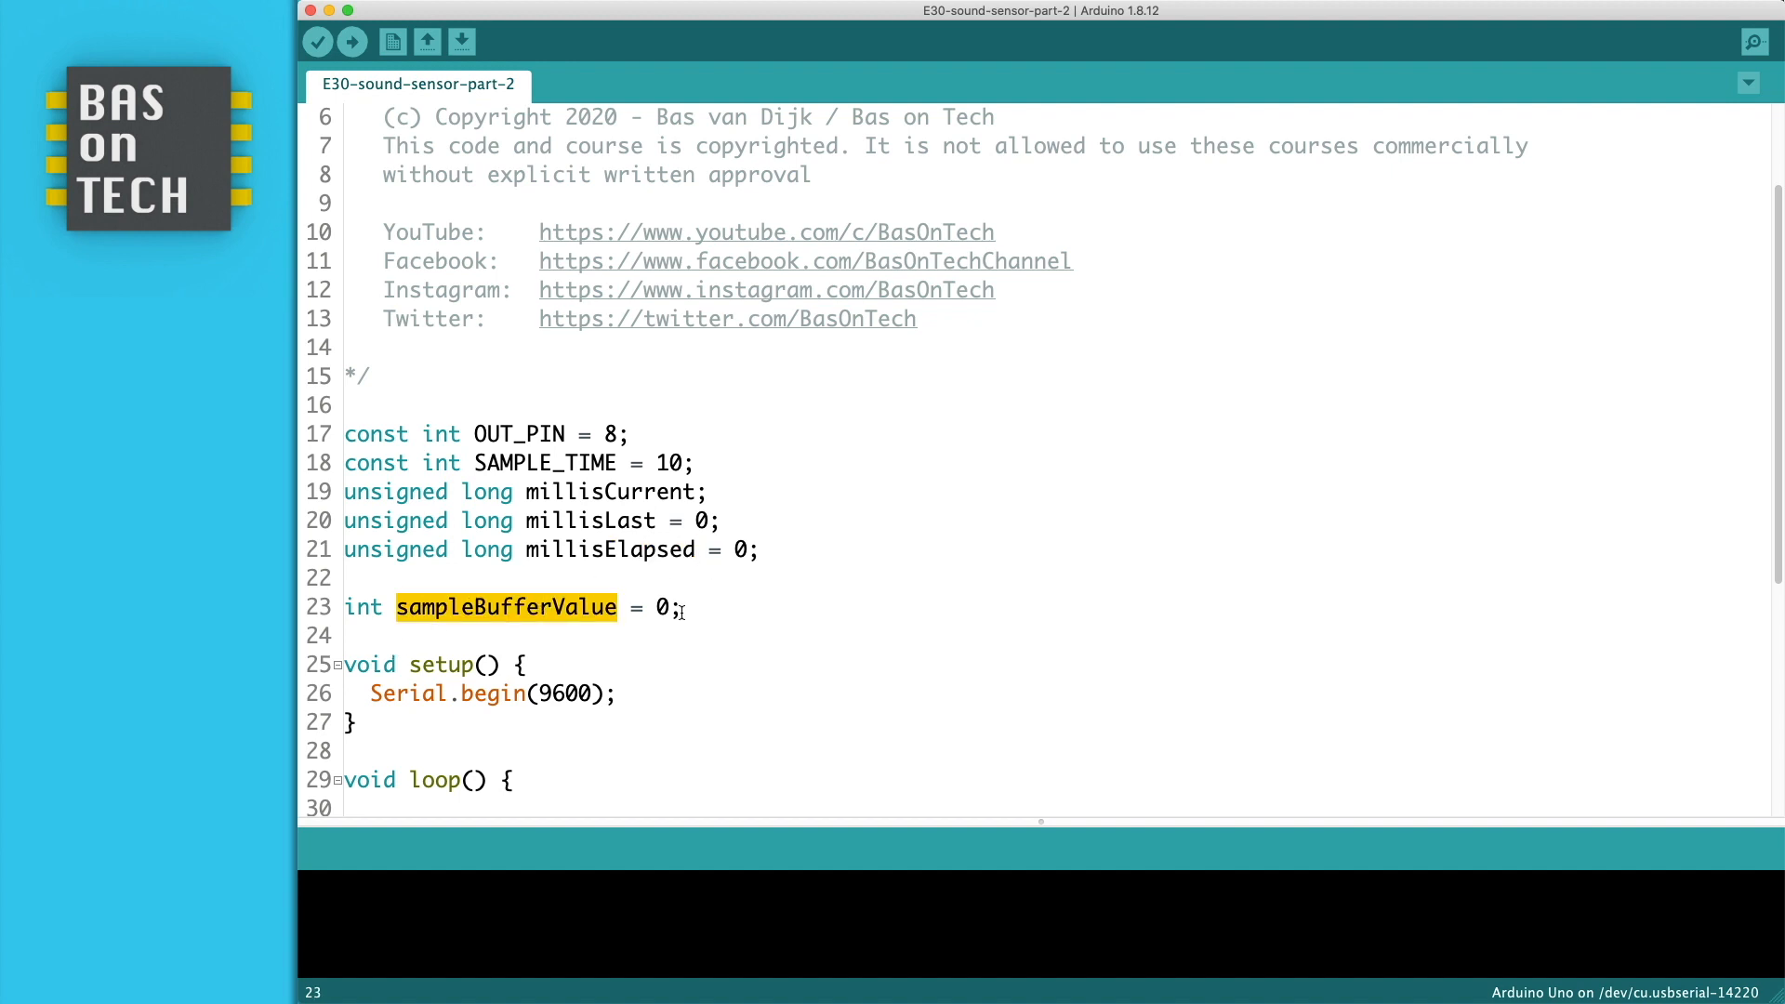
{"action": "scroll", "scroll_direction": "down", "scroll_amount": 3}
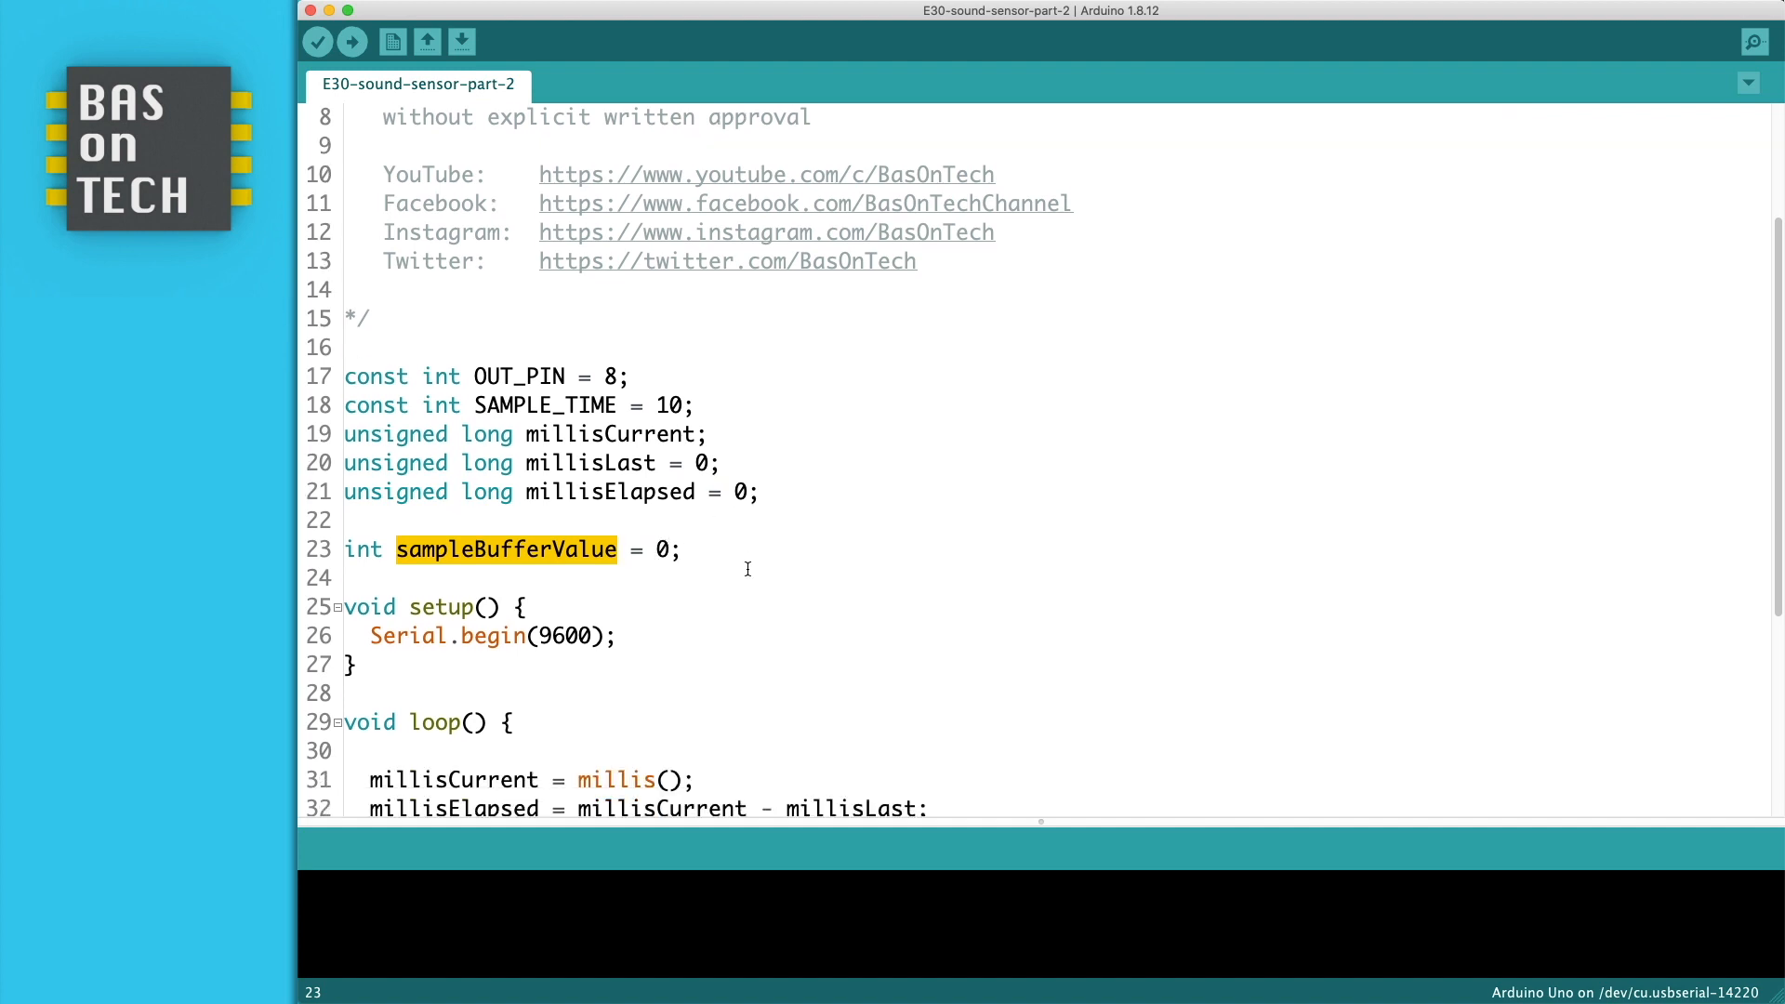
{"action": "scroll", "scroll_direction": "down", "scroll_amount": 3}
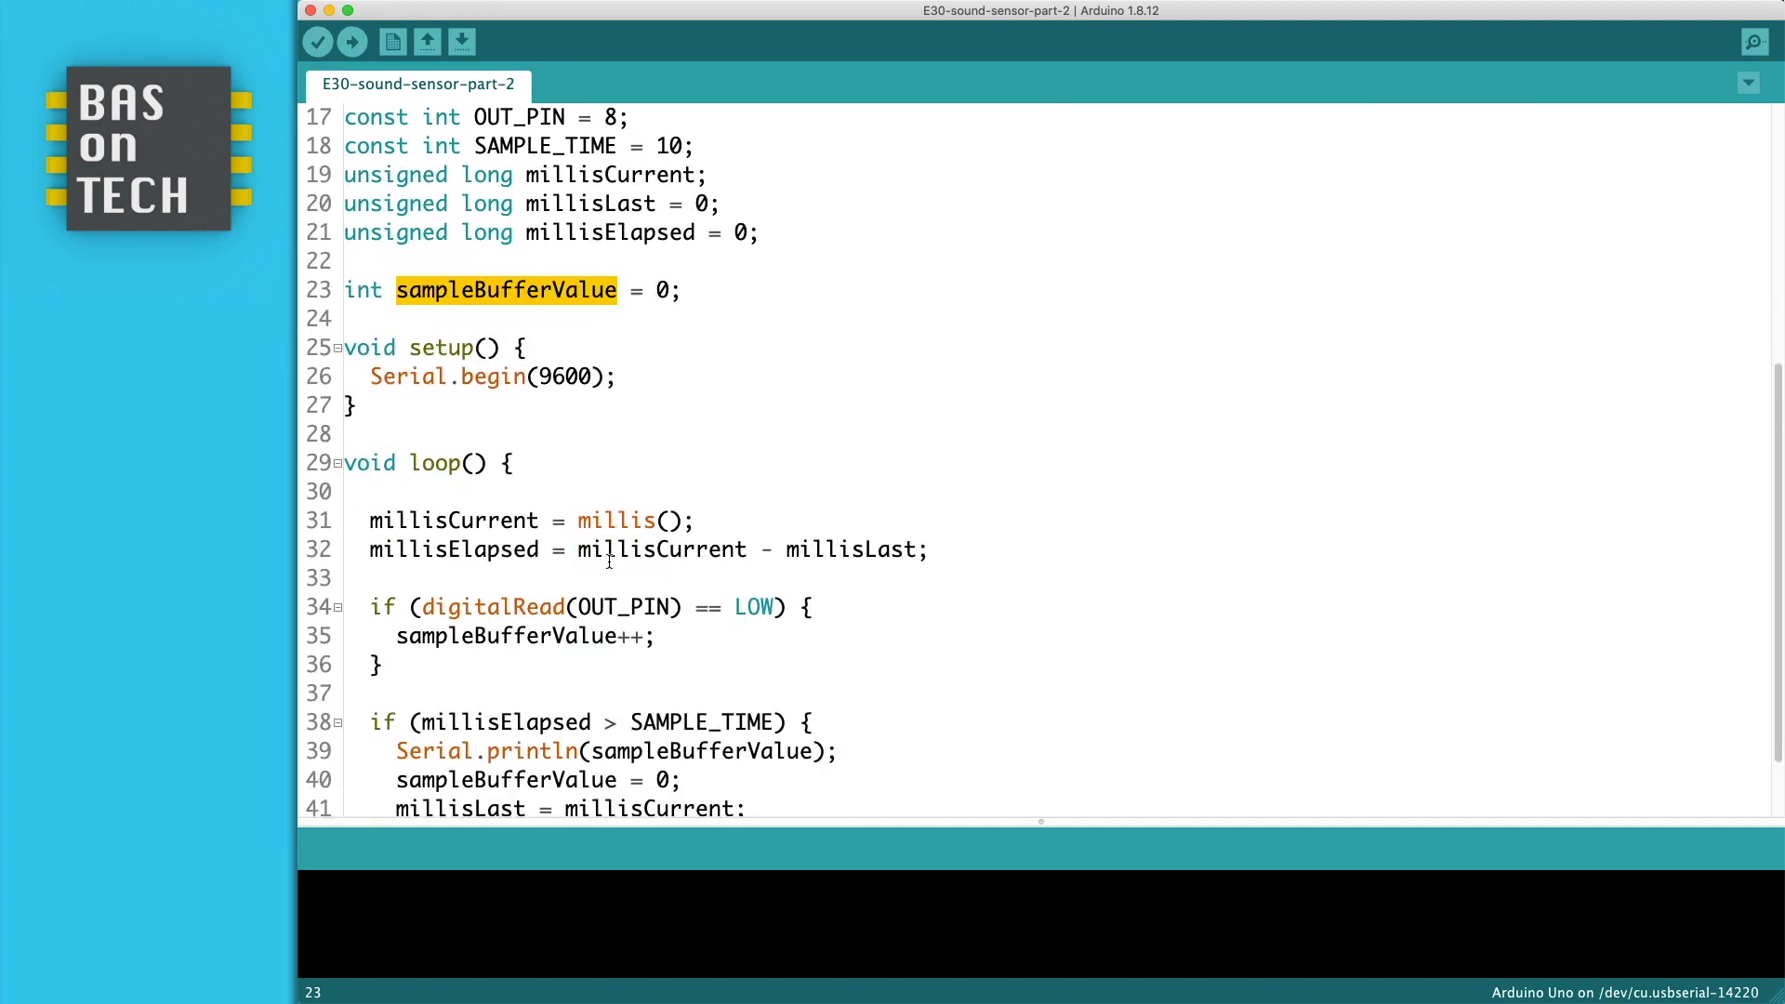
{"action": "scroll", "scroll_direction": "down", "scroll_amount": 3}
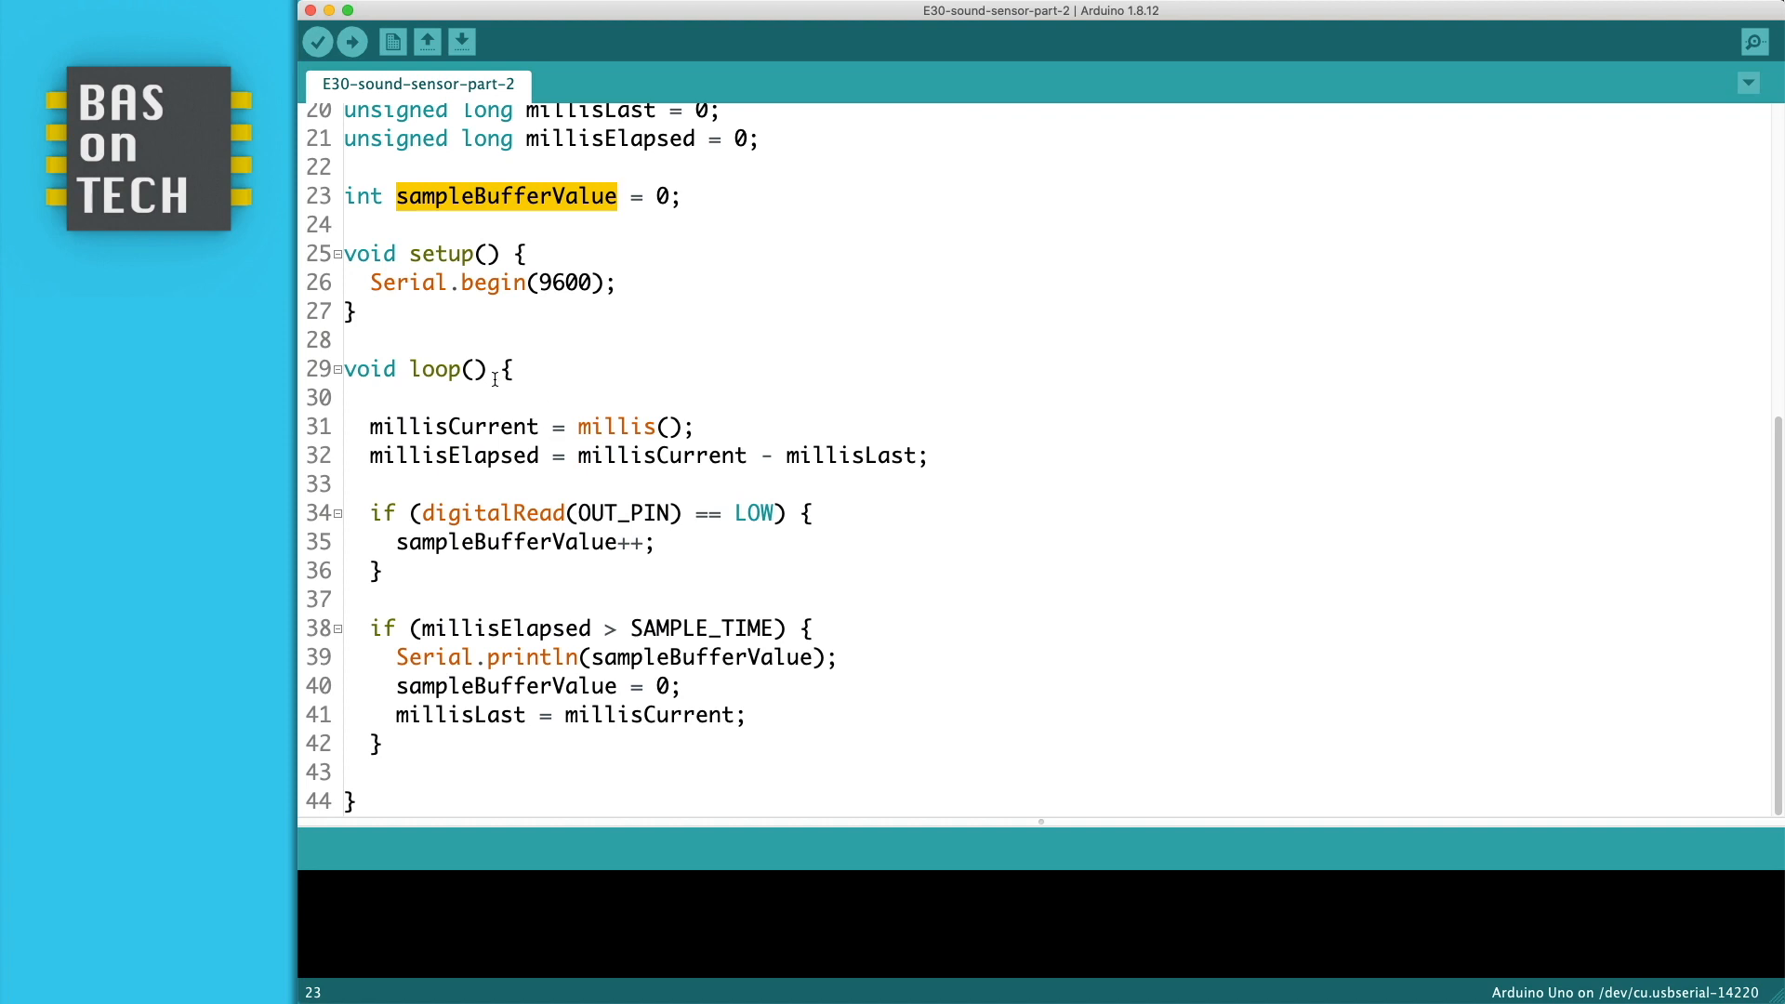
Review the loop's millisCurrent/millisElapsed timing and the block that counts LOW readings.
{"action": "double_click", "coordinate": [454, 426]}
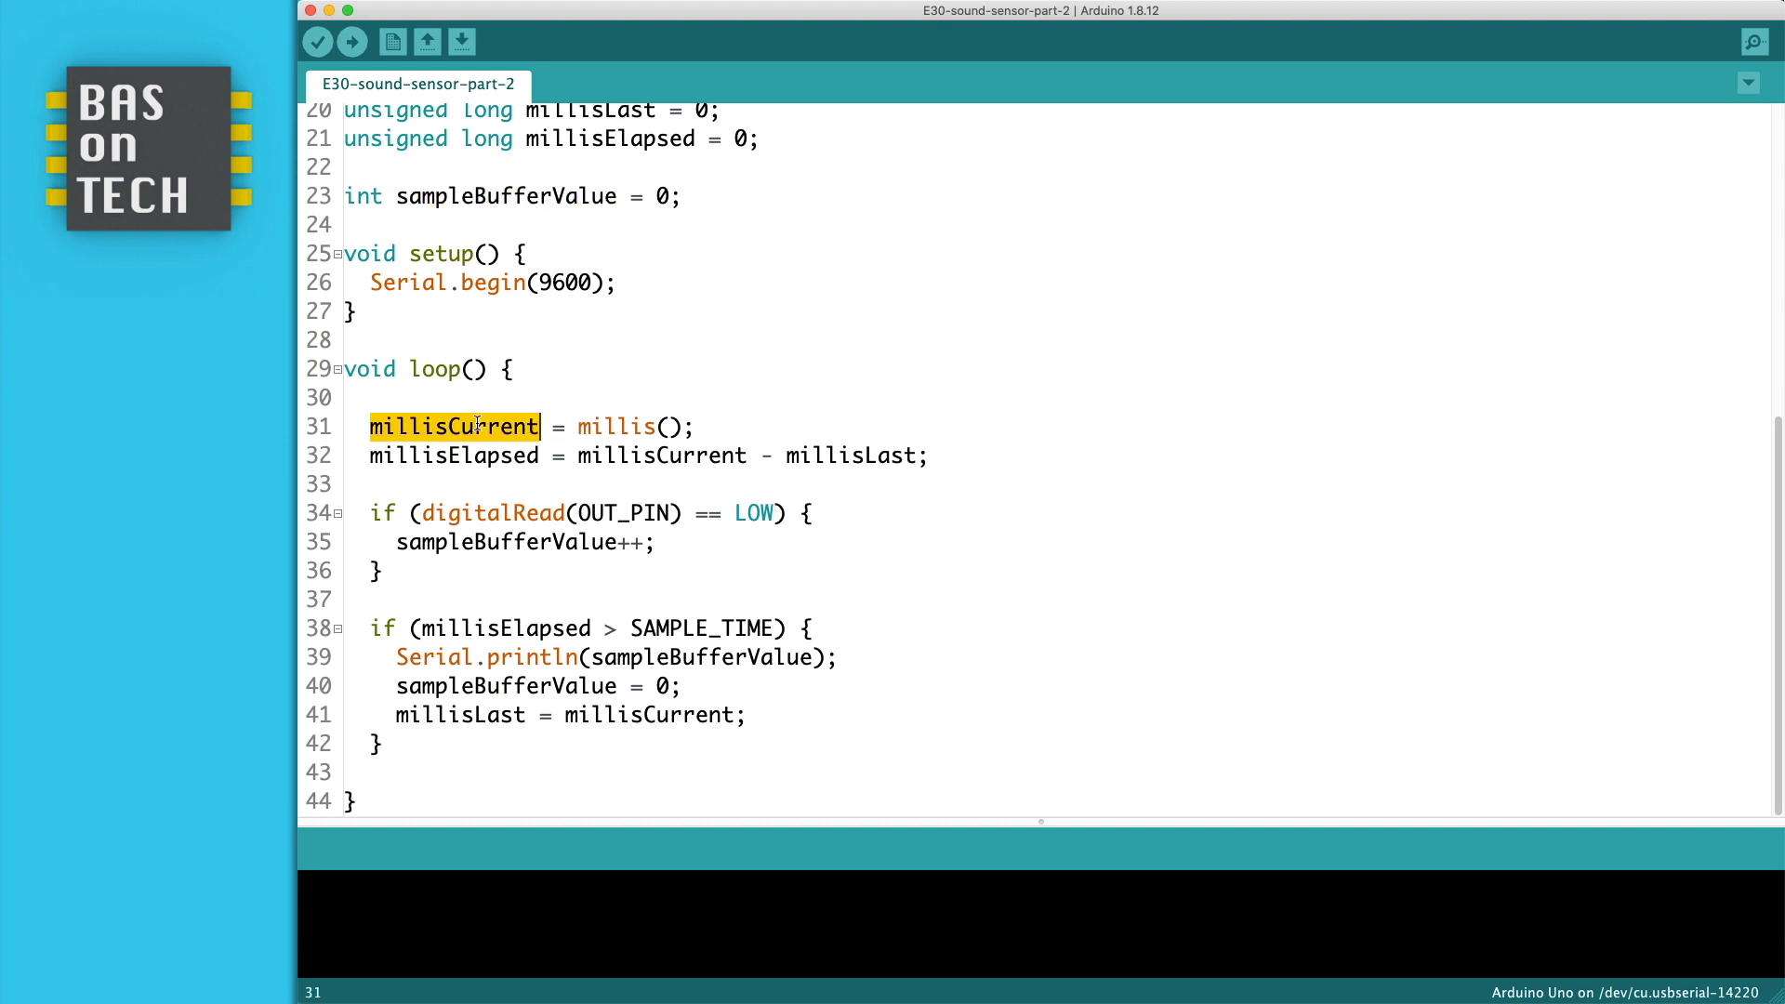
{"action": "double_click", "coordinate": [615, 426]}
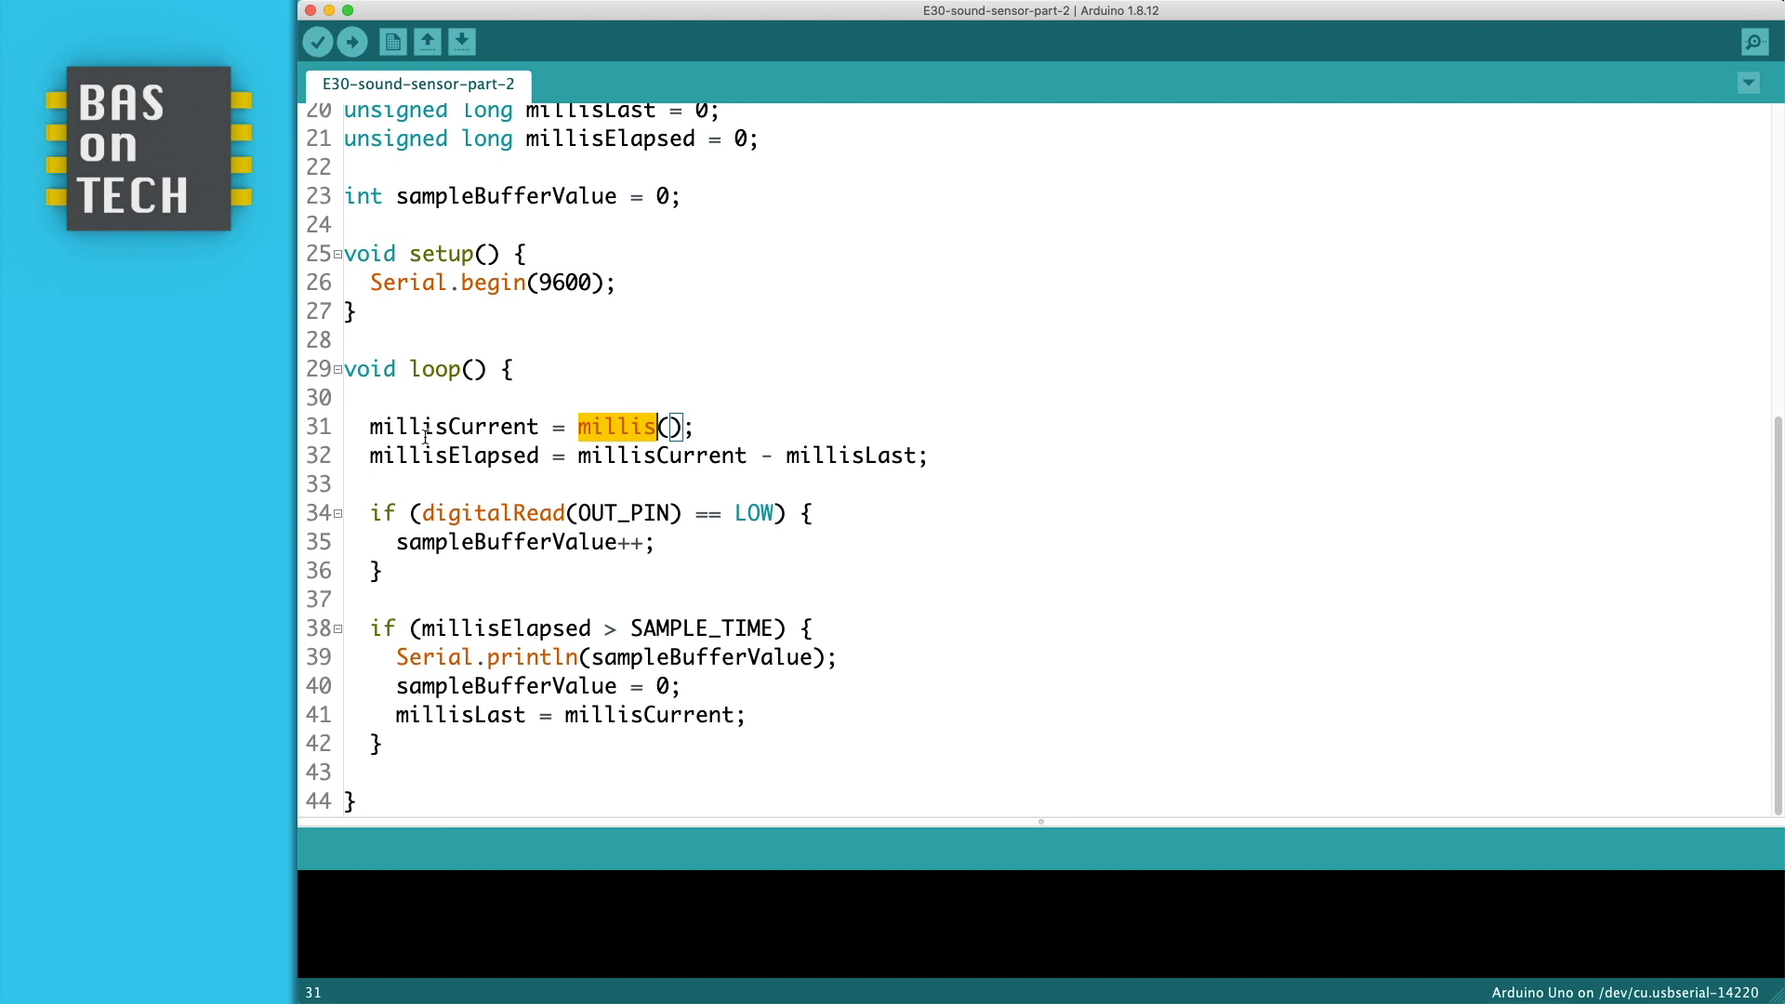
{"action": "double_click", "coordinate": [454, 426]}
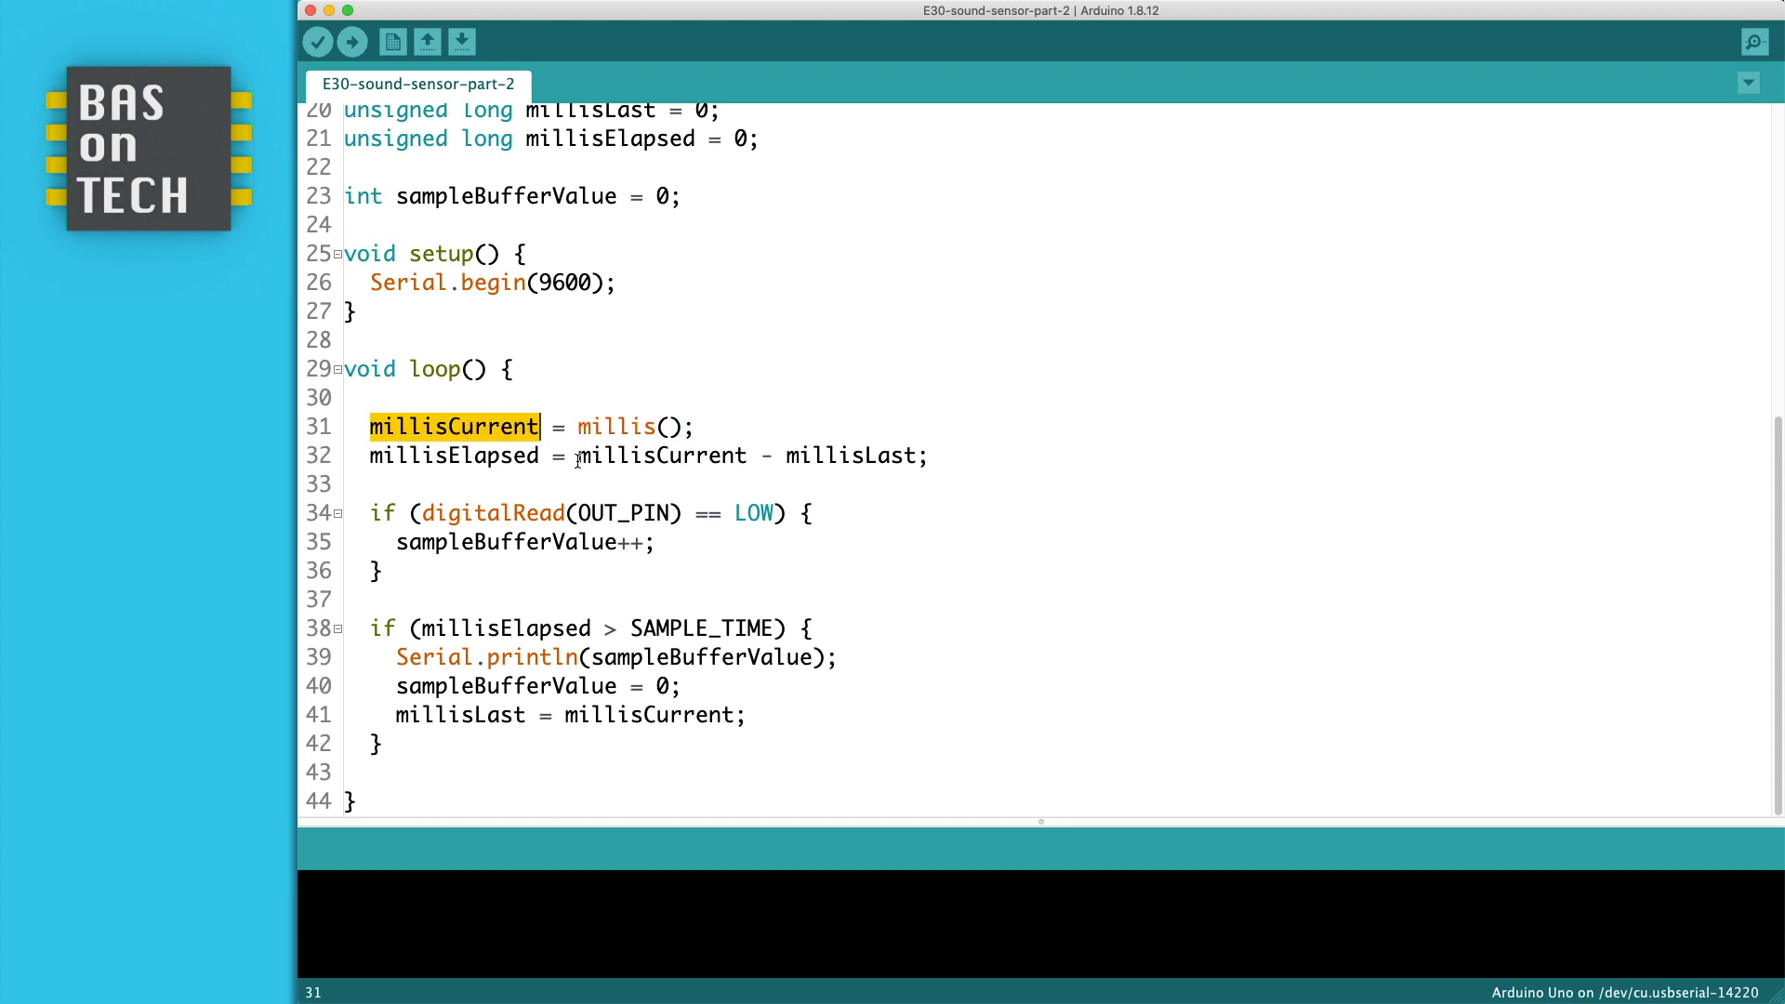
{"action": "double_click", "coordinate": [454, 455]}
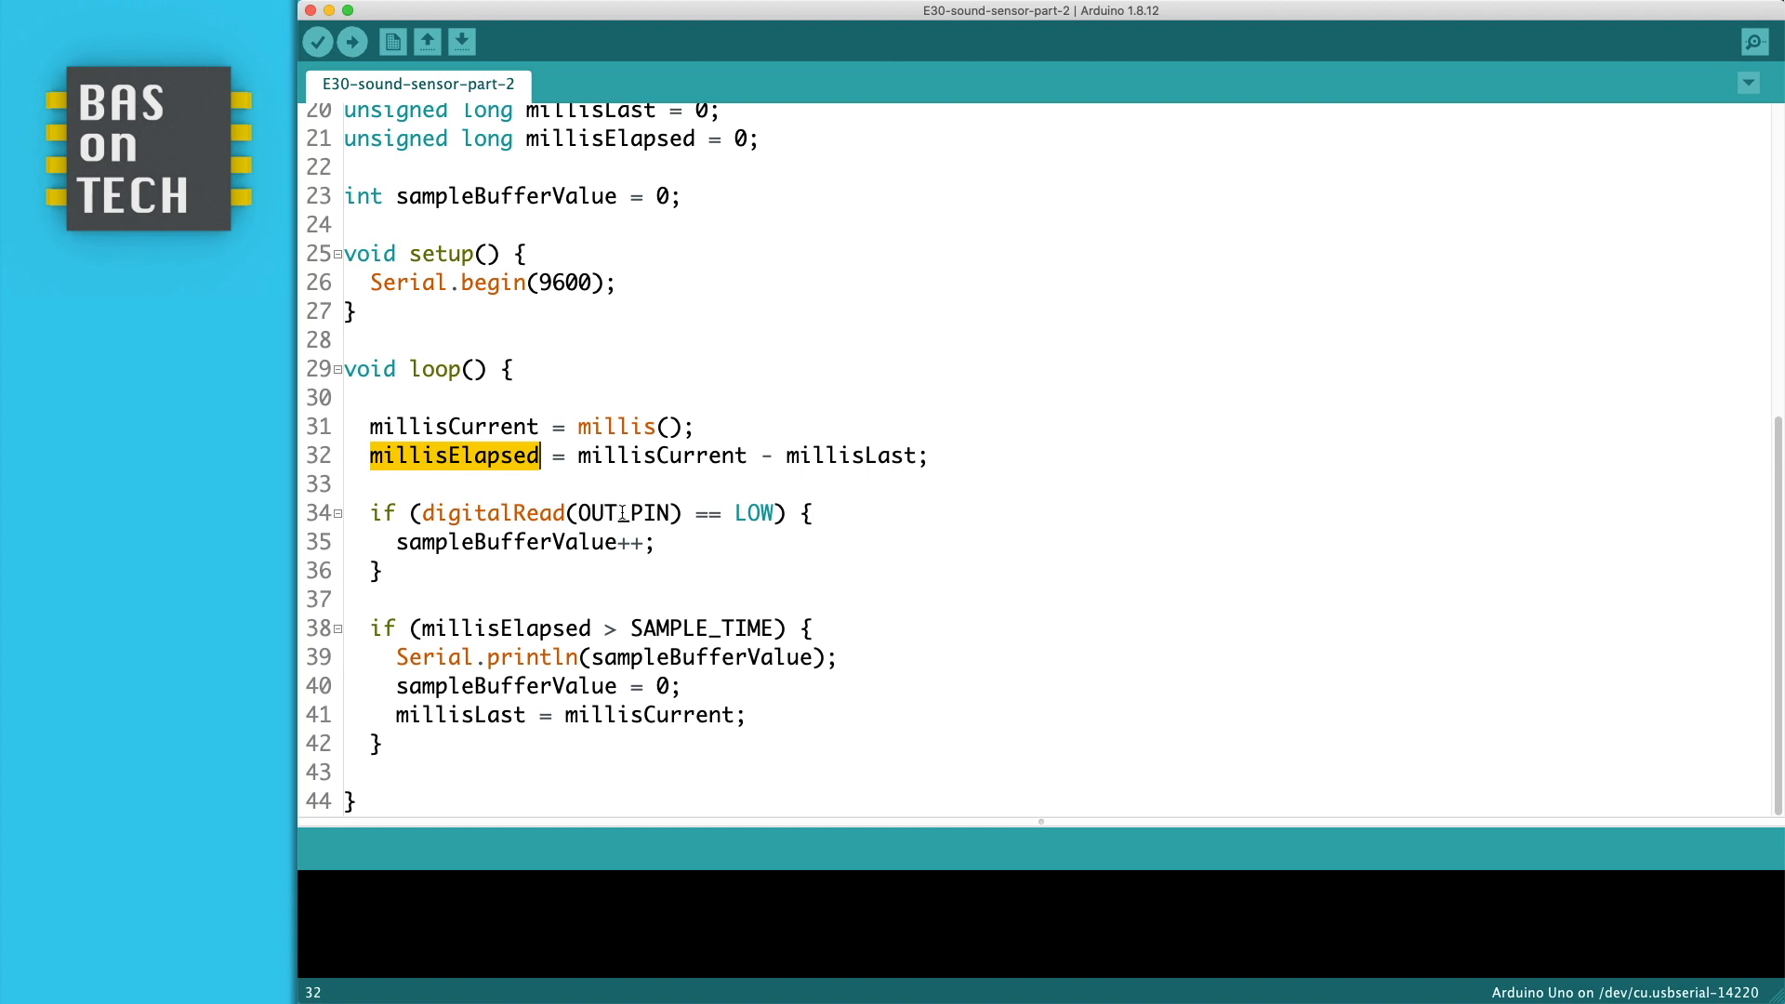
{"action": "double_click", "coordinate": [753, 513]}
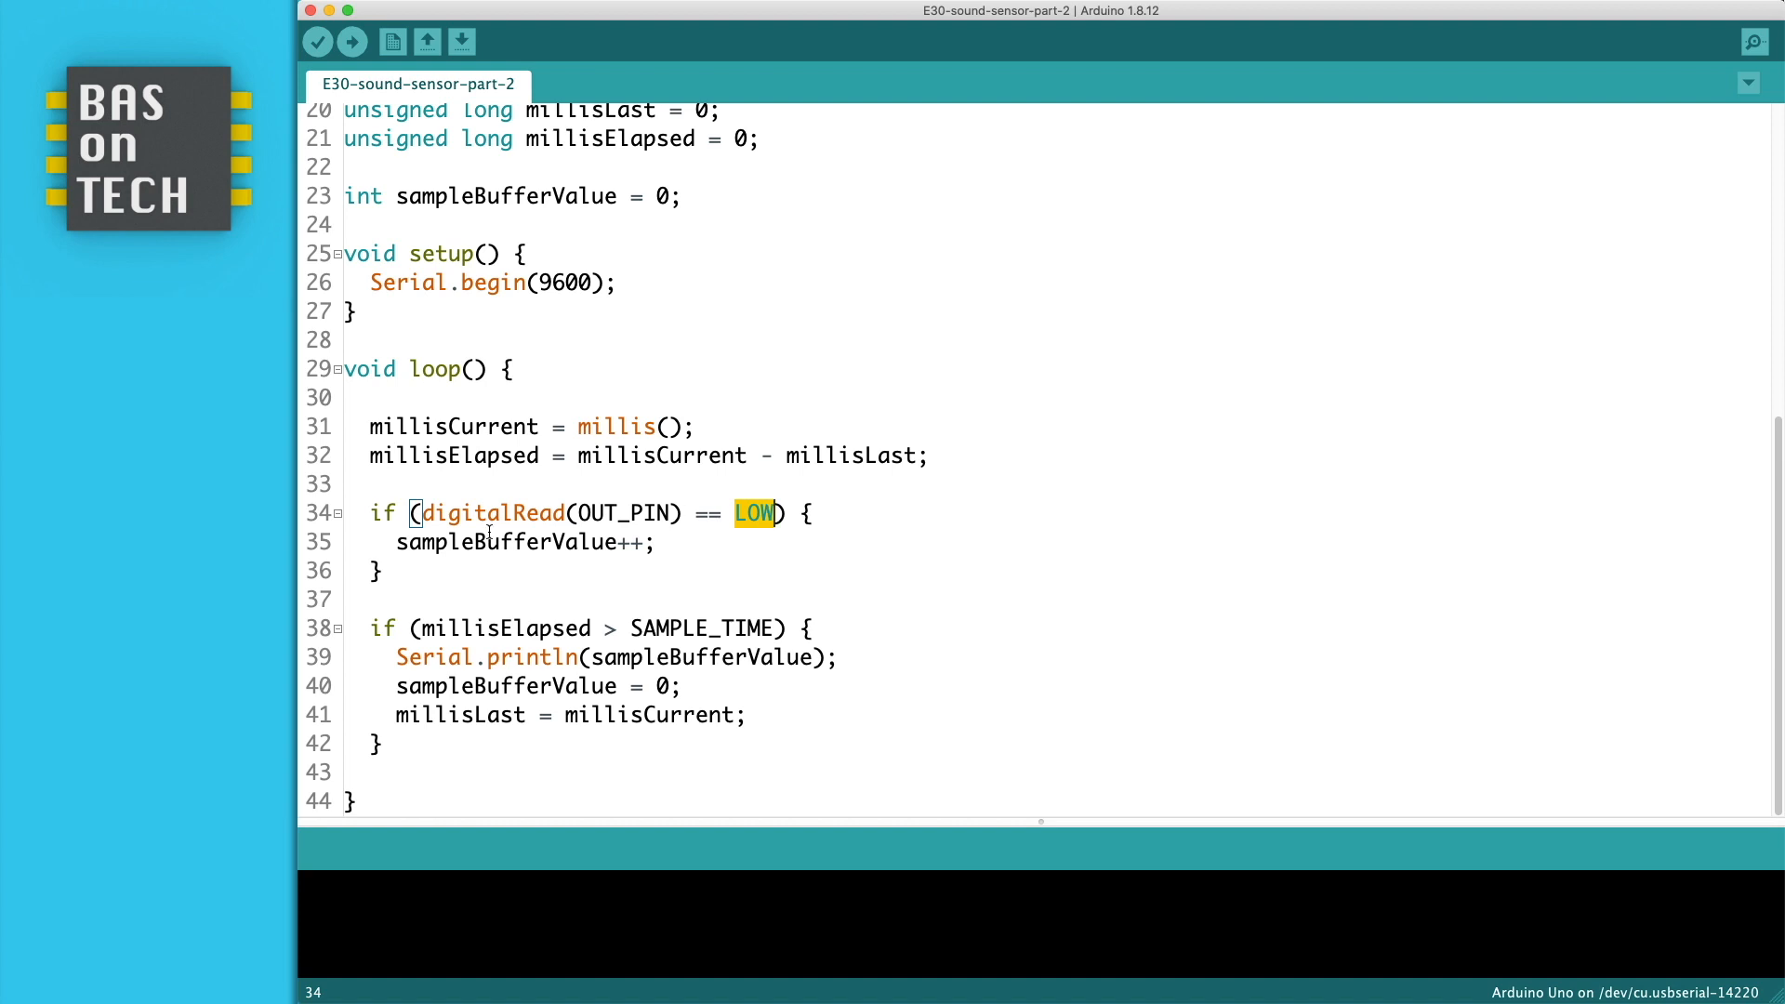
{"action": "double_click", "coordinate": [506, 541]}
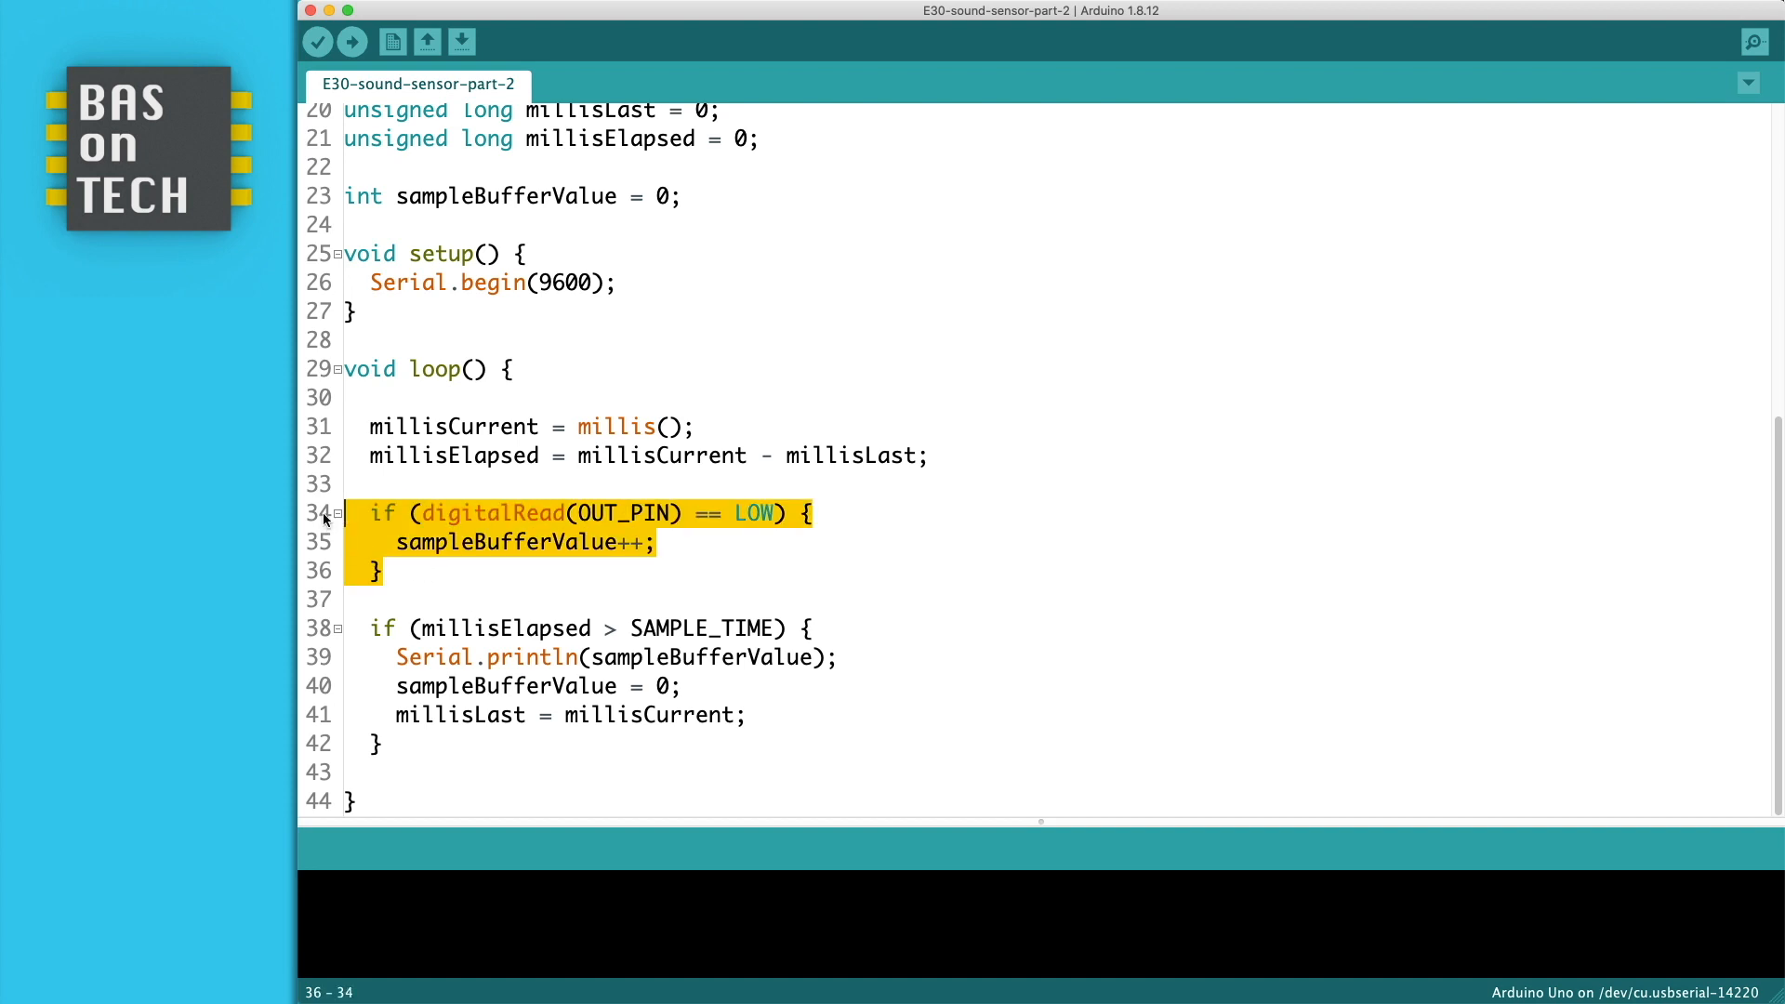
{"action": "left_click", "coordinate": [488, 601]}
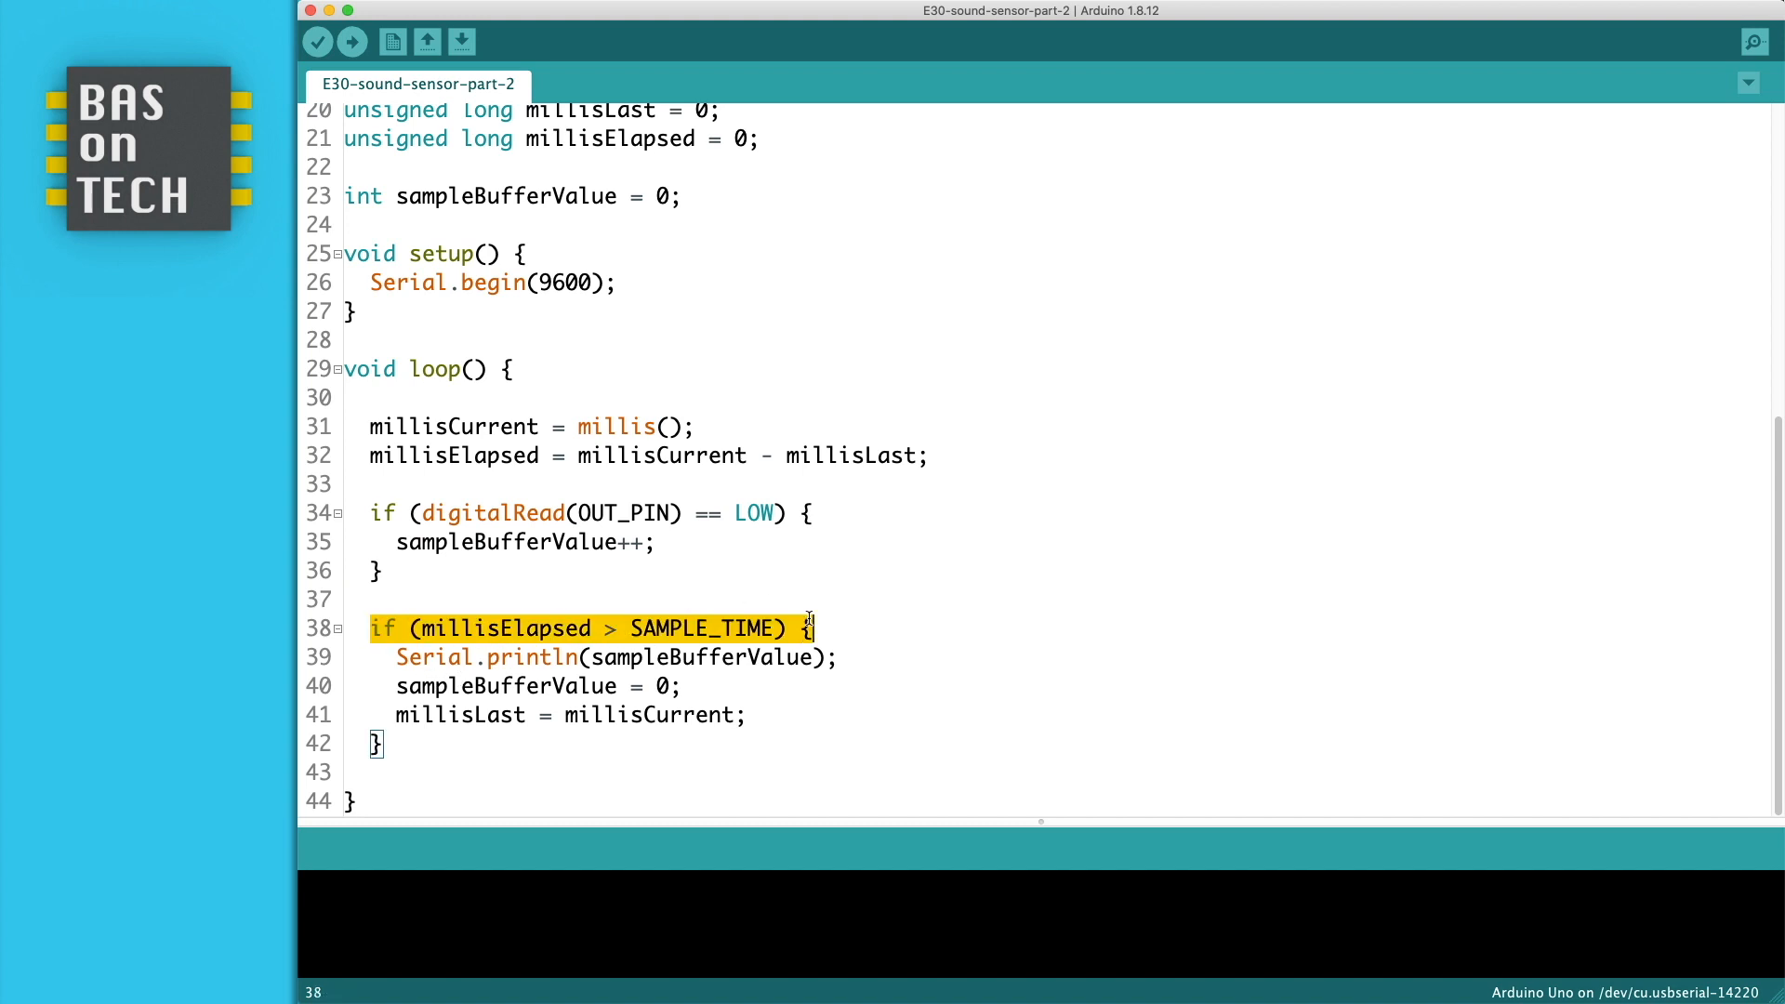
Review the print block: millisElapsed vs SAMPLE_TIME check, printing and resetting sampleBufferValue, storing millisLast.
{"action": "left_click", "coordinate": [534, 626]}
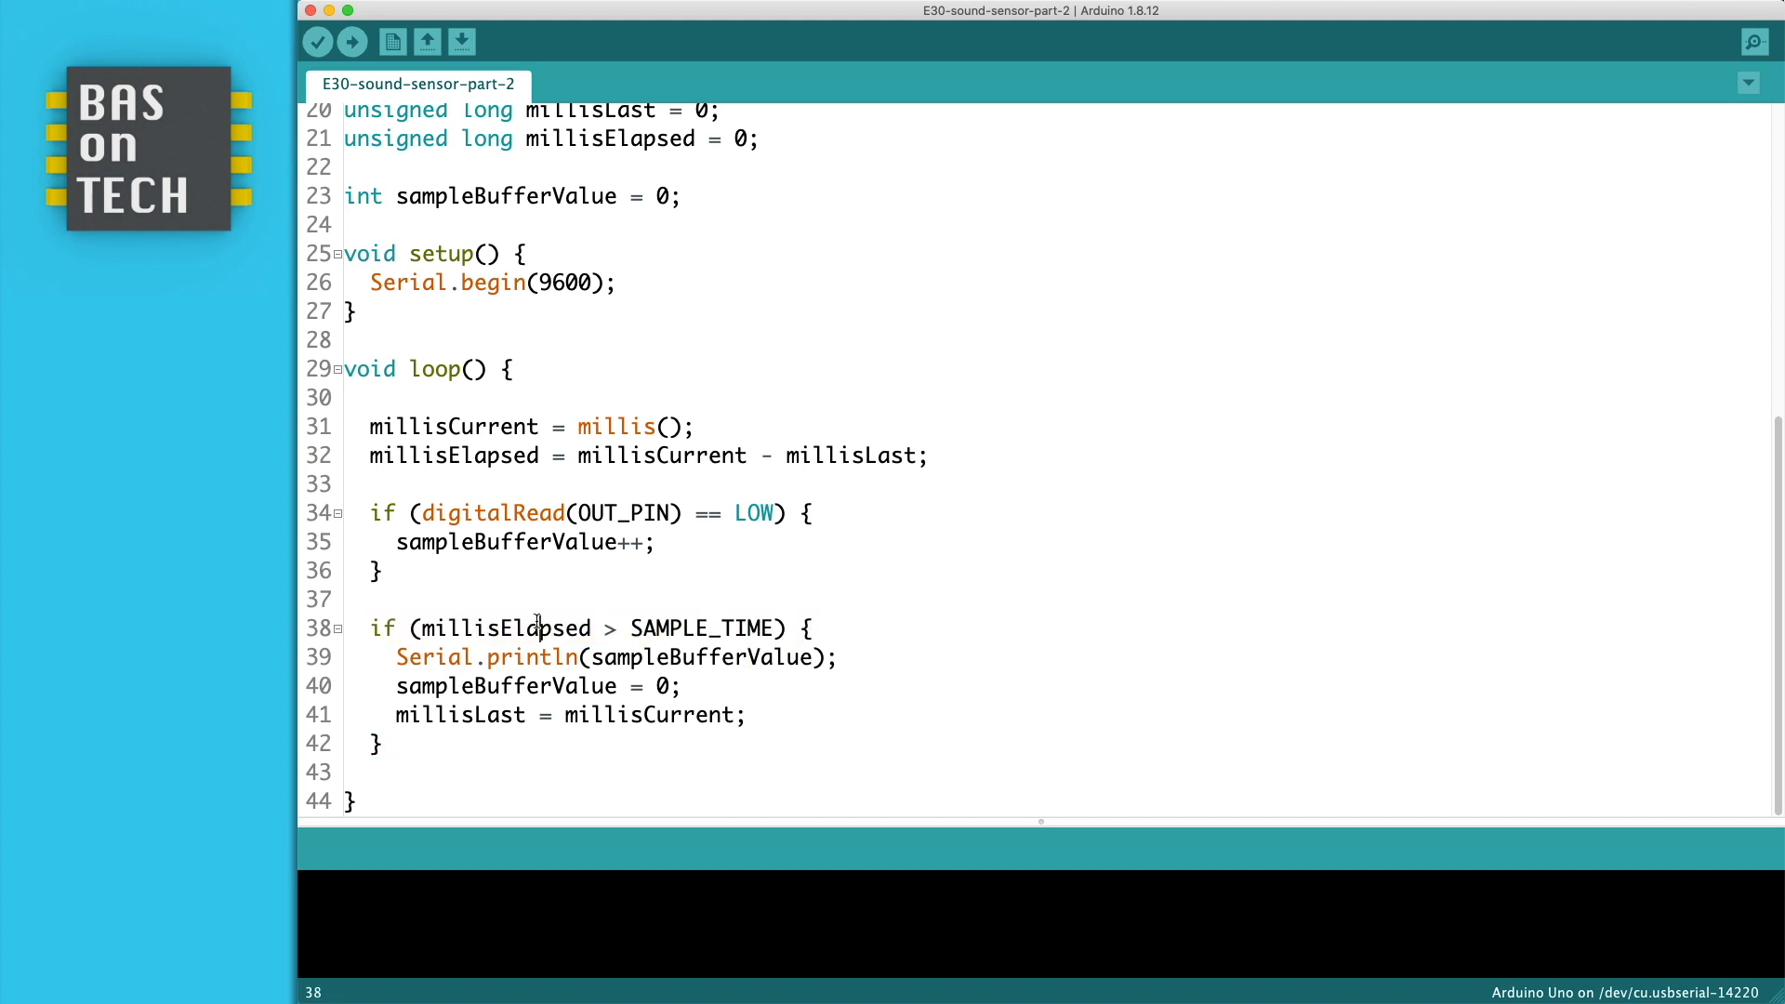
{"action": "double_click", "coordinate": [504, 627]}
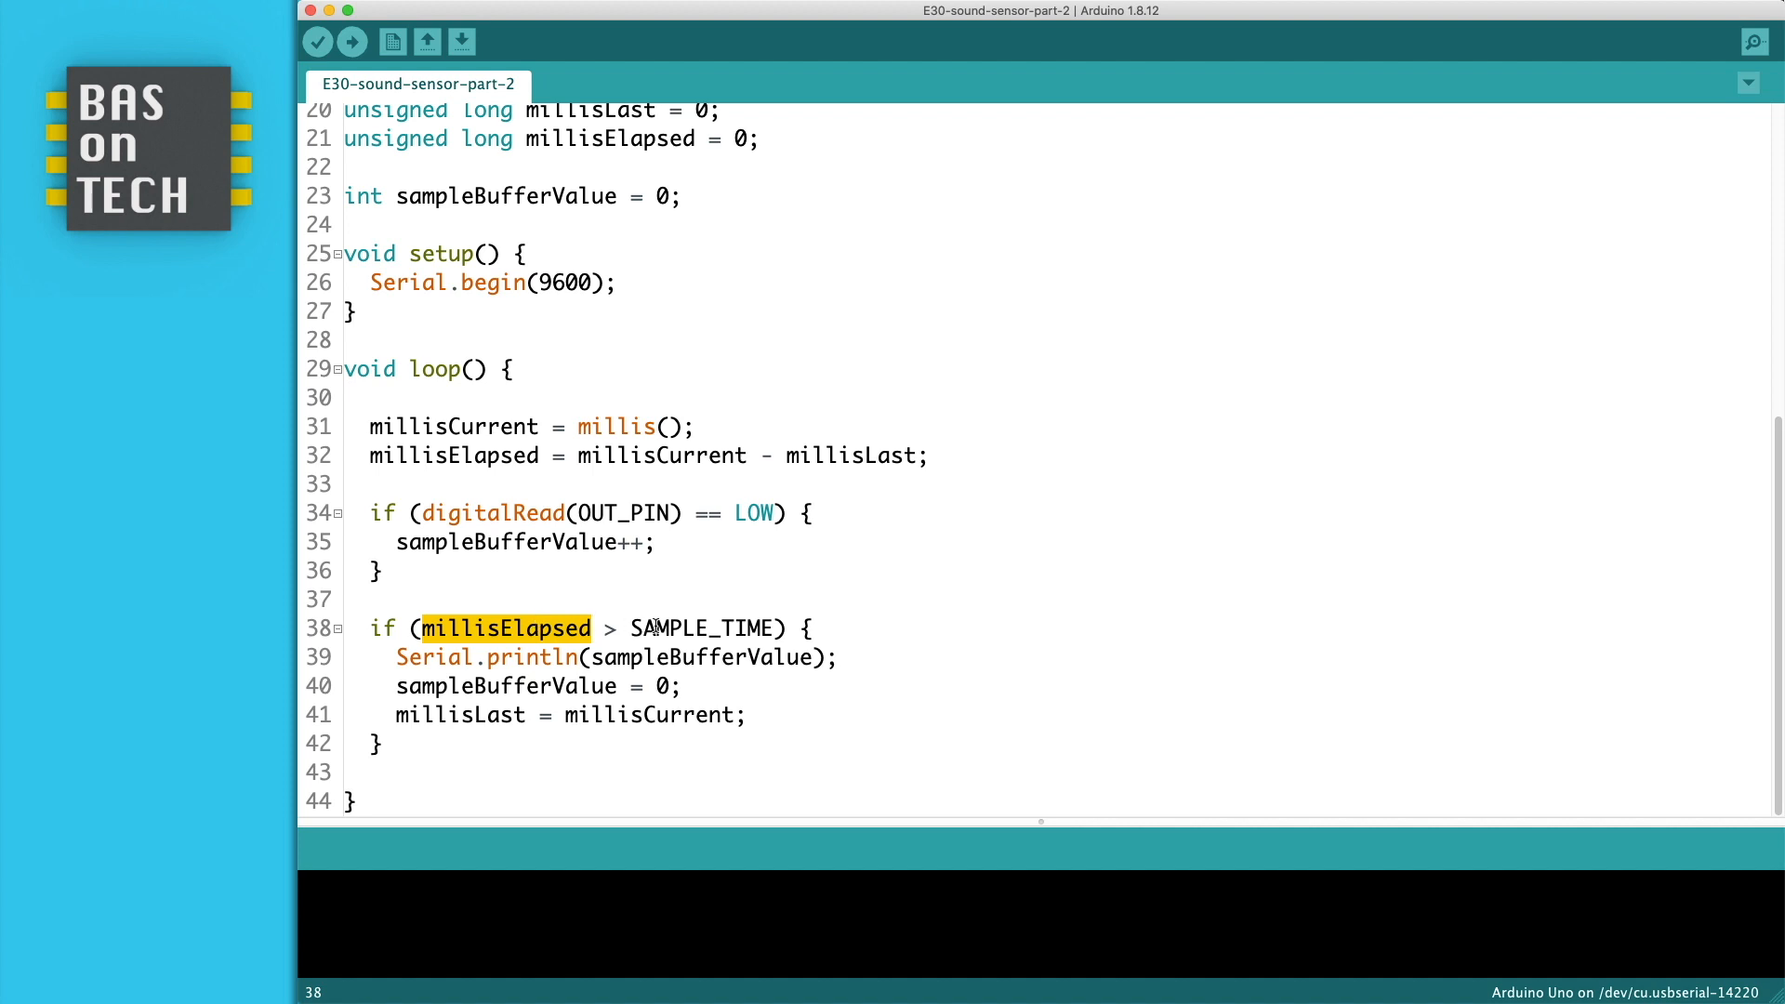
{"action": "double_click", "coordinate": [701, 626]}
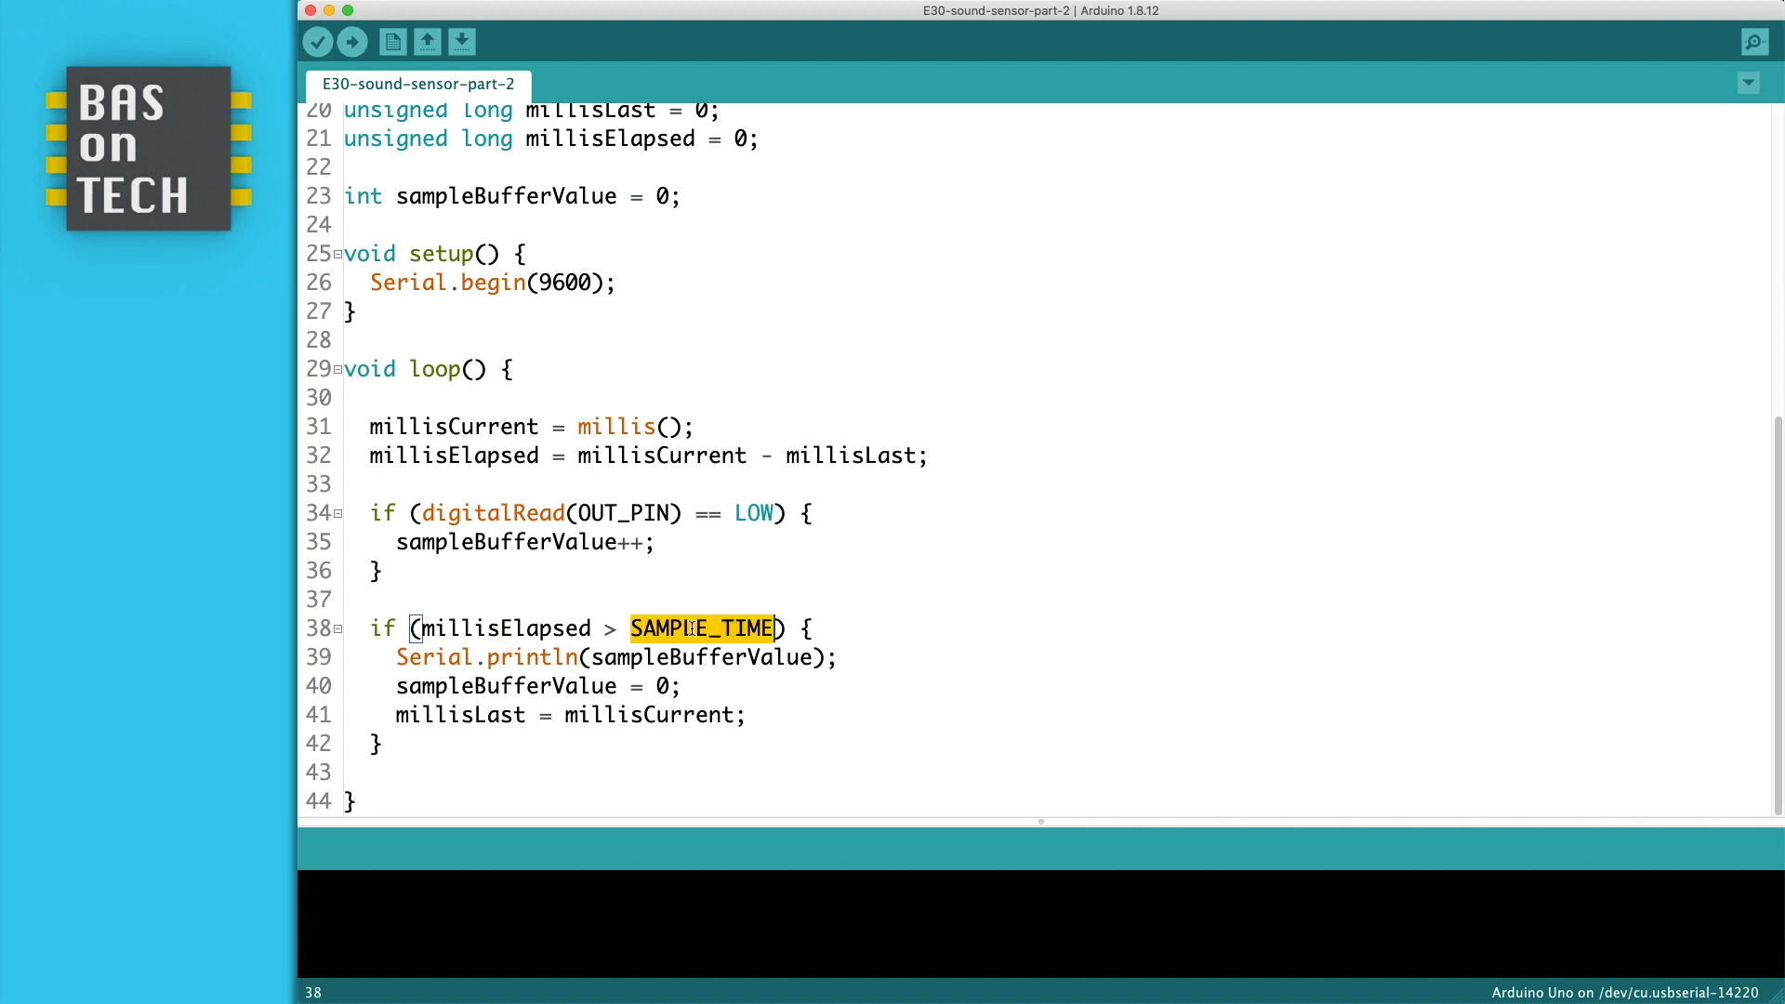
{"action": "double_click", "coordinate": [700, 657]}
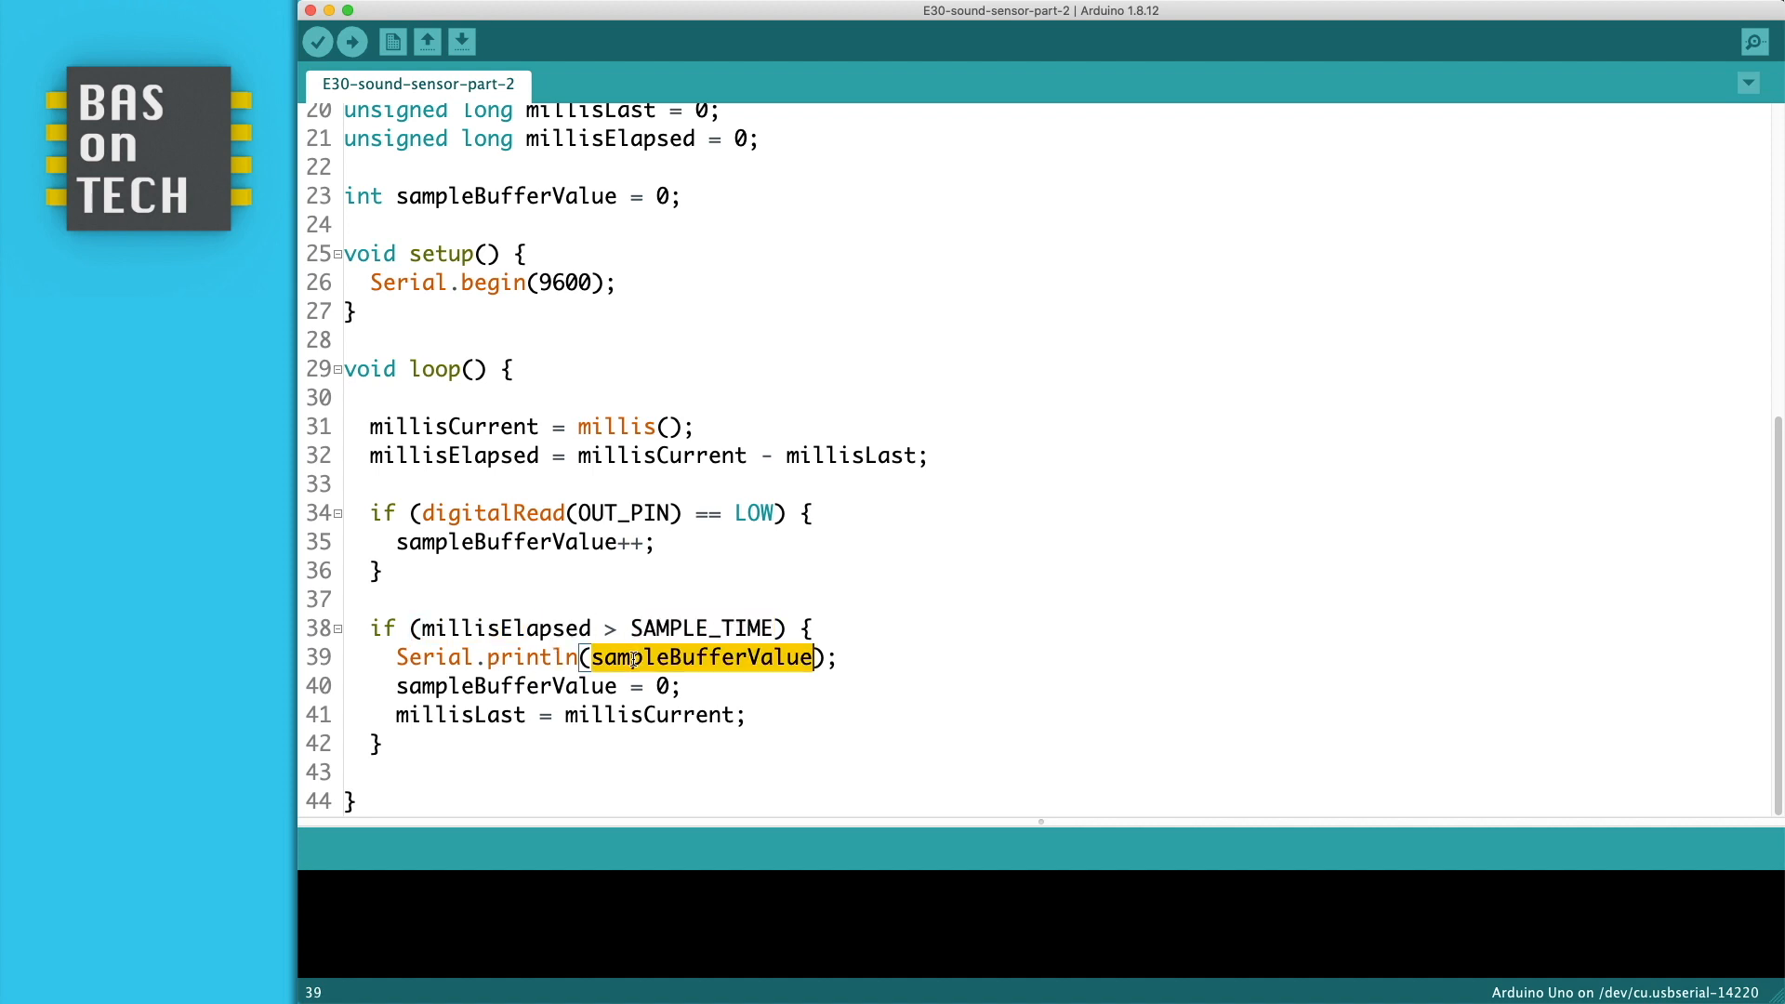
{"action": "mouse_move", "coordinate": [852, 657]}
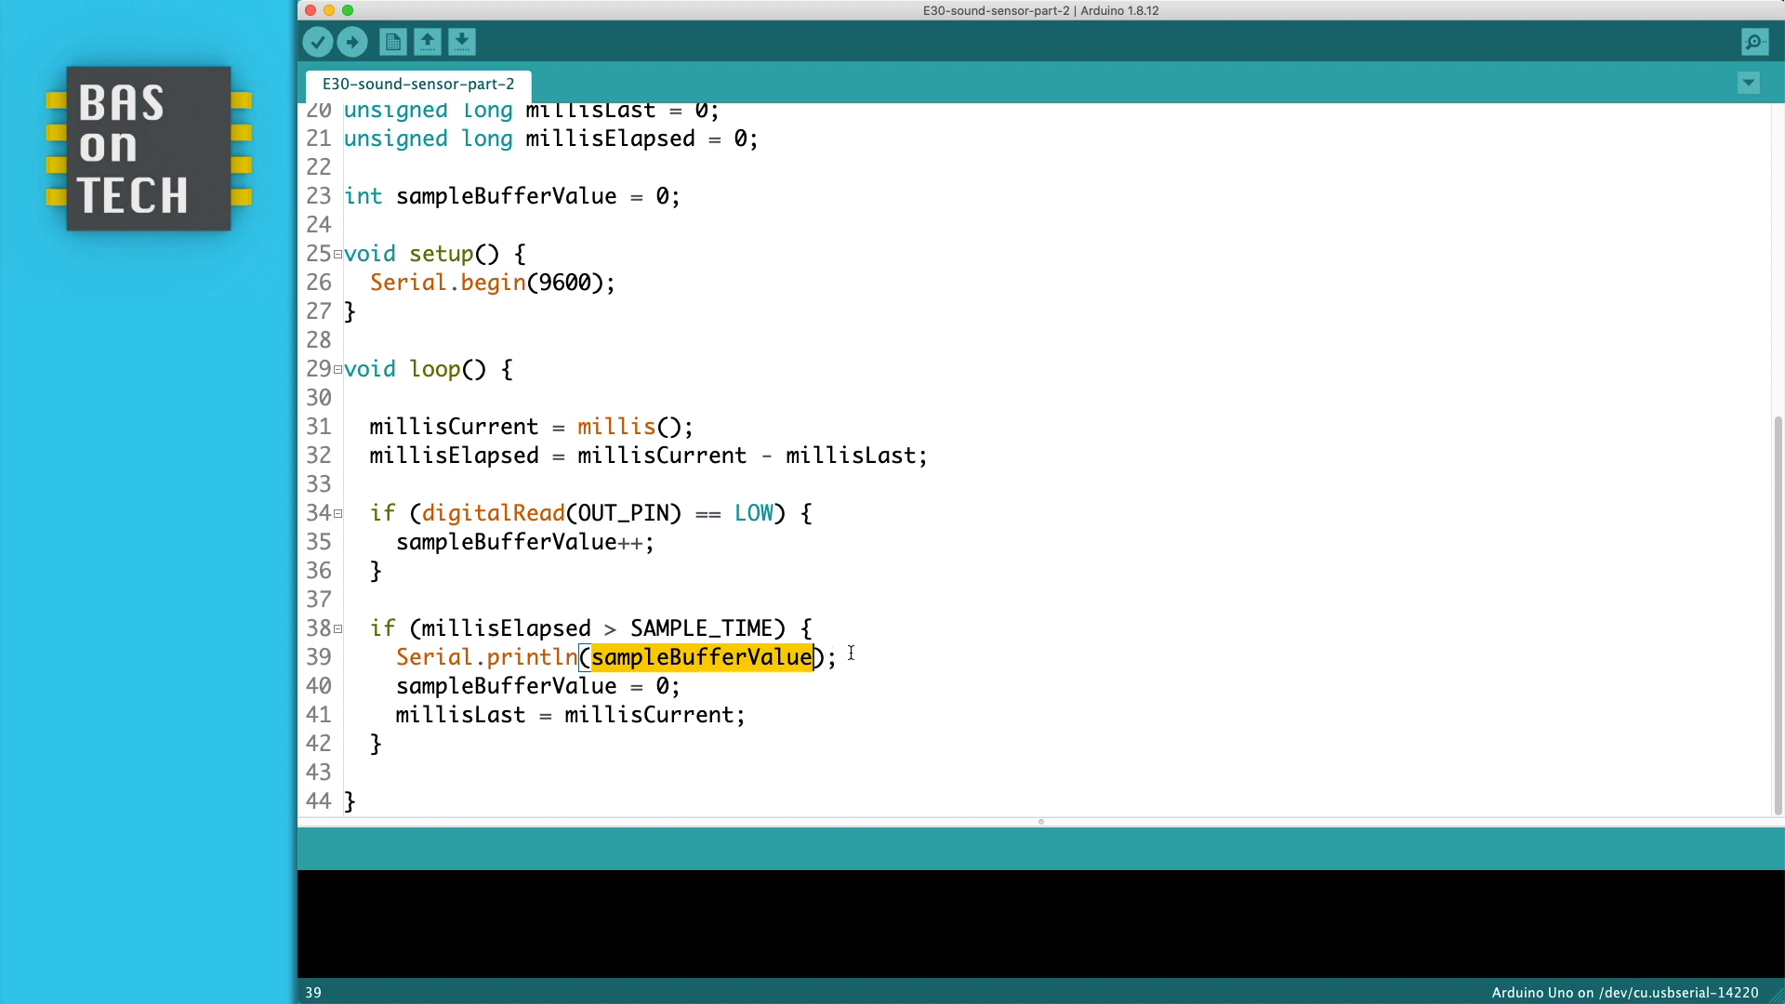
{"action": "mouse_move", "coordinate": [545, 694]}
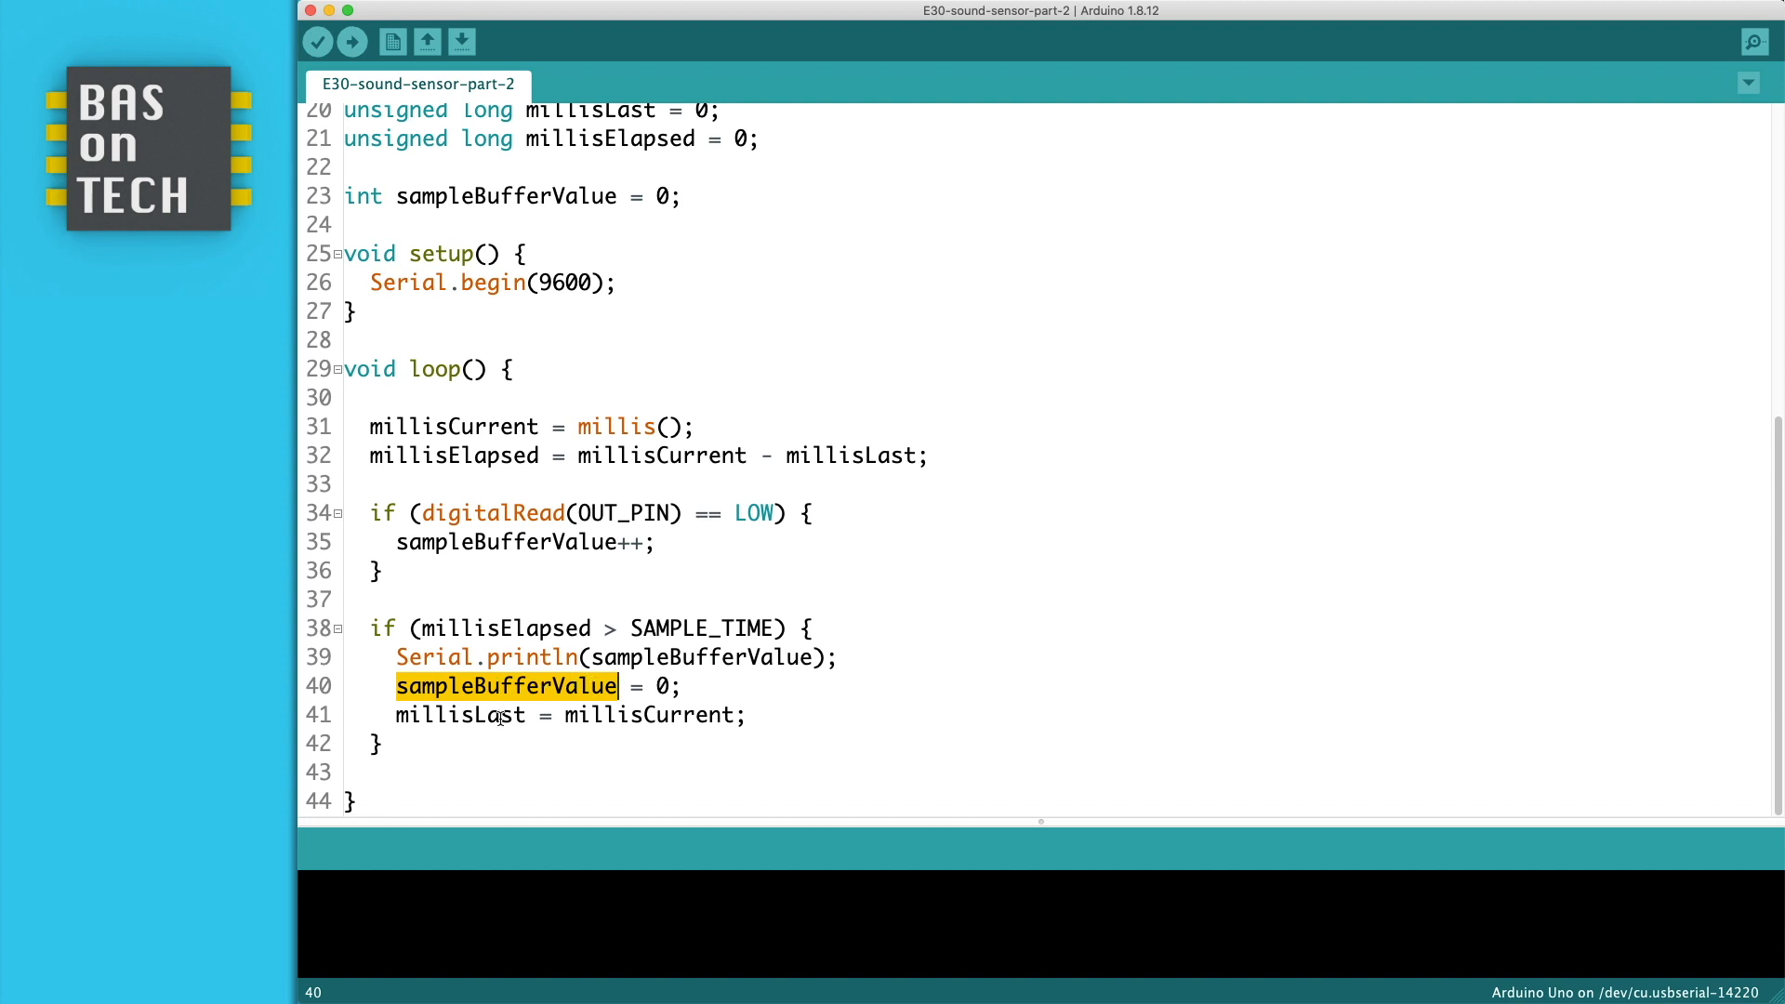
{"action": "double_click", "coordinate": [459, 714]}
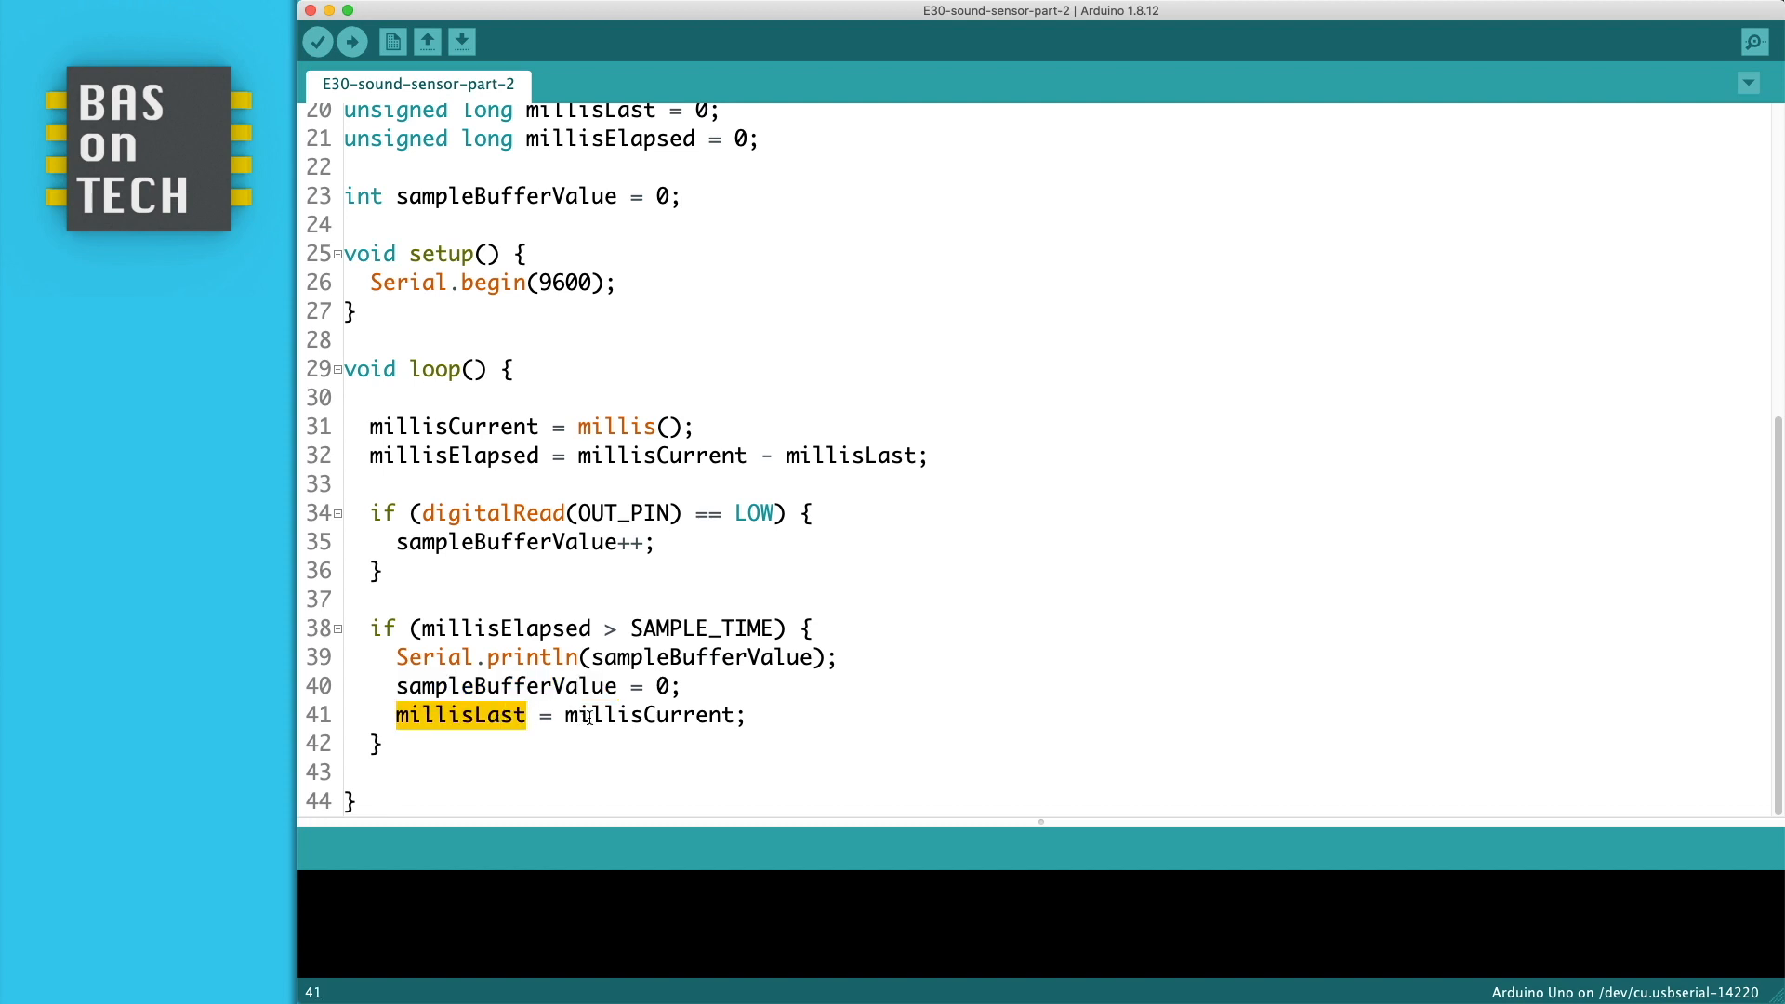
{"action": "double_click", "coordinate": [649, 714]}
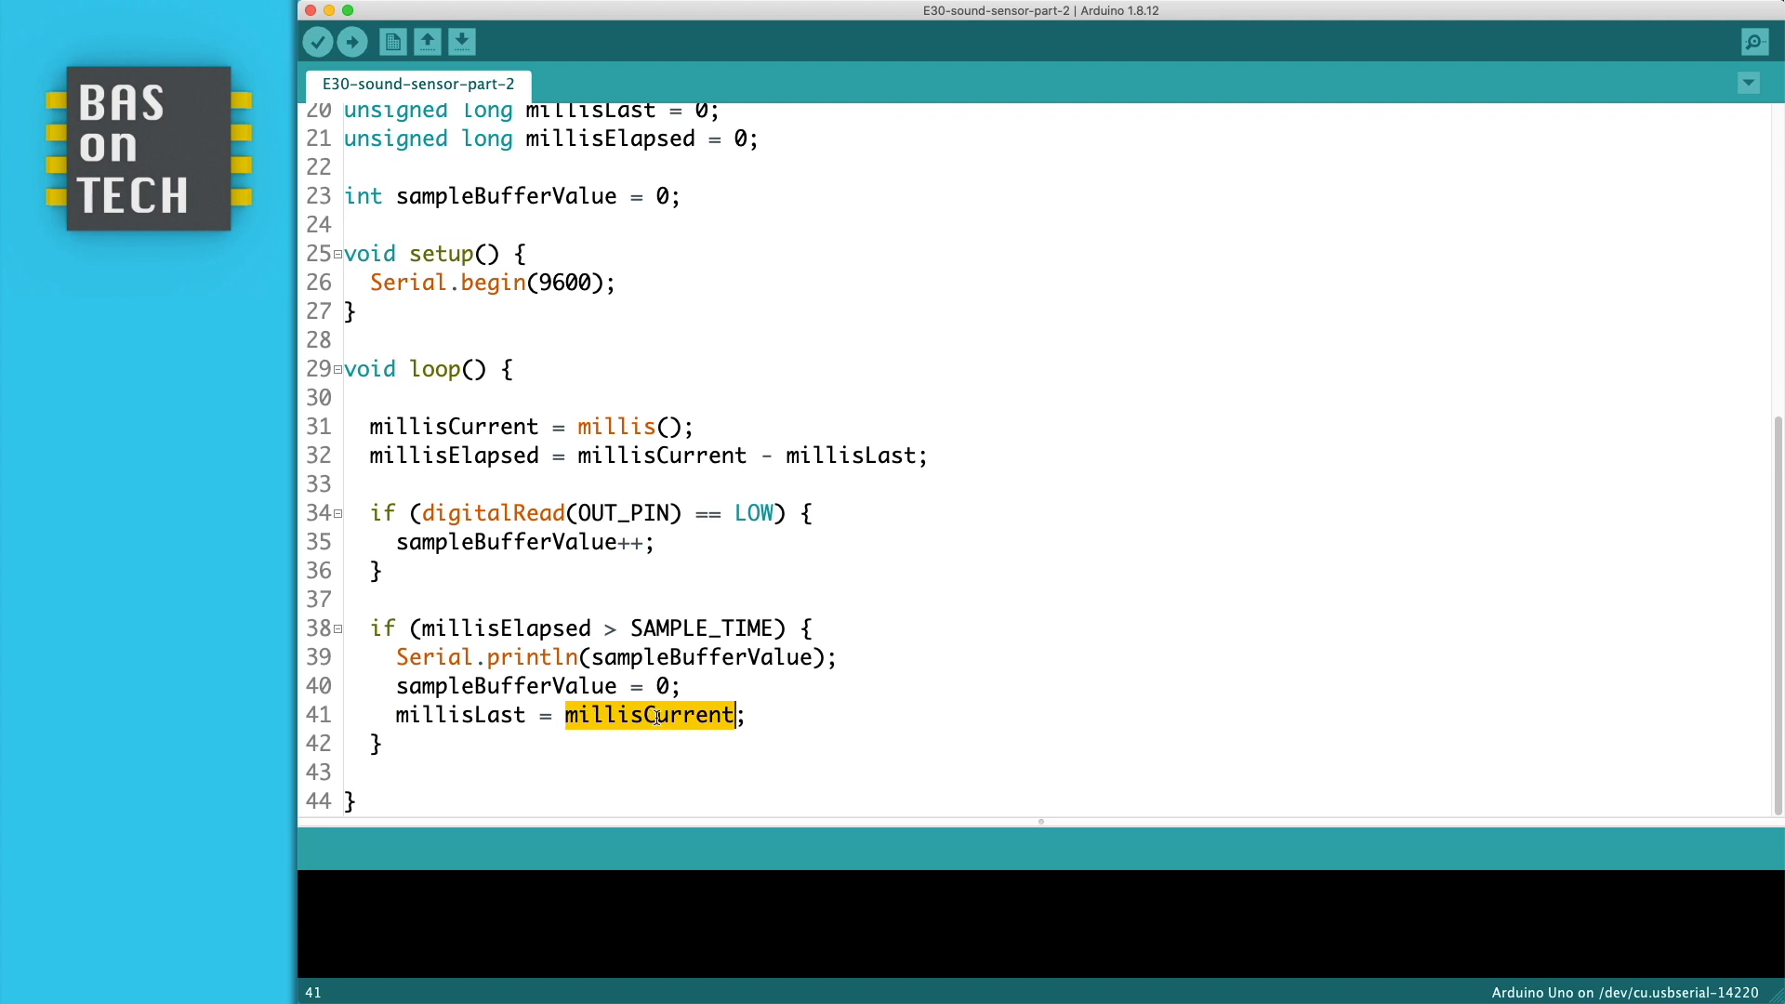
{"action": "mouse_move", "coordinate": [612, 428]}
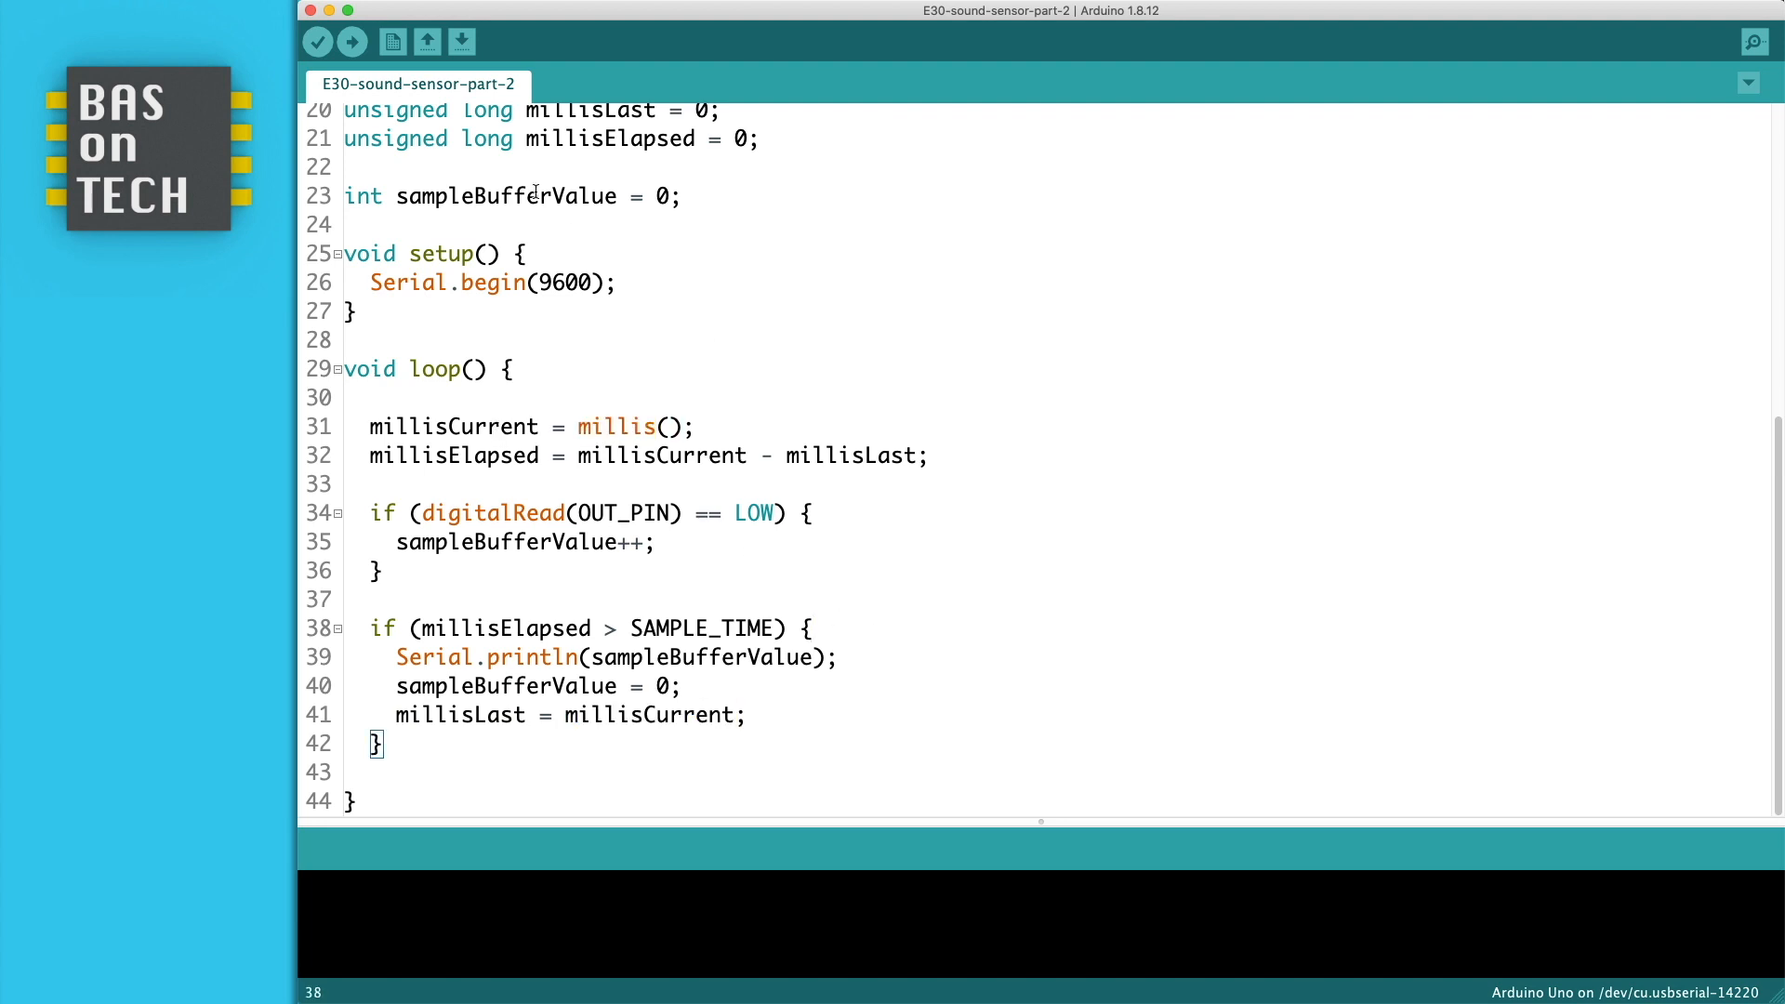
Upload the sketch to the Uno and read counts like 14, 207, 117 and 112 in the Serial Monitor.
{"action": "left_click", "coordinate": [351, 43]}
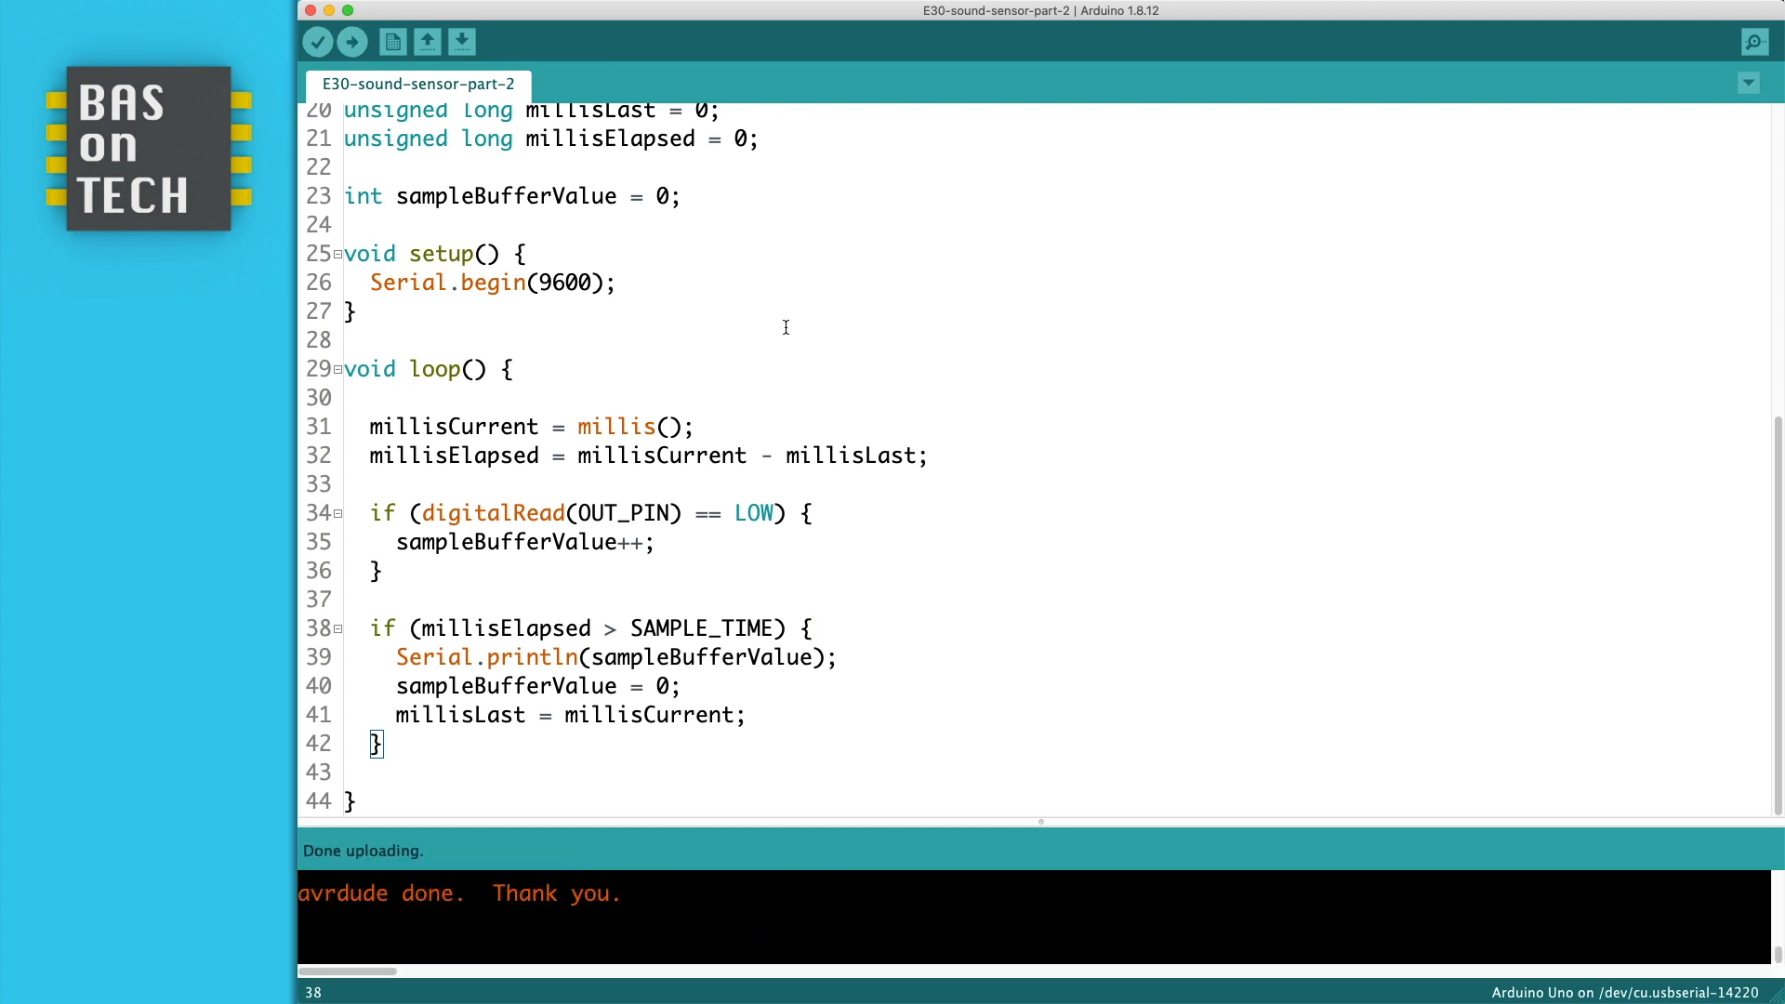
{"action": "left_click", "coordinate": [422, 0]}
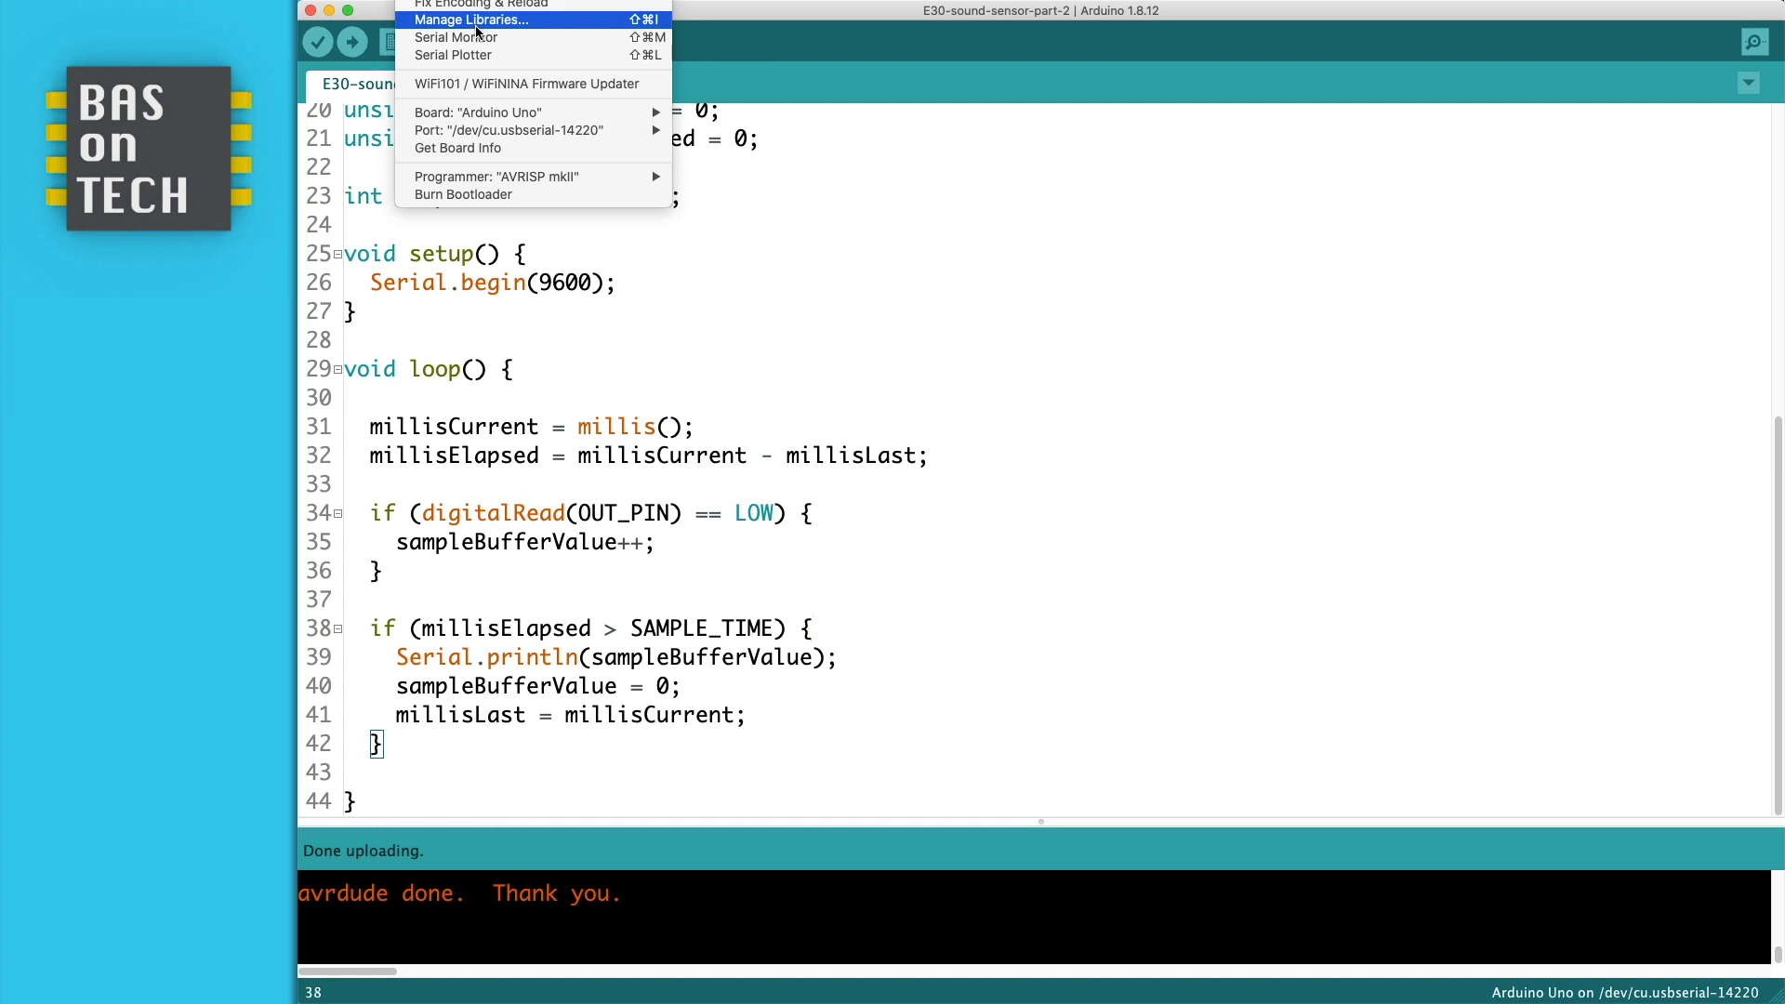
{"action": "left_click", "coordinate": [454, 37]}
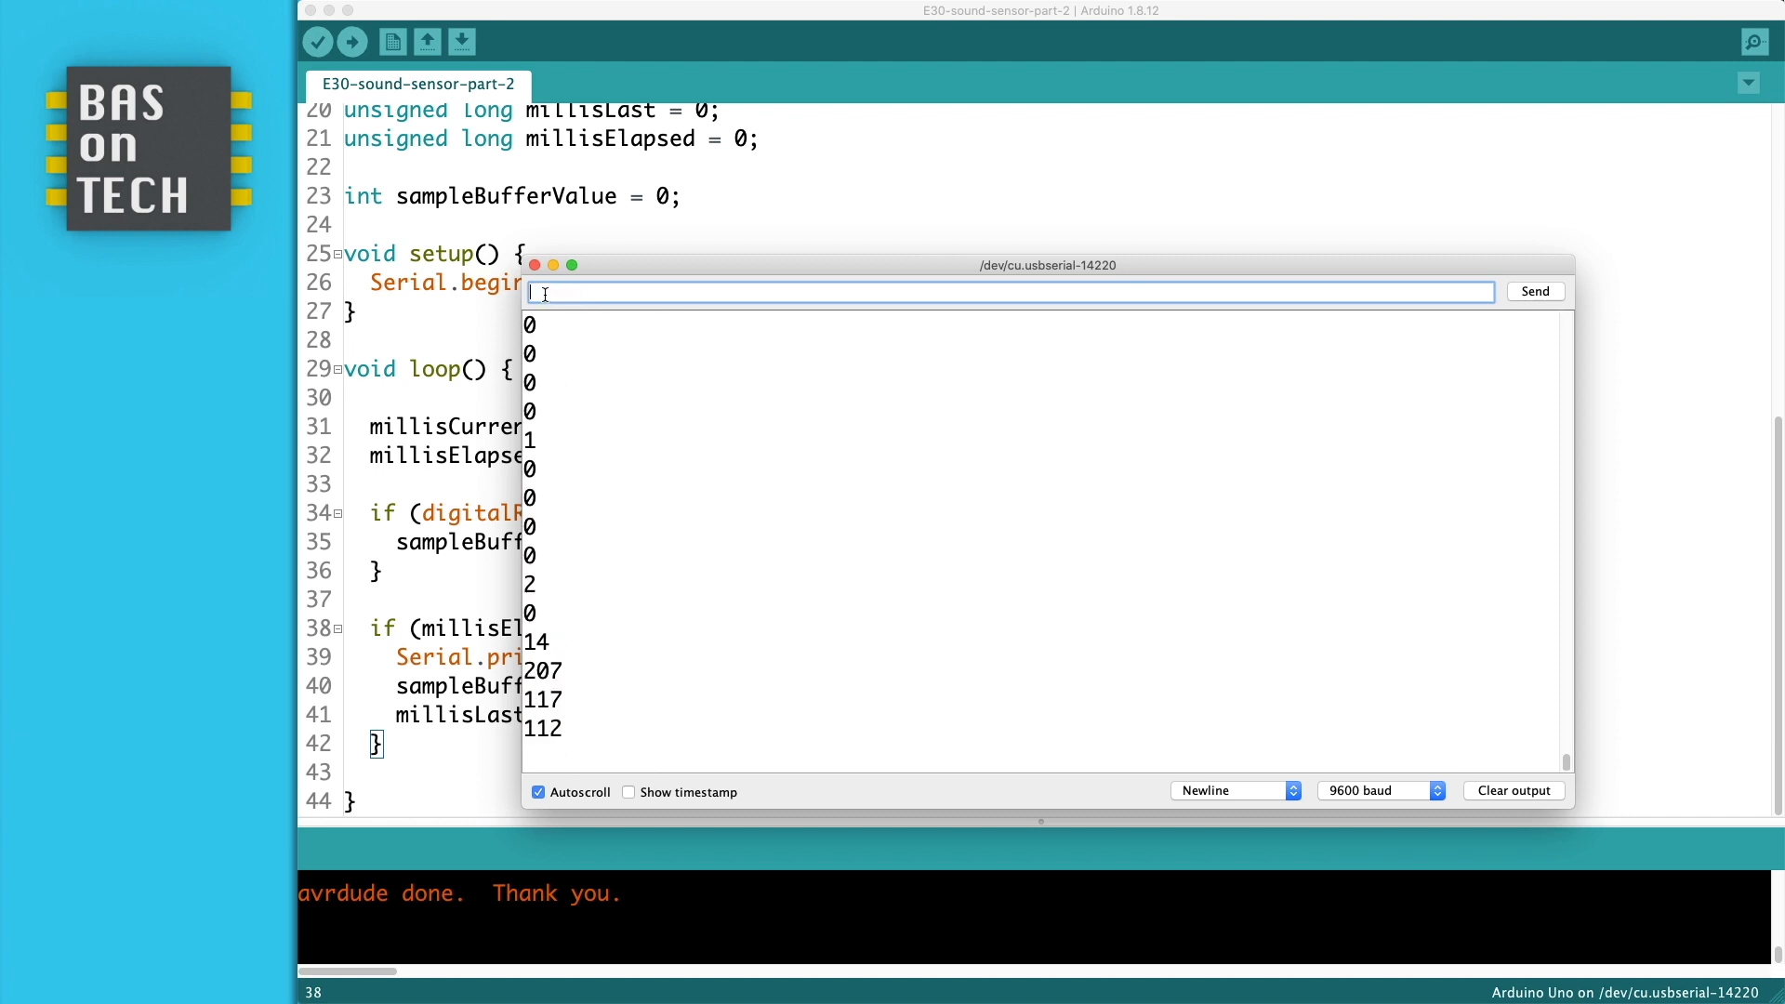
{"action": "left_click", "coordinate": [534, 264]}
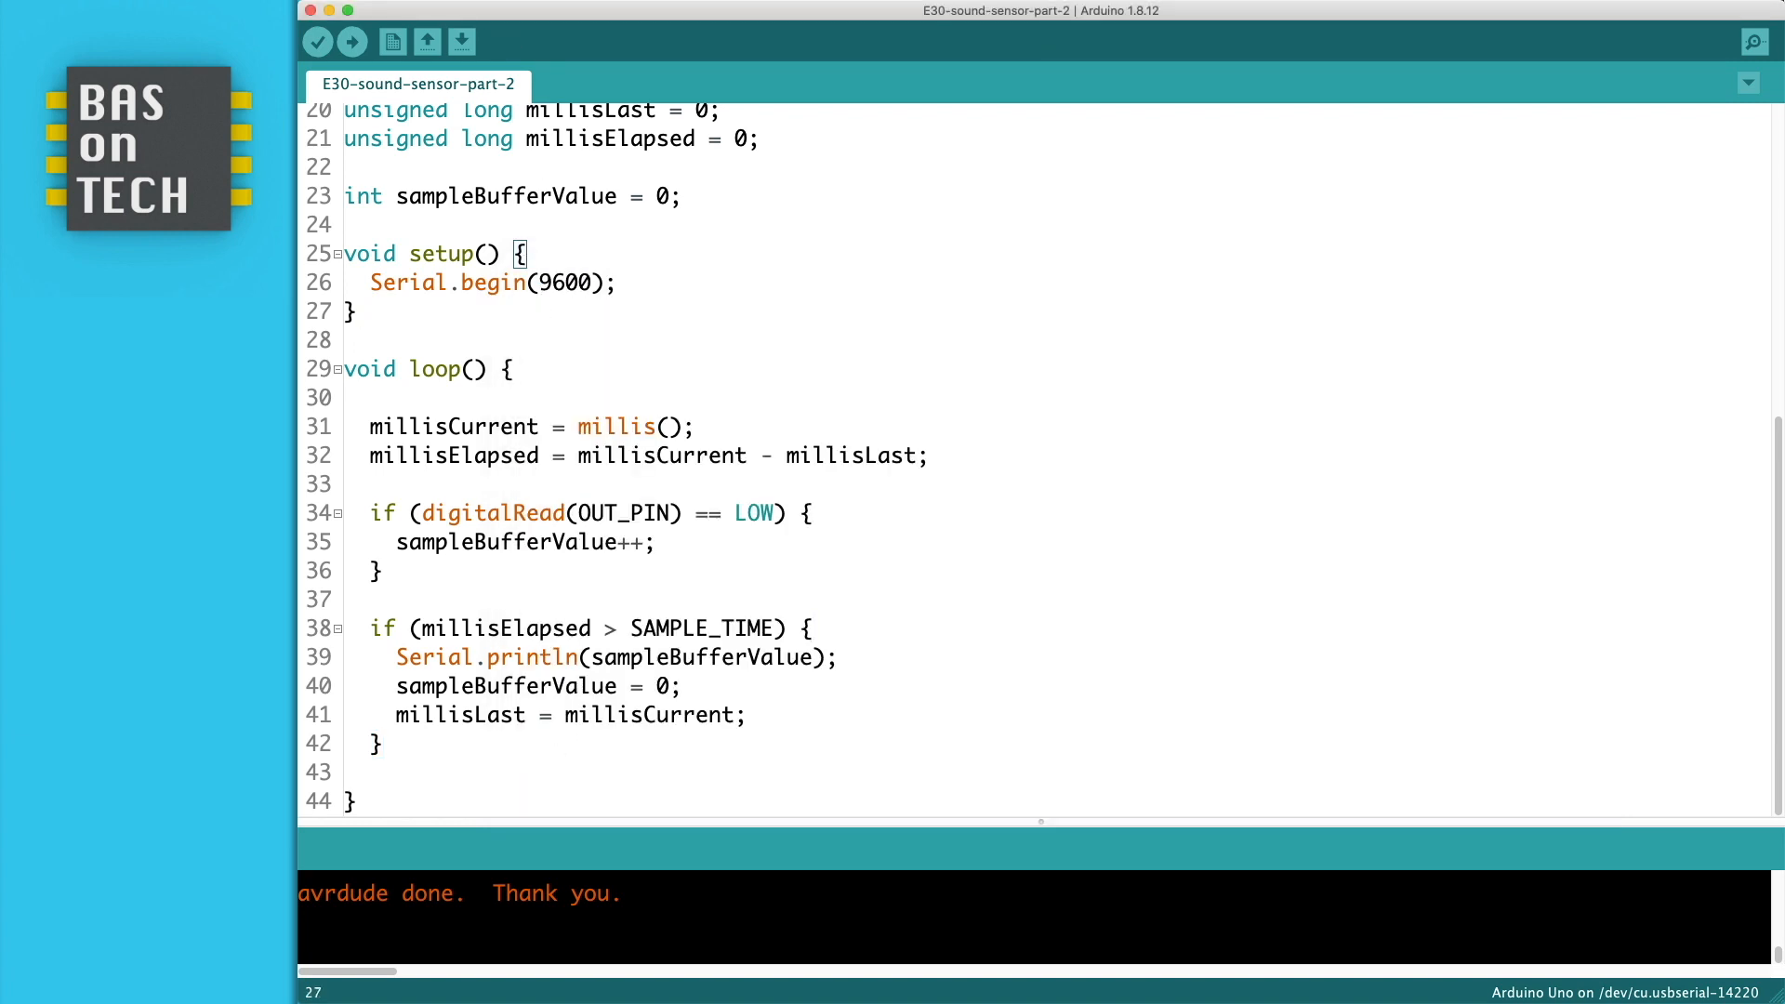
Graph the incoming sample counts in the Serial Plotter, with spikes reaching roughly 650.
{"action": "left_click", "coordinate": [478, 0]}
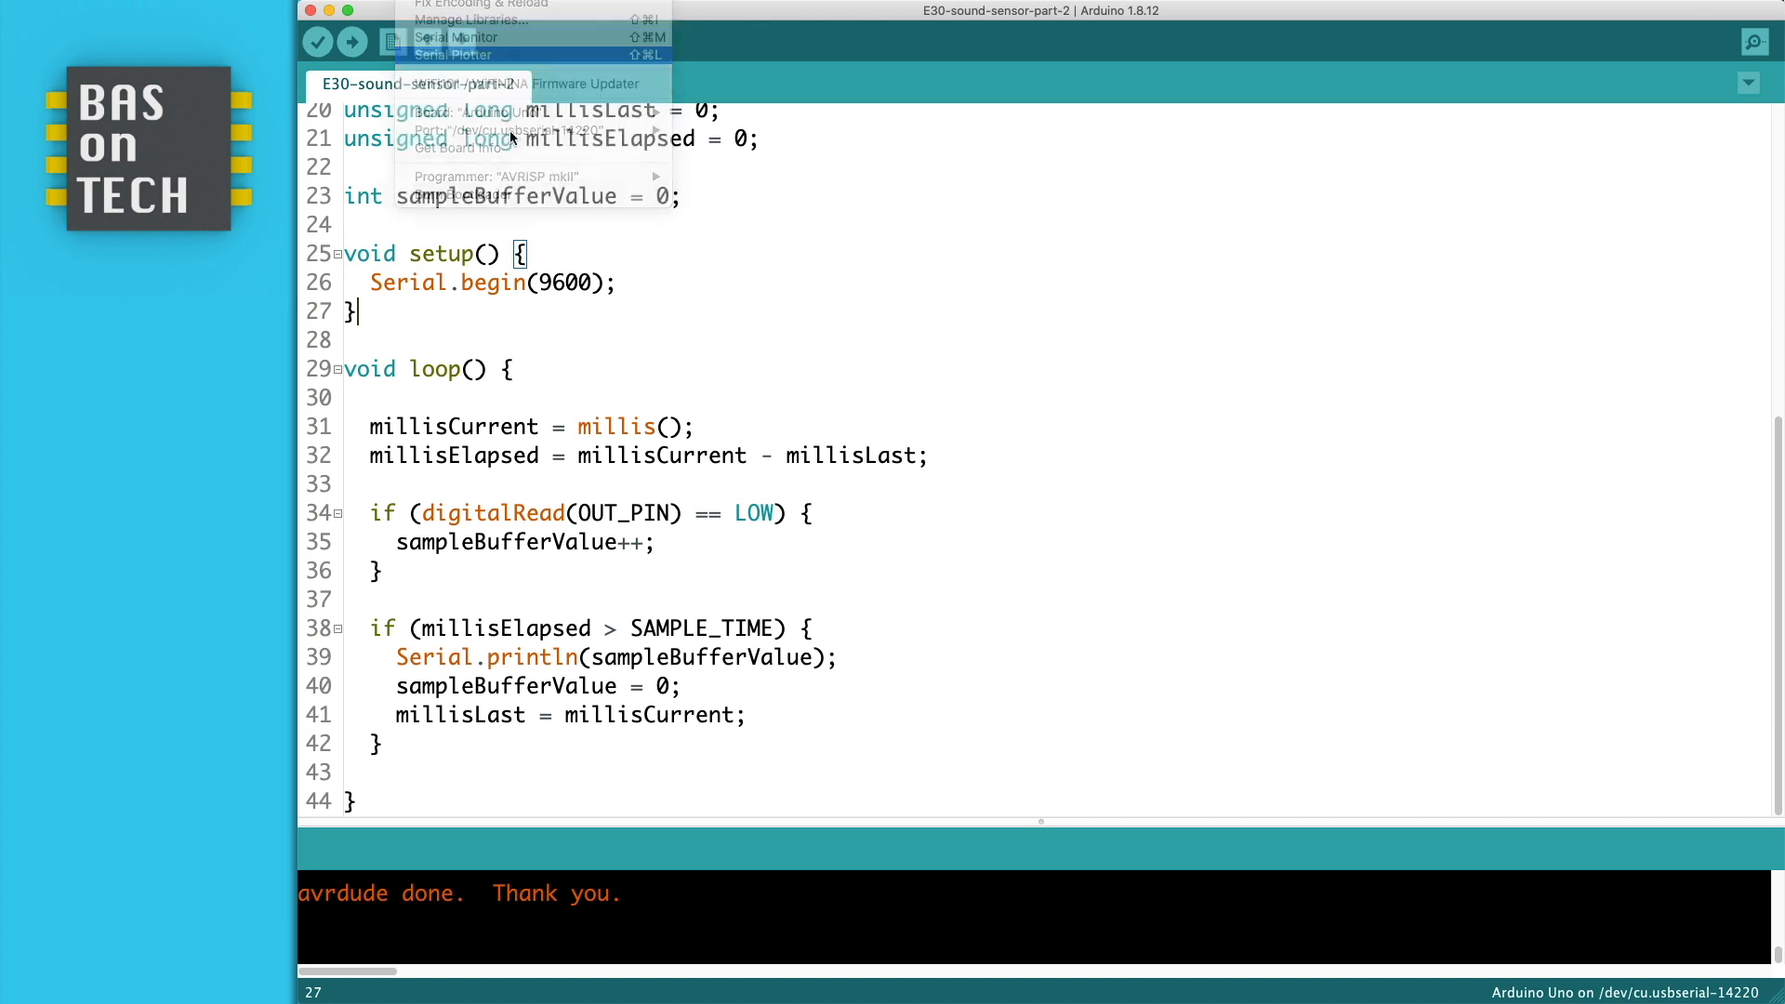
{"action": "left_click", "coordinate": [452, 54]}
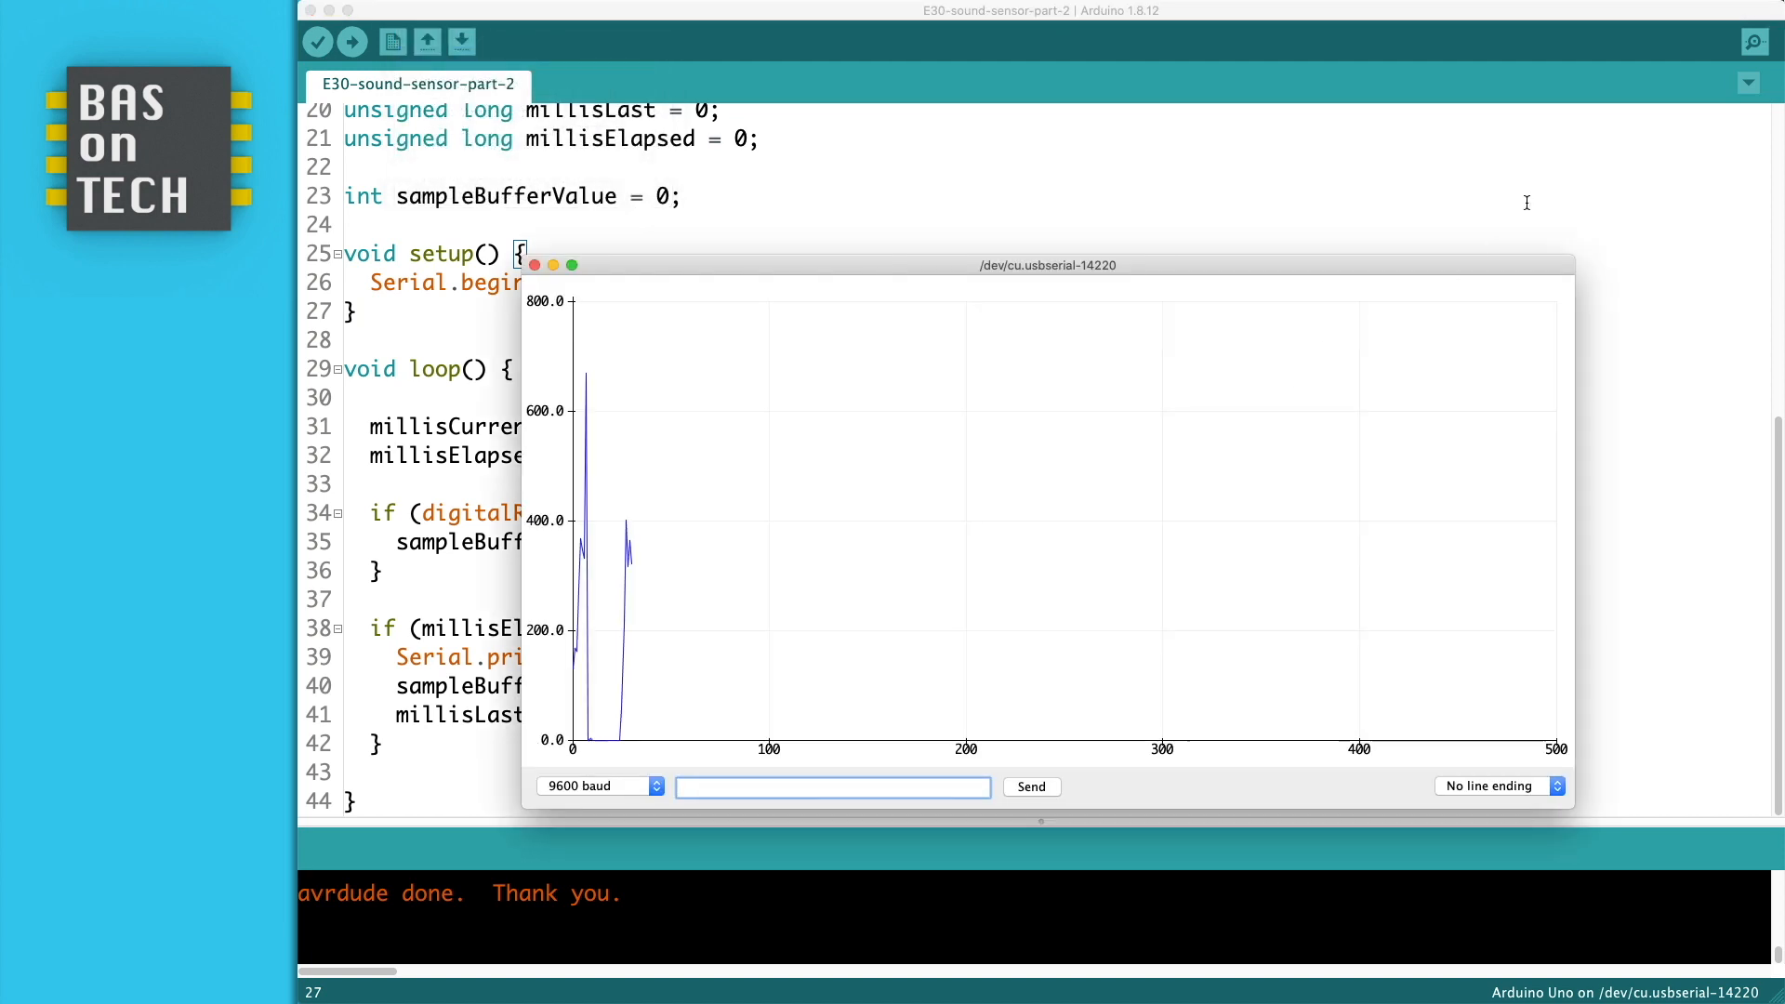